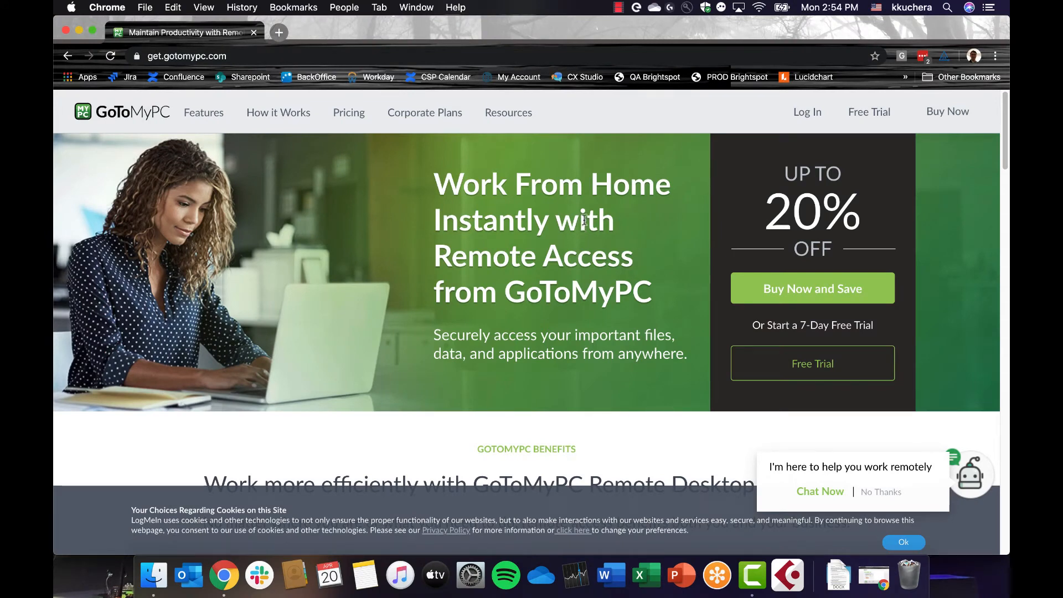
pyautogui.moveTo(732, 115)
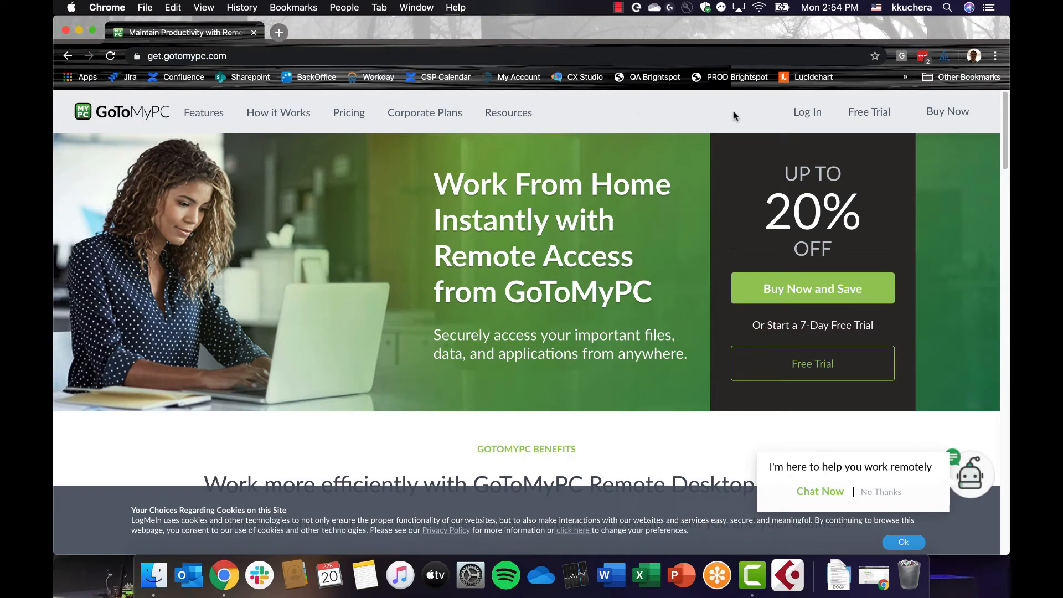
# - Go from the get.gotomypc.com homepage to the secure account login page
pyautogui.click(806, 112)
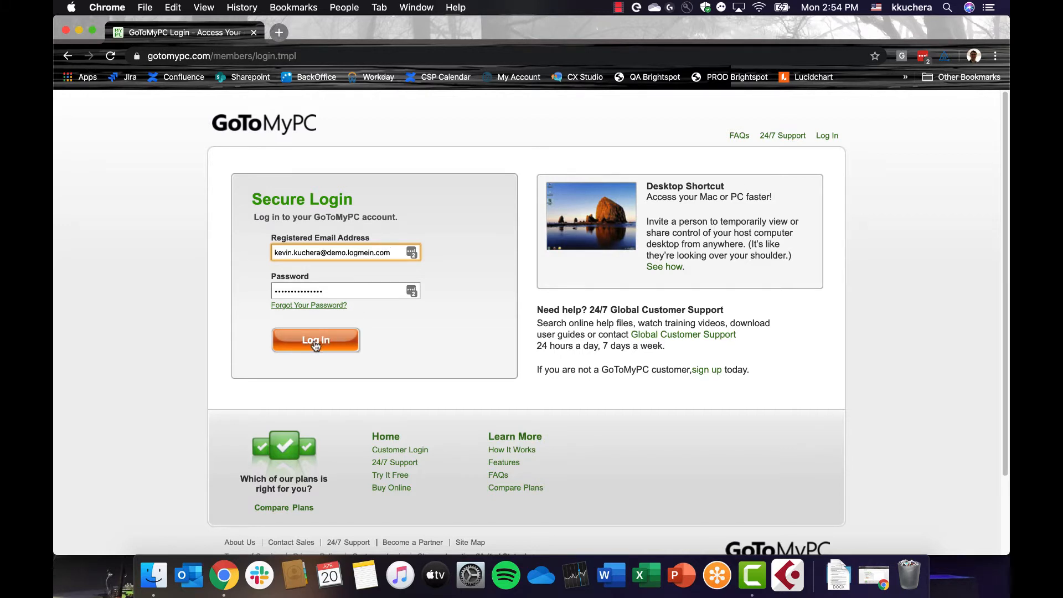
# - Log in to the GoToMyPC Corporate Administration Center with the filled-in credentials
pyautogui.click(315, 340)
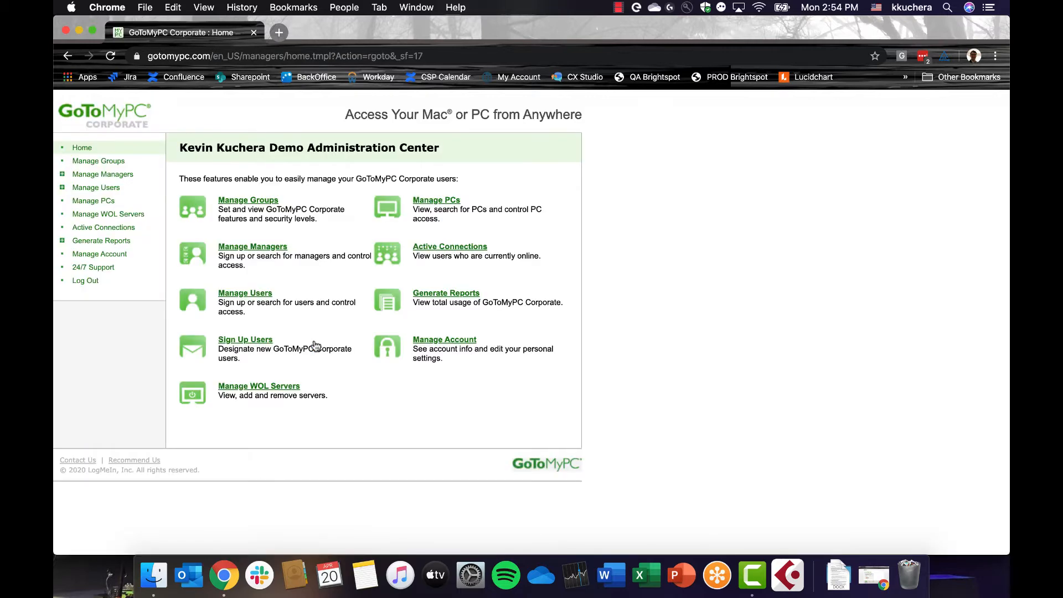
pyautogui.moveTo(627, 276)
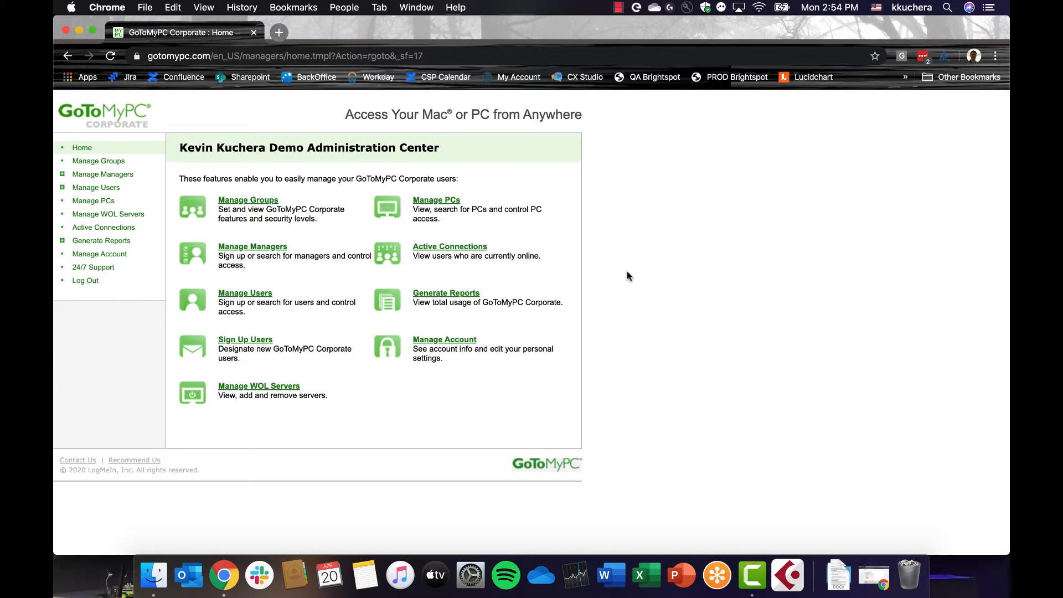
pyautogui.moveTo(220, 346)
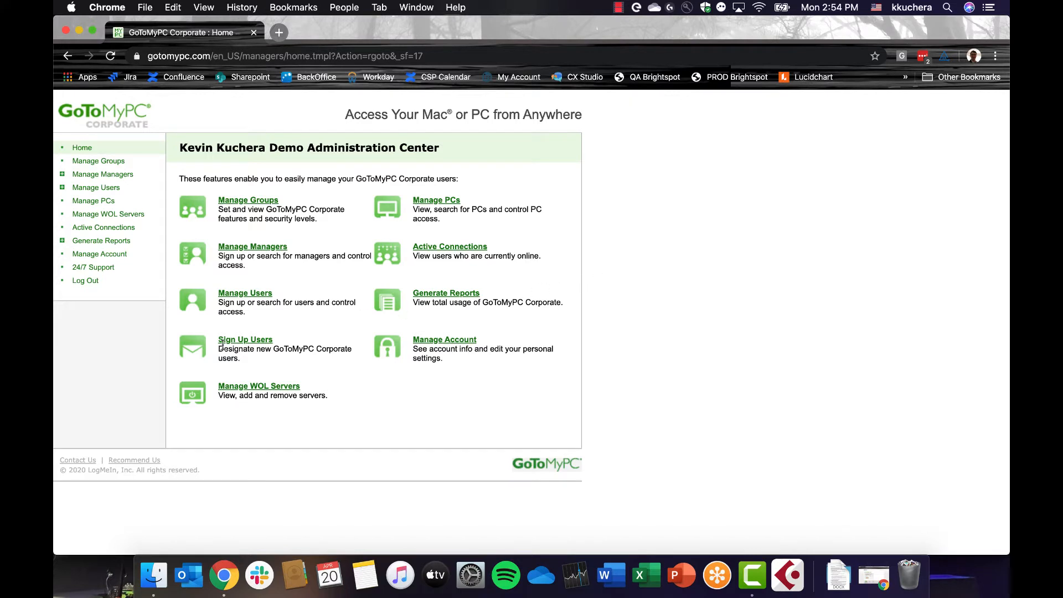
pyautogui.moveTo(88, 320)
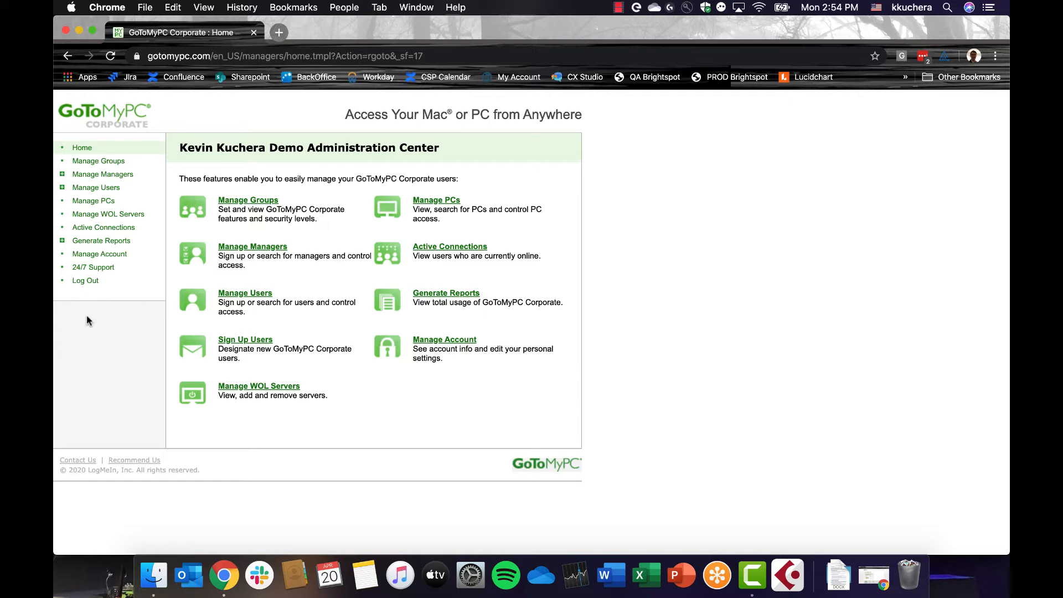
pyautogui.moveTo(92, 317)
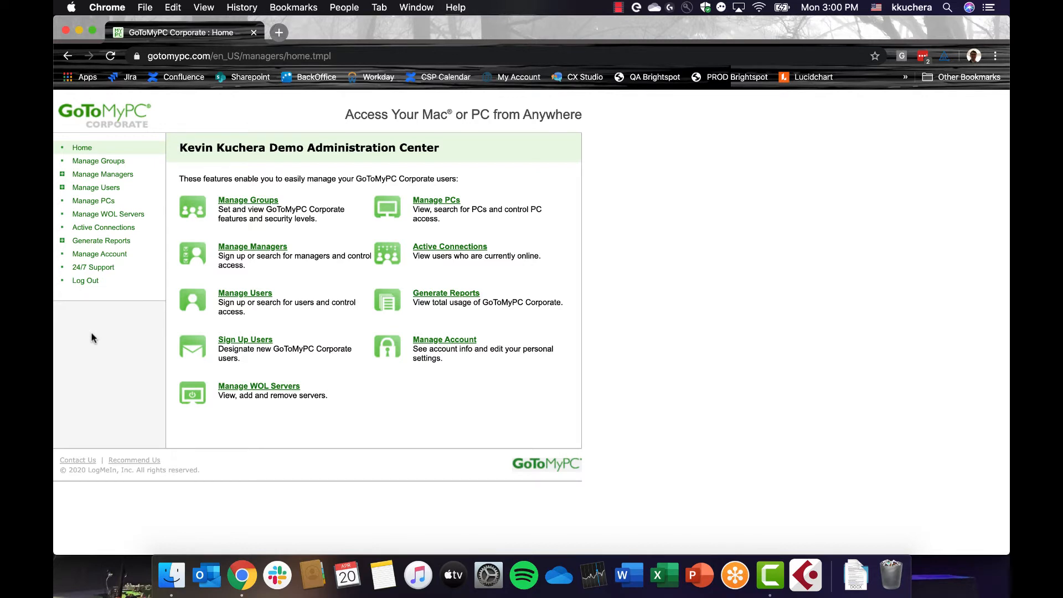
# - Create a group named 'New Group' and return to the groups list
pyautogui.click(97, 161)
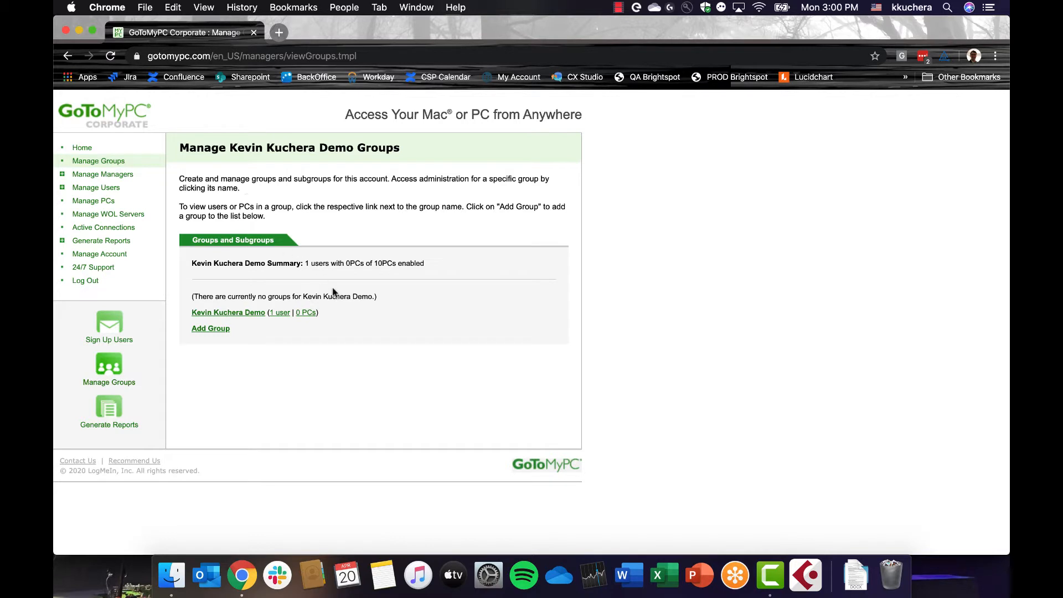
pyautogui.moveTo(359, 332)
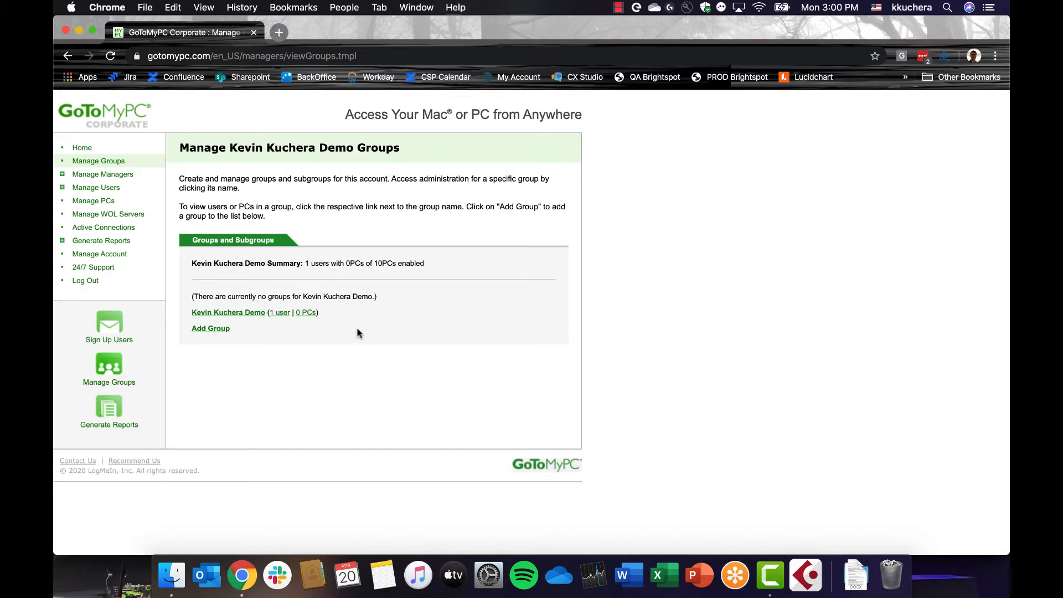
pyautogui.moveTo(210, 328)
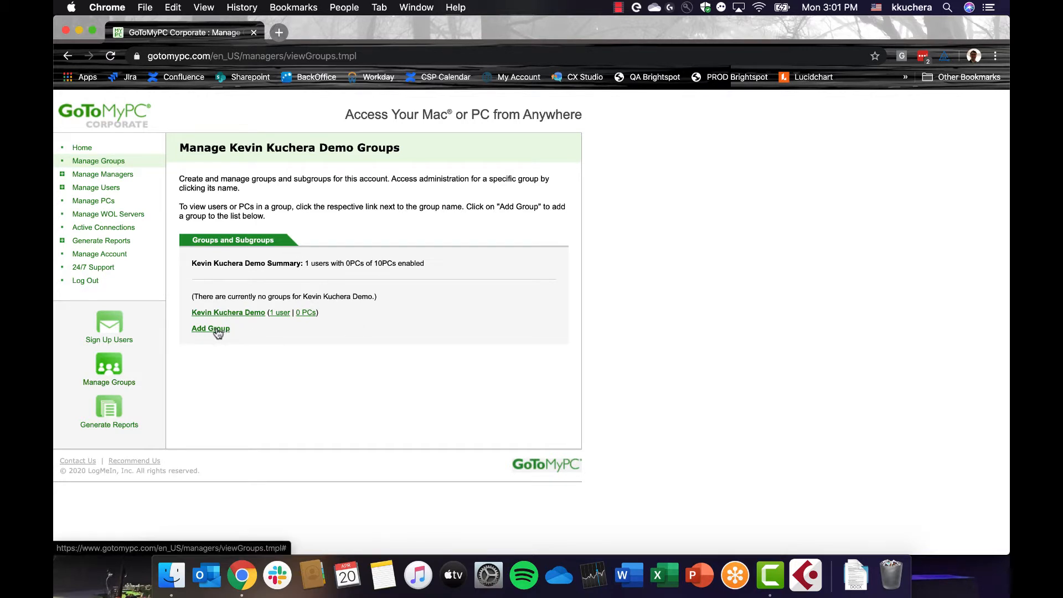
pyautogui.click(210, 328)
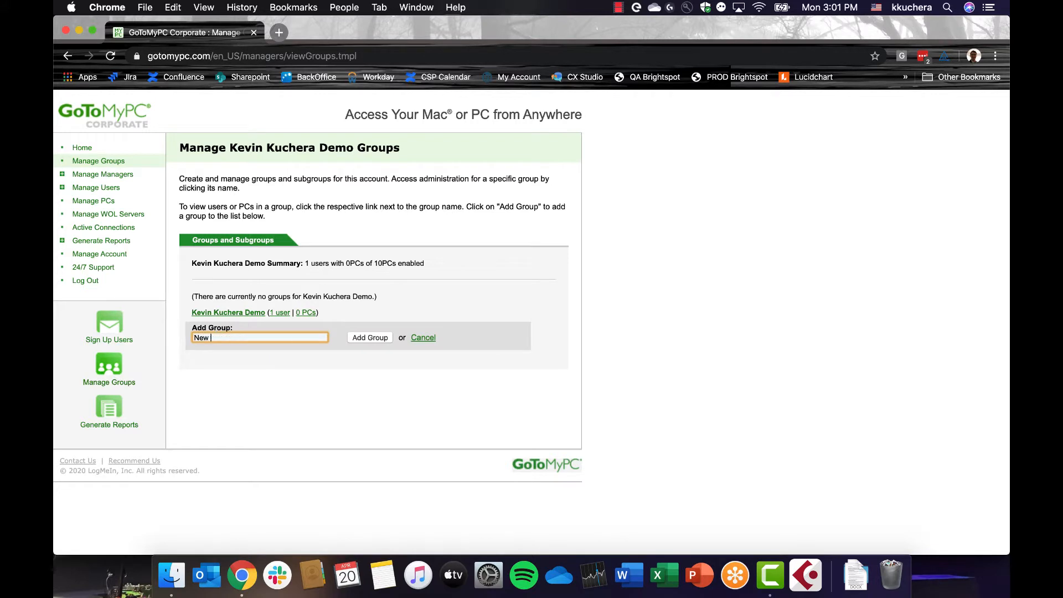
pyautogui.write('Group')
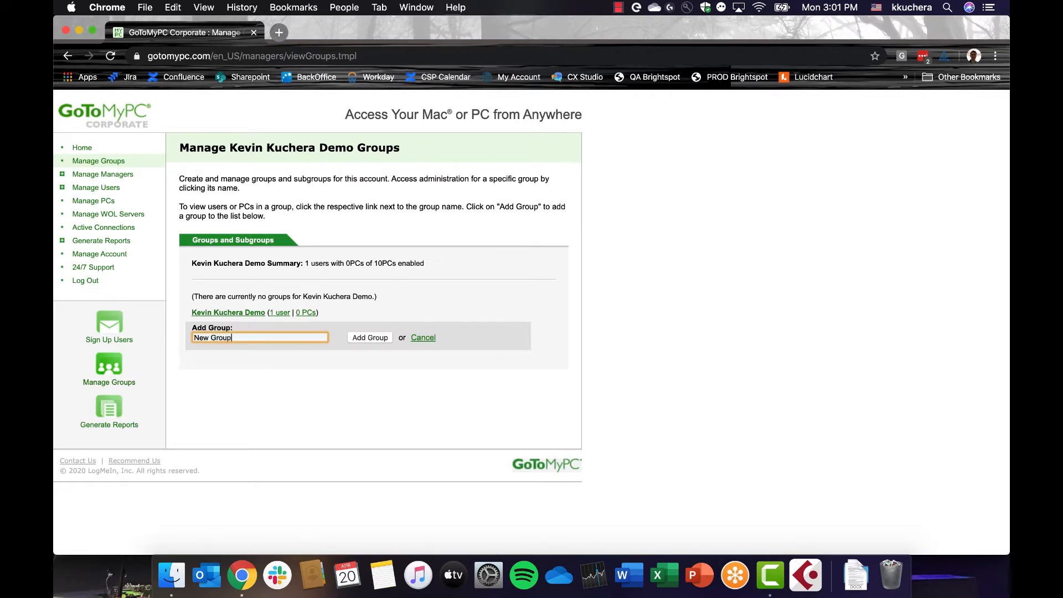
pyautogui.moveTo(386, 345)
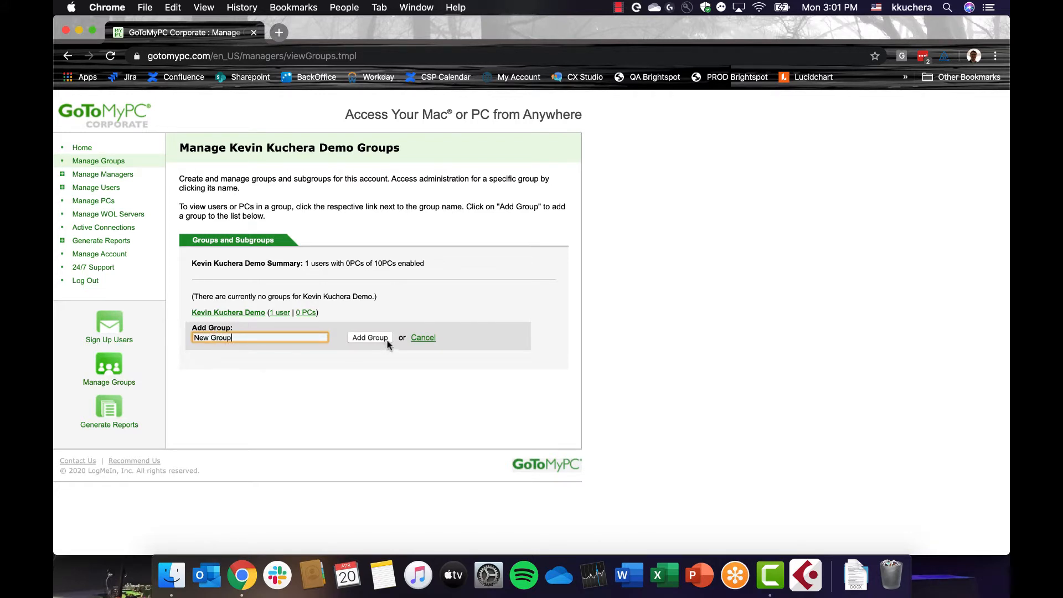
pyautogui.click(369, 338)
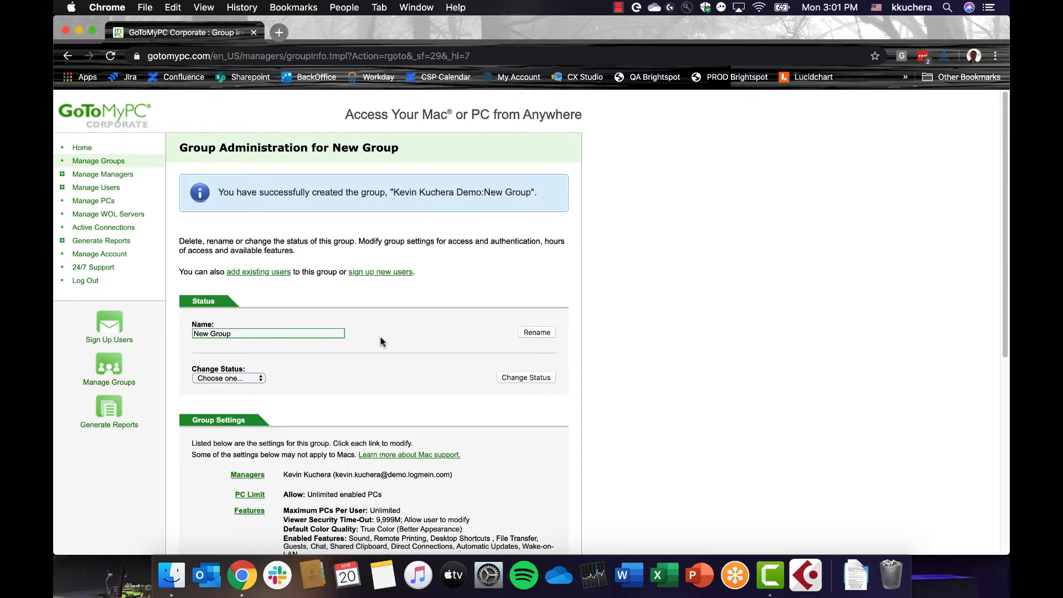
pyautogui.moveTo(142, 304)
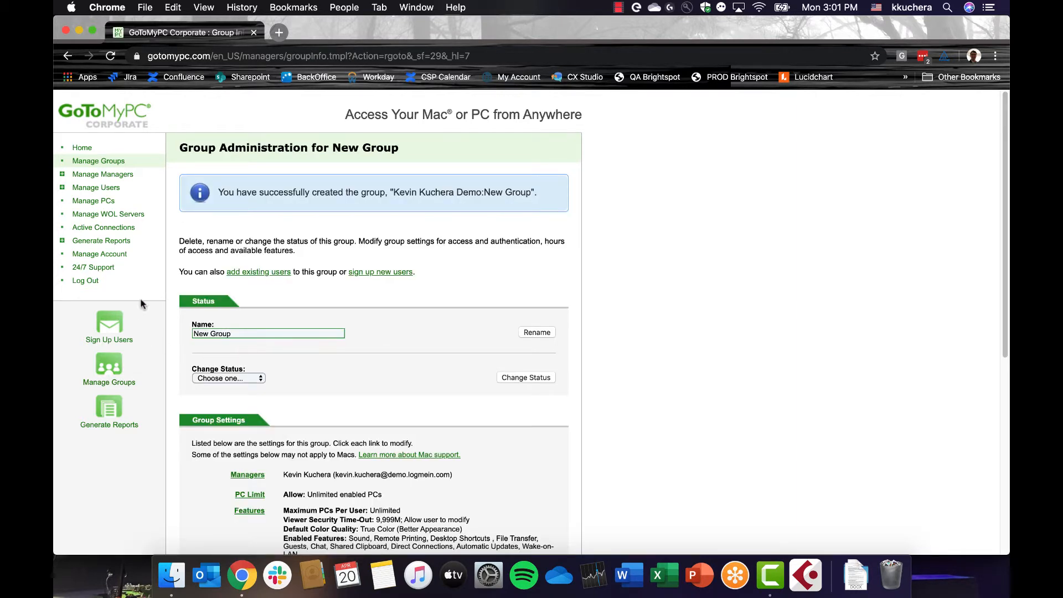
pyautogui.click(99, 161)
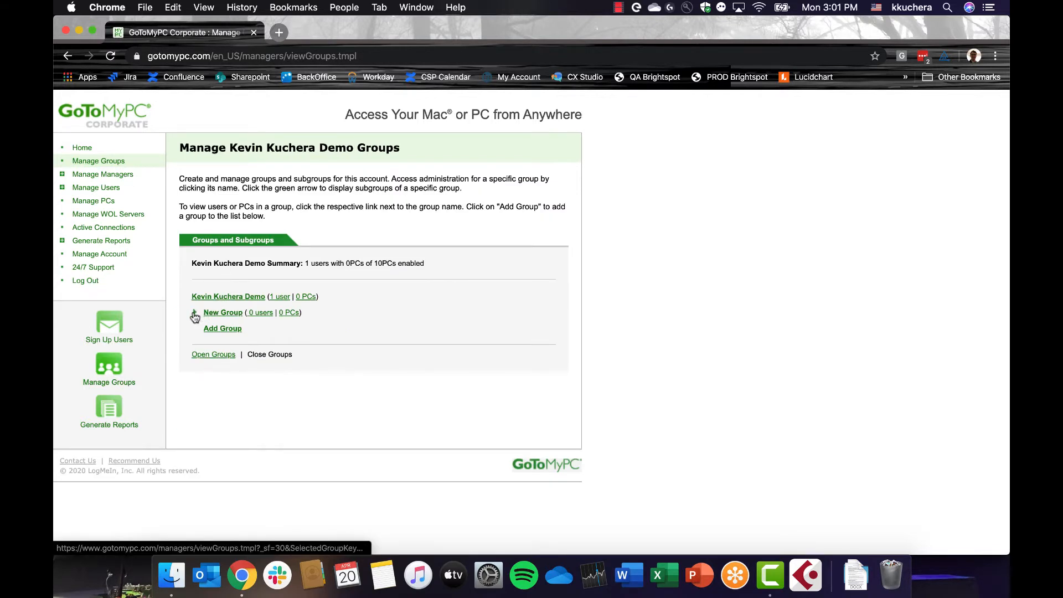
# - Add 'New Subgroup' beneath New Group and open its group settings
pyautogui.click(194, 313)
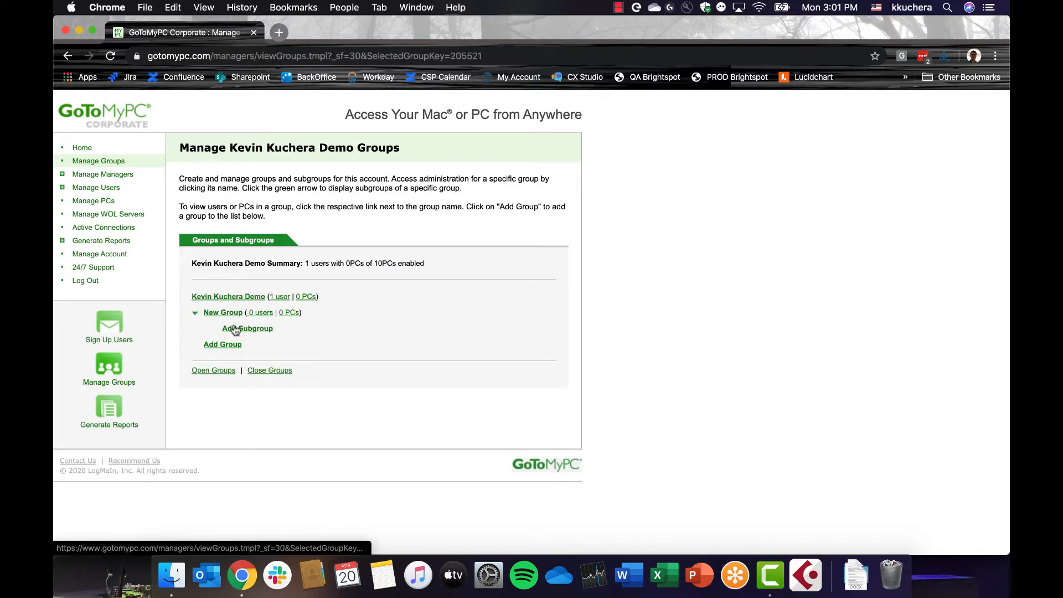
pyautogui.click(248, 328)
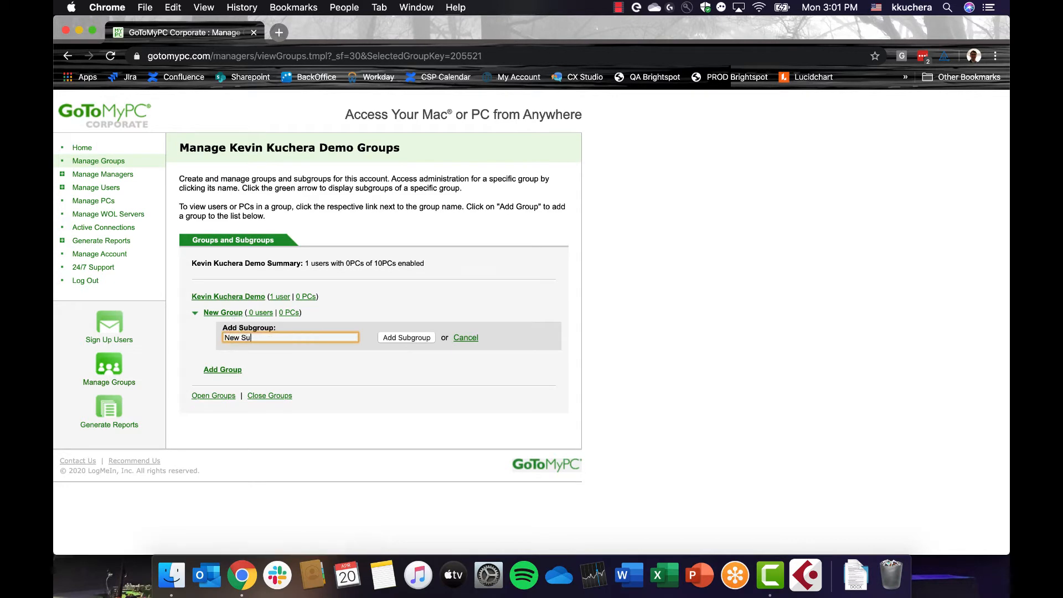
pyautogui.click(405, 337)
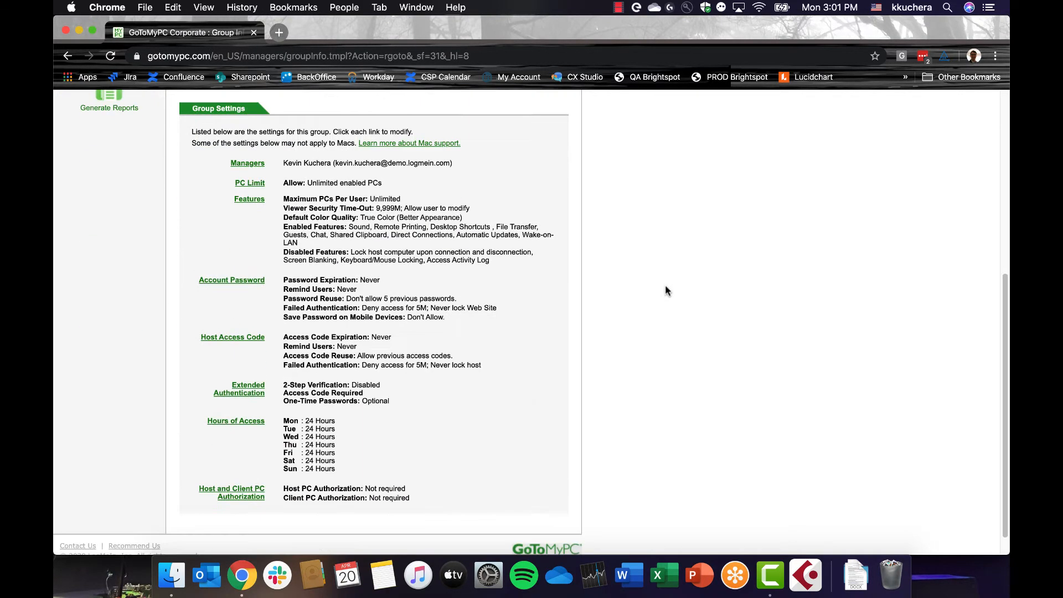
pyautogui.doubleClick(247, 163)
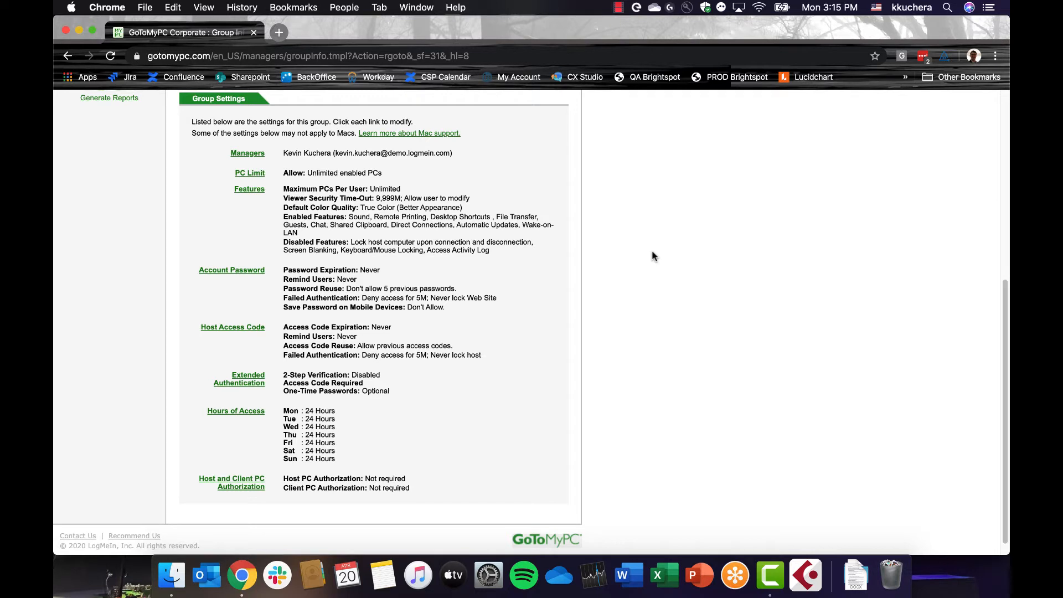
pyautogui.moveTo(403, 385)
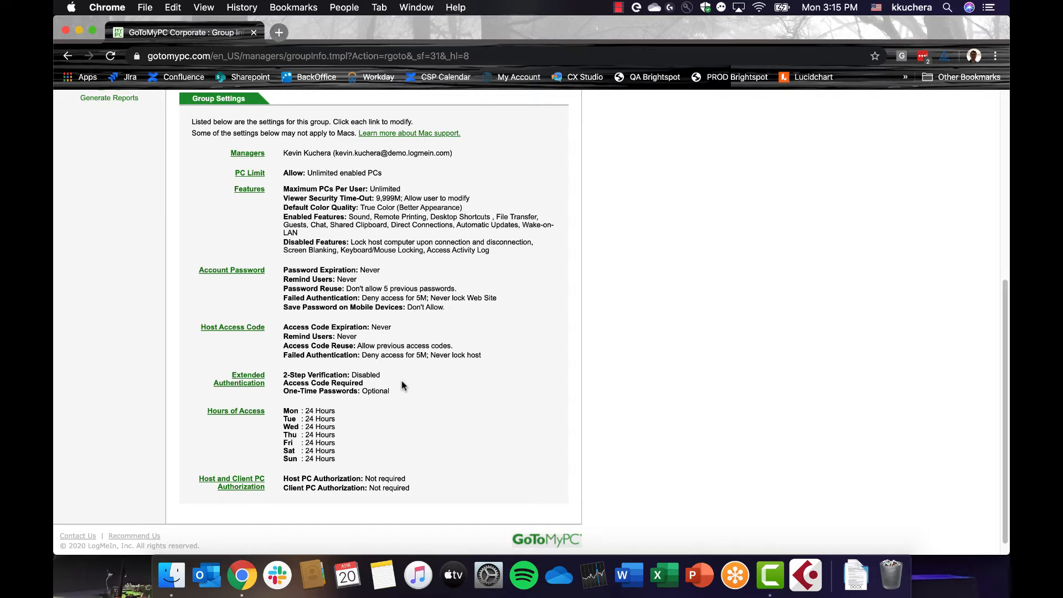
pyautogui.moveTo(251, 387)
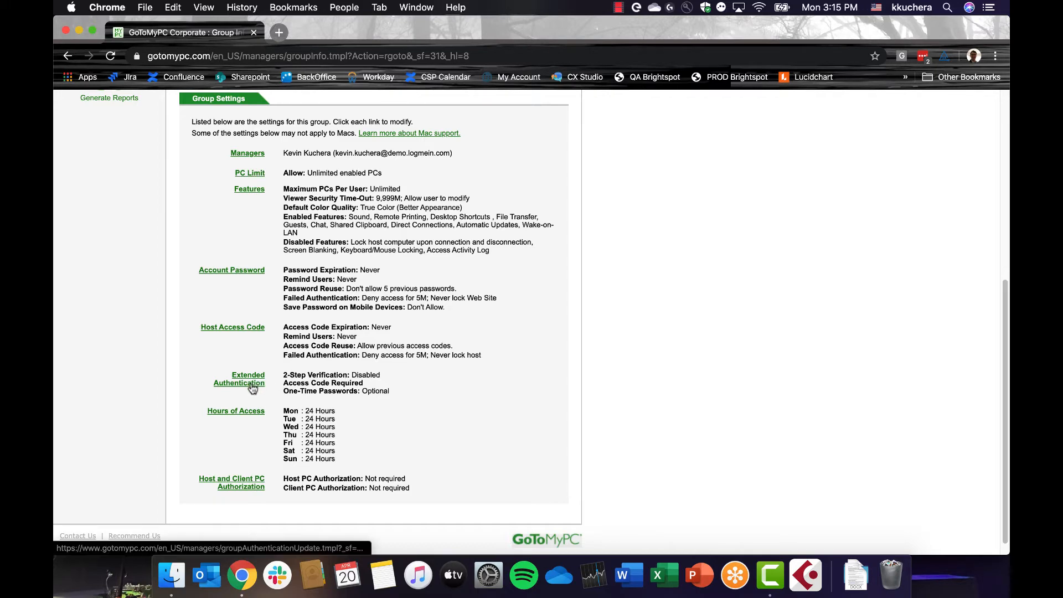
# - Open New Subgroup's Extended Authentication page showing 2-step verification options
pyautogui.click(239, 378)
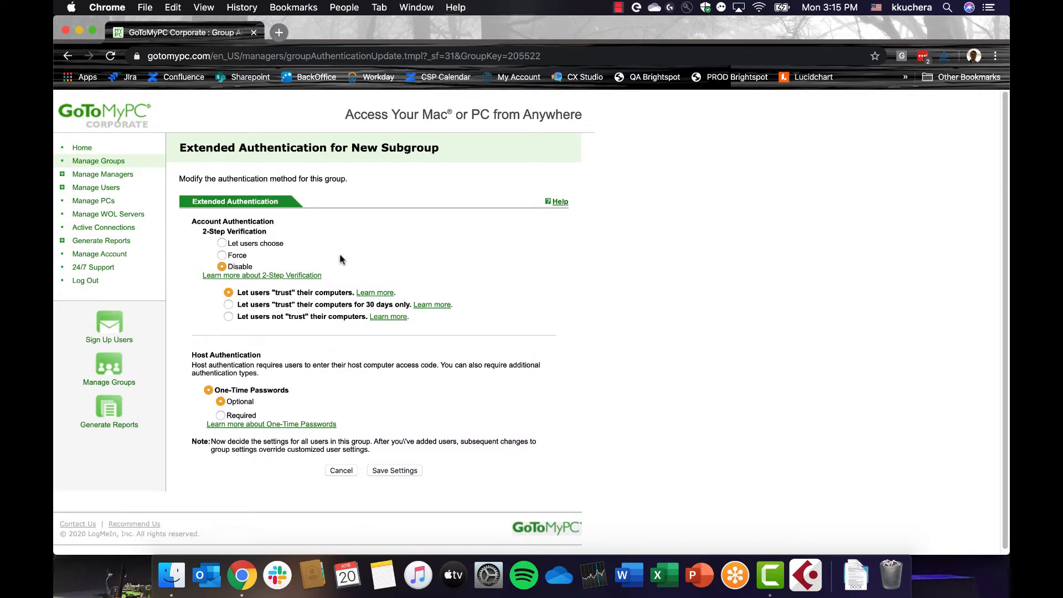
pyautogui.moveTo(306, 253)
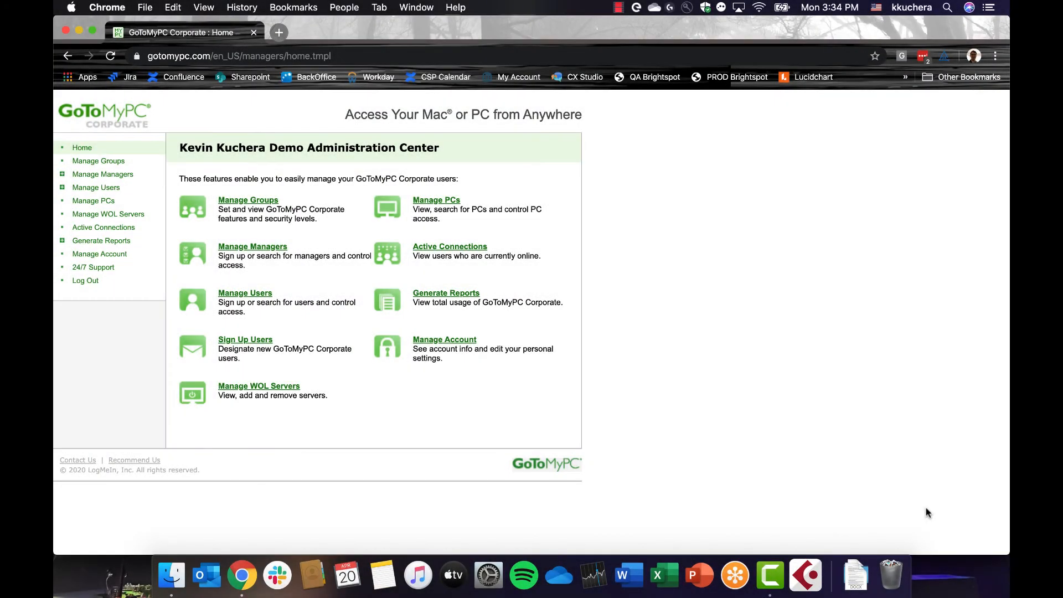
pyautogui.moveTo(103, 177)
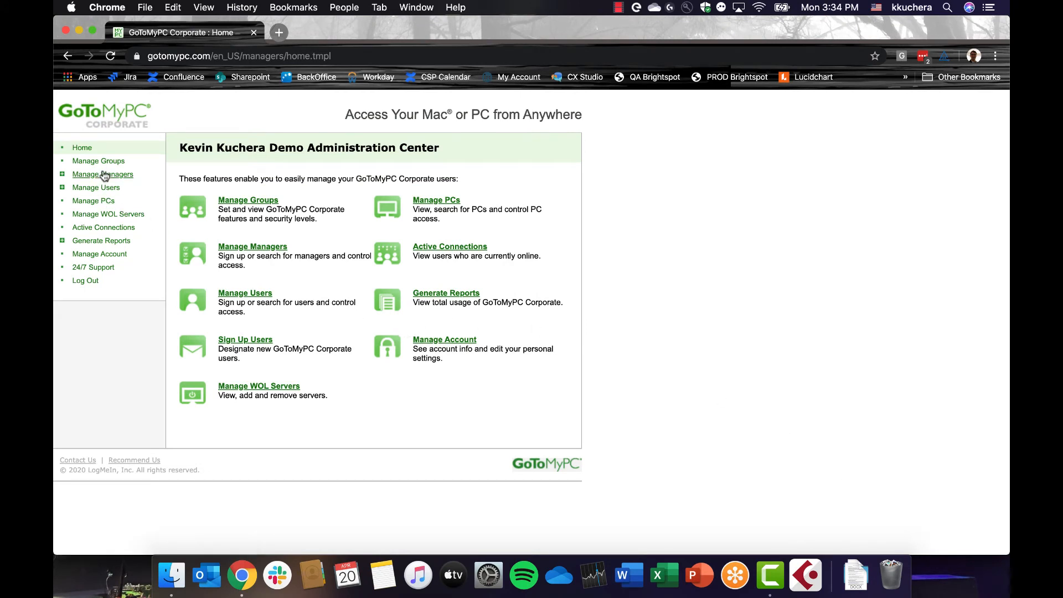
# - Show the Manage Managers list, then go to Sign Up Managers
pyautogui.click(103, 174)
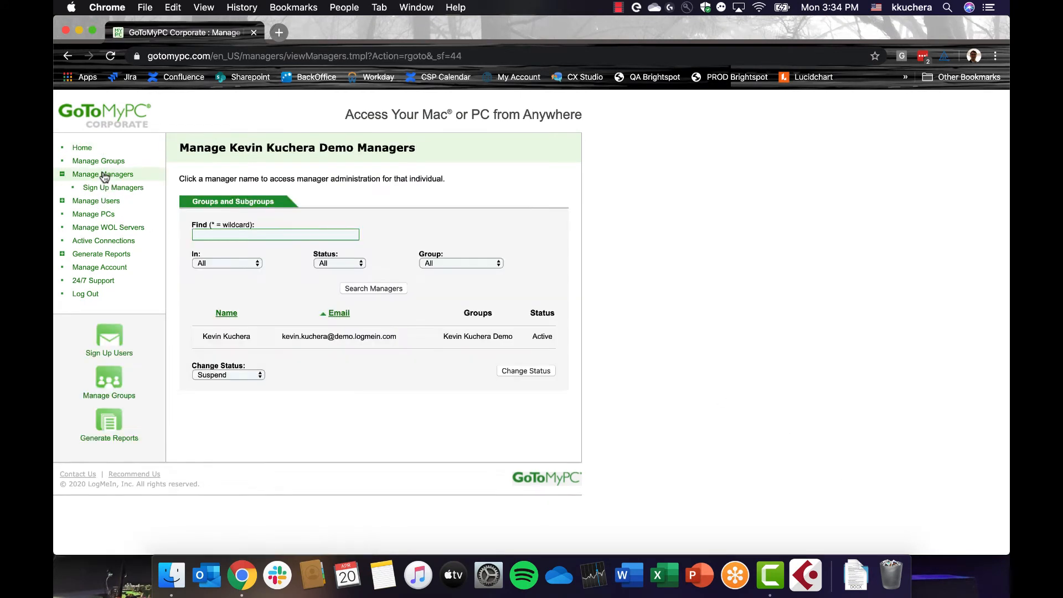
pyautogui.moveTo(492, 187)
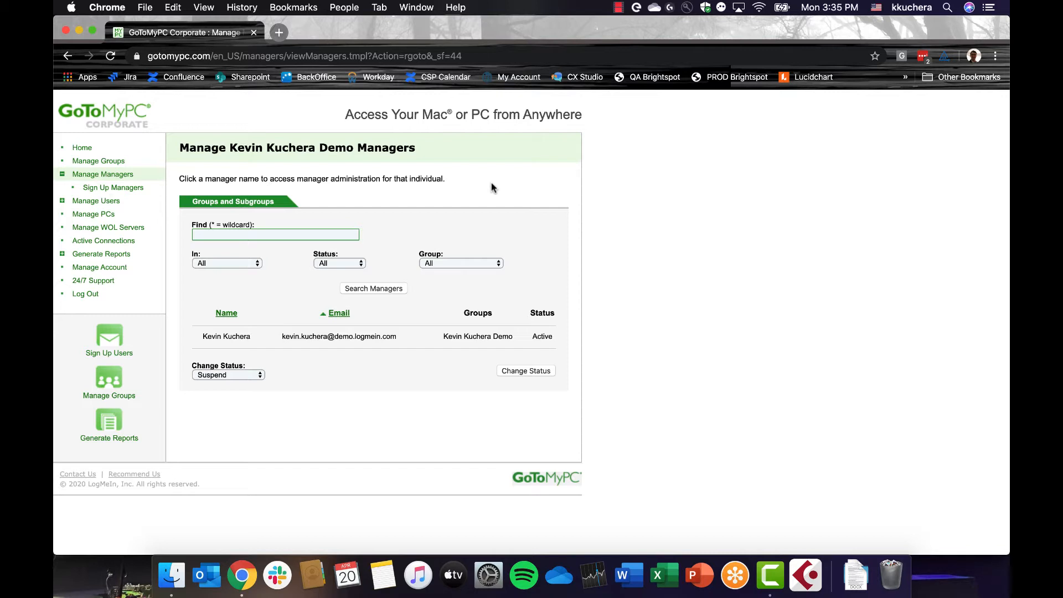
pyautogui.click(113, 187)
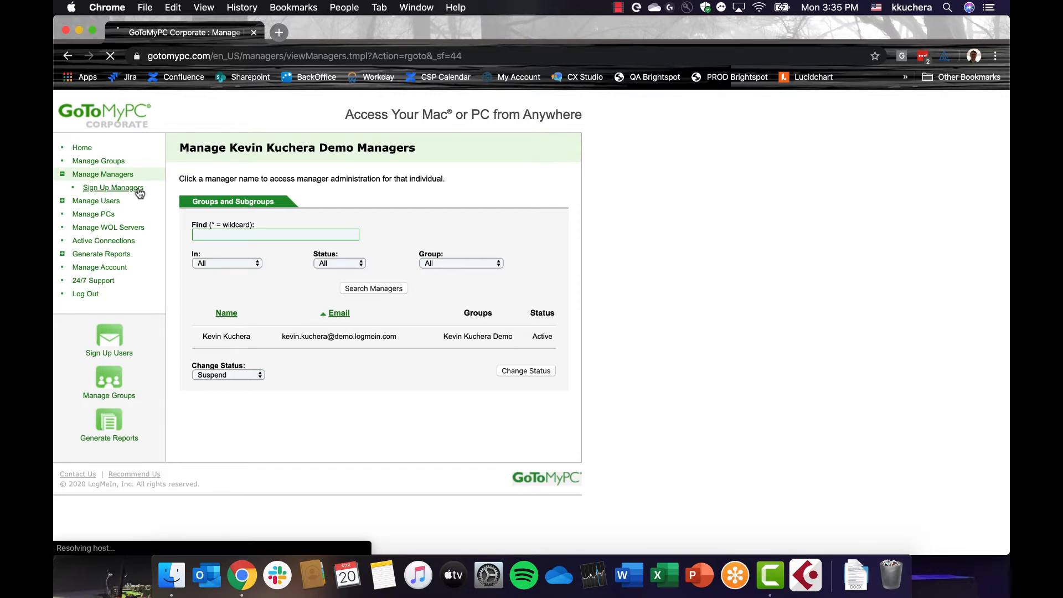
pyautogui.click(112, 188)
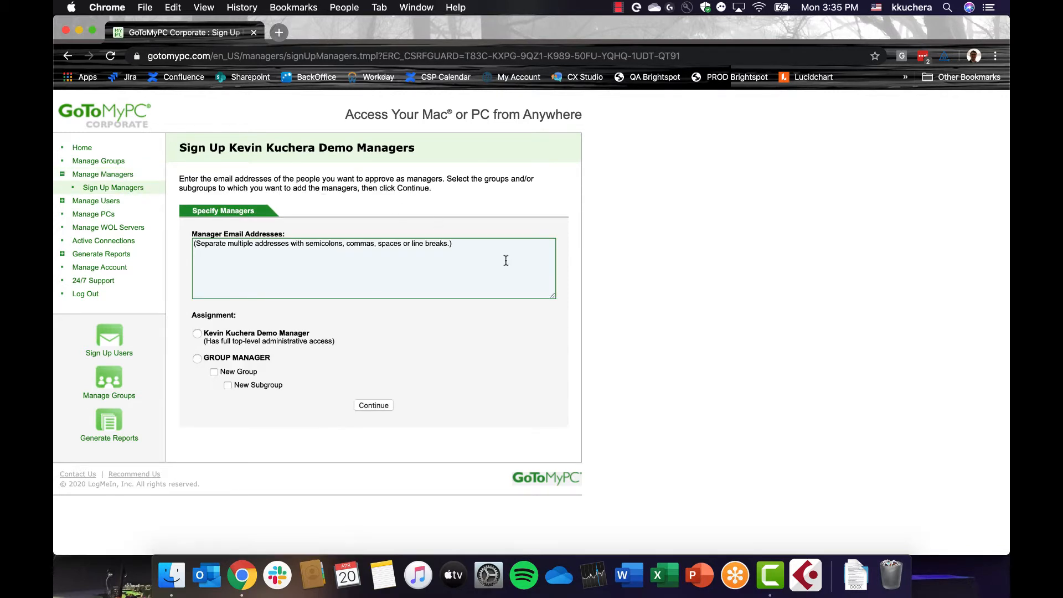
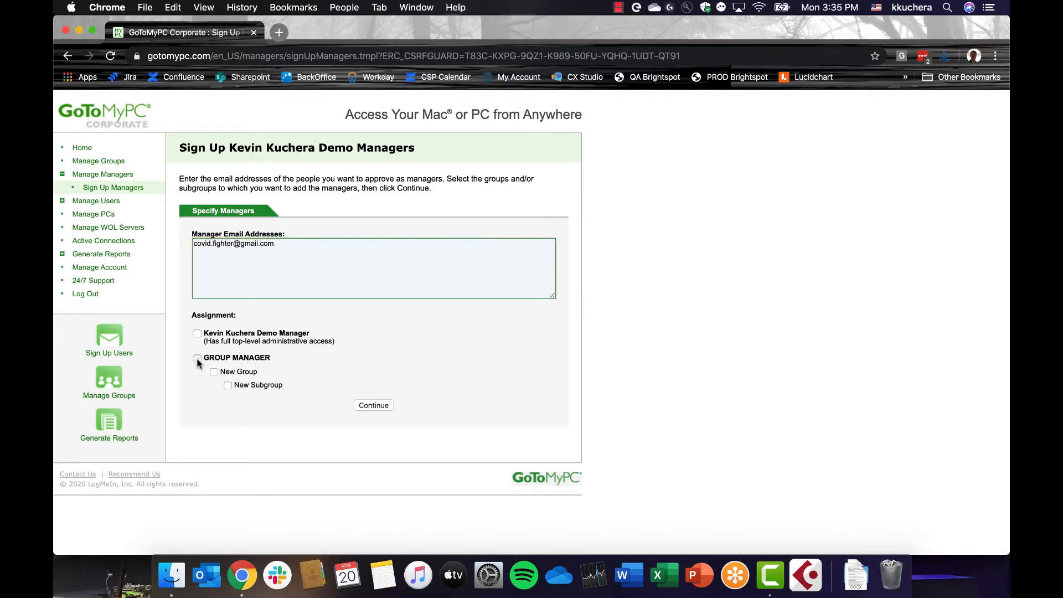
pyautogui.click(197, 357)
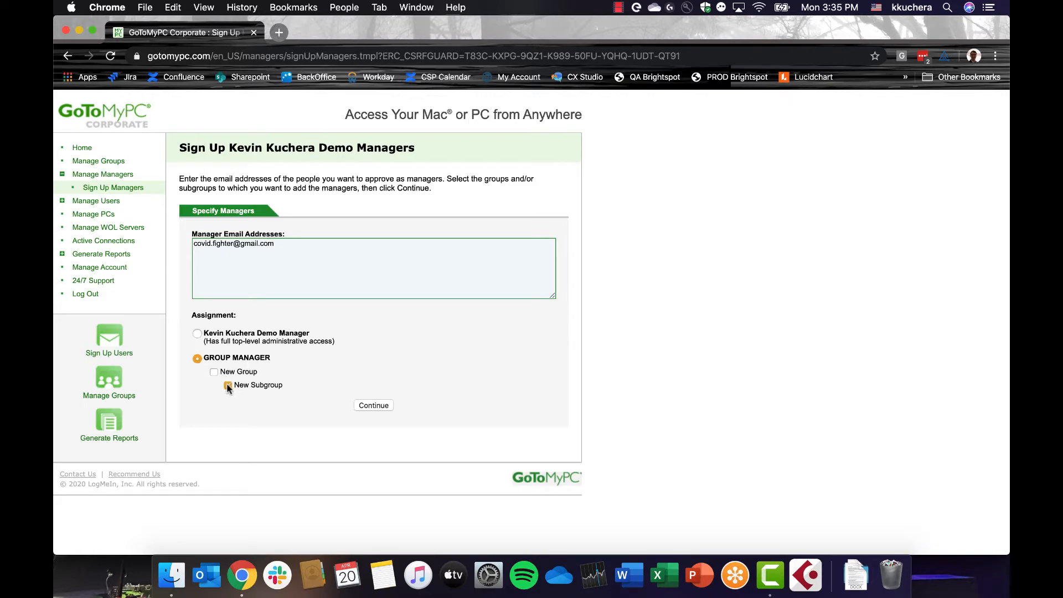
pyautogui.click(81, 147)
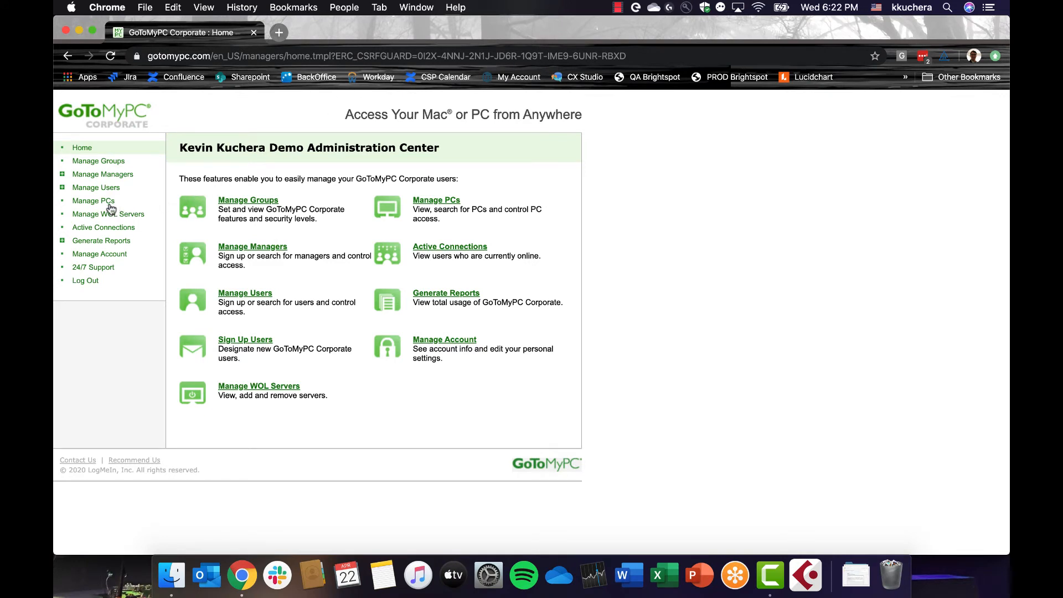
# - List the host PCs Work Computer and CENTCOM, then select CENTCOM
pyautogui.click(93, 200)
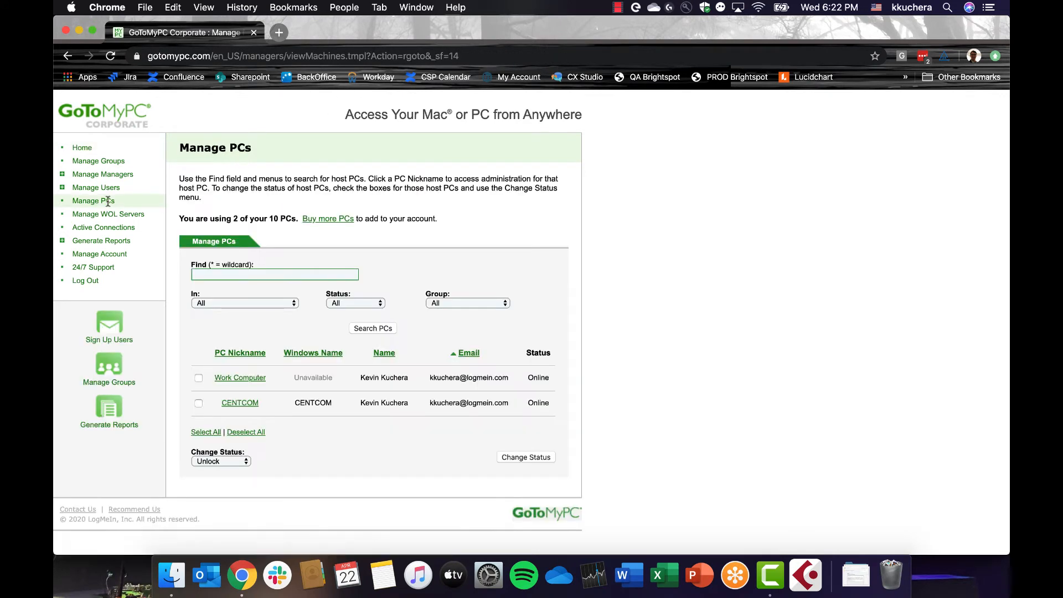
pyautogui.moveTo(361, 268)
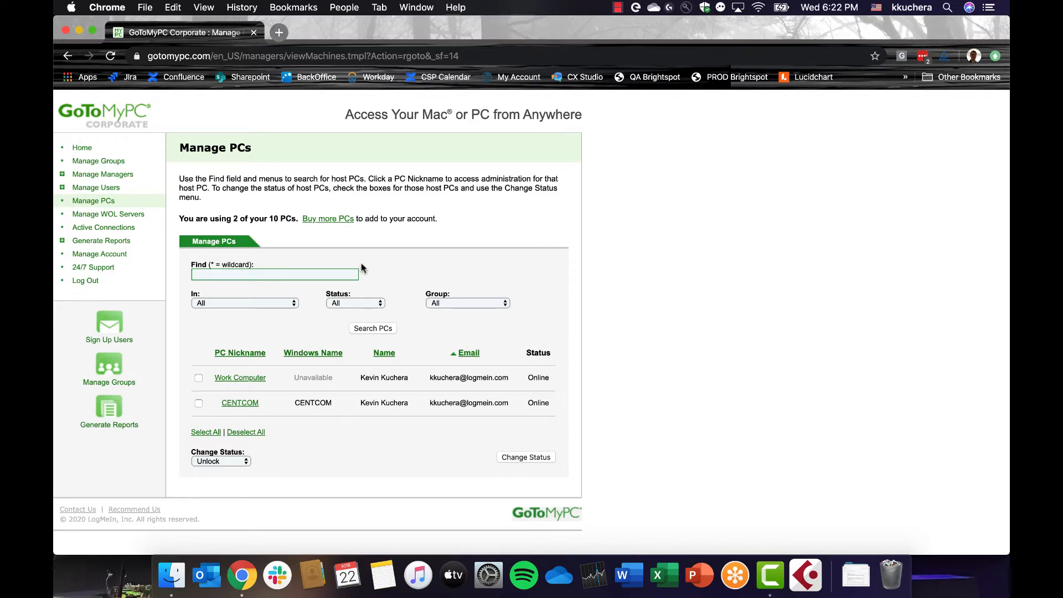
pyautogui.moveTo(395, 437)
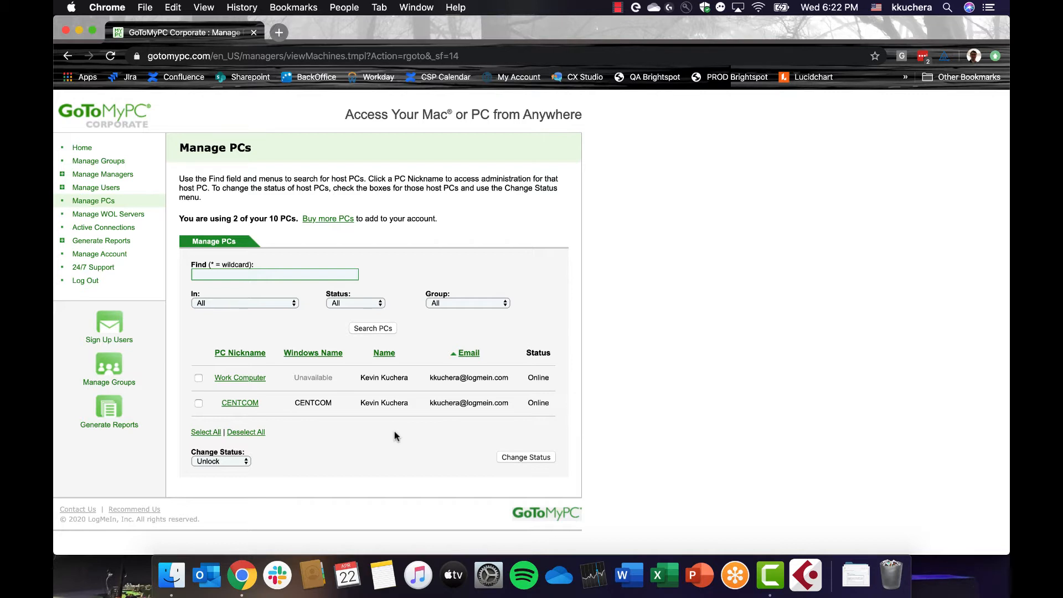
pyautogui.moveTo(111, 196)
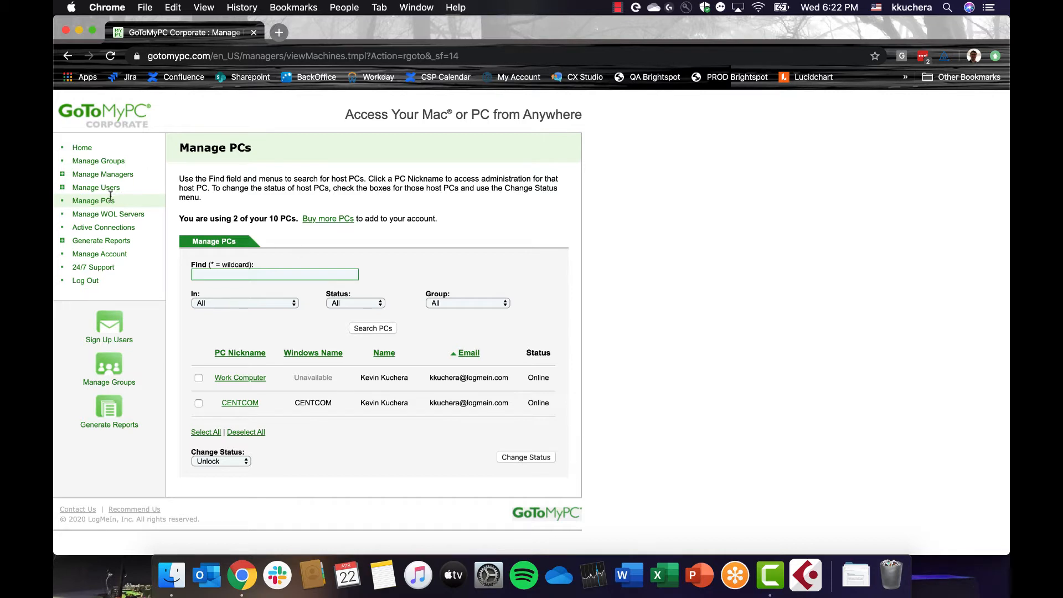
pyautogui.moveTo(332, 381)
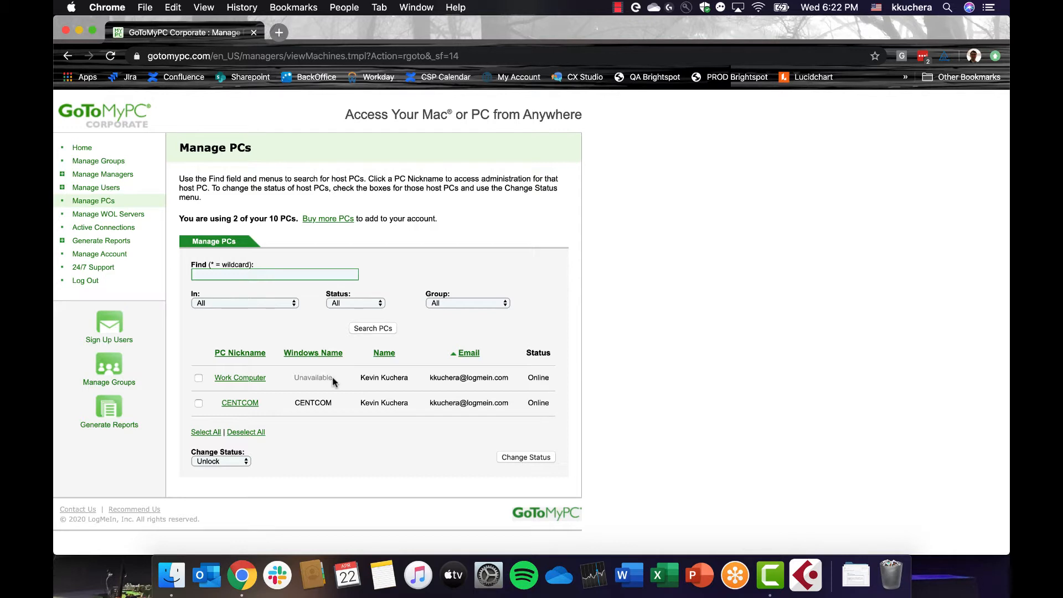
pyautogui.click(239, 402)
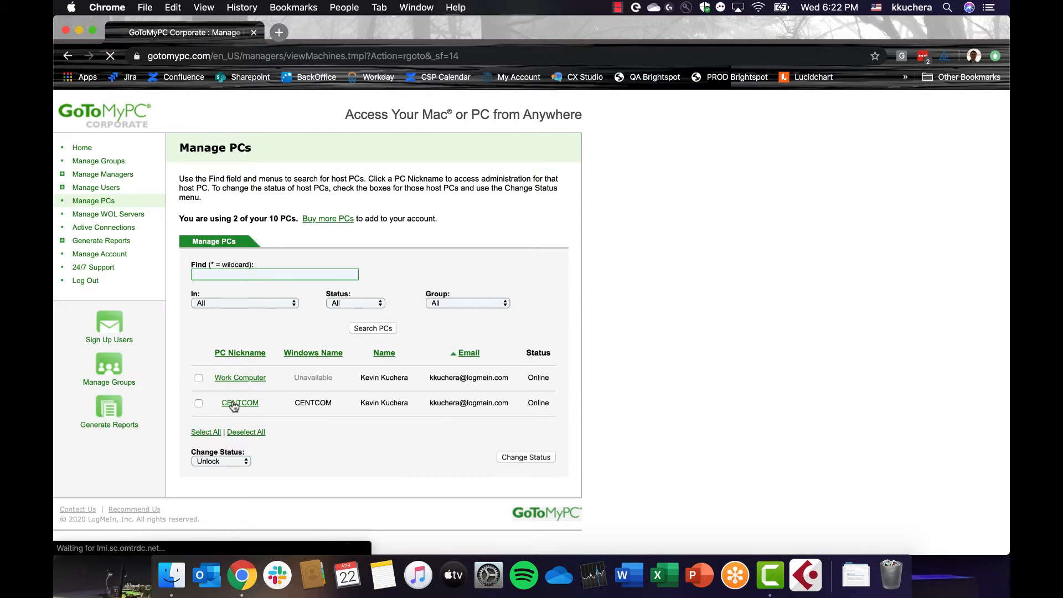
# - View CENTCOM's PC Administration status and host settings, then move to report generation
pyautogui.click(239, 402)
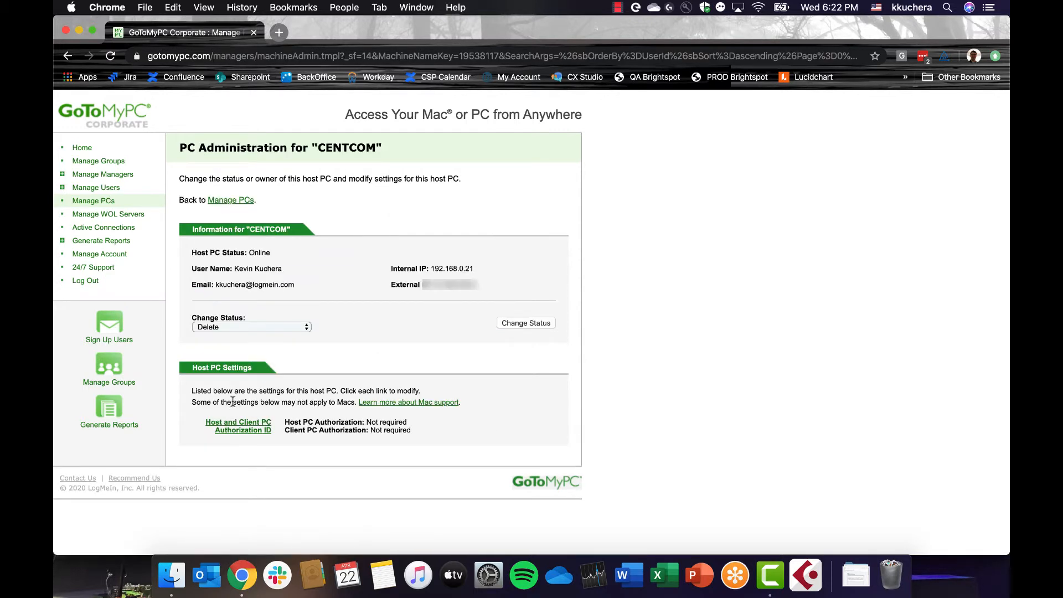
pyautogui.moveTo(403, 314)
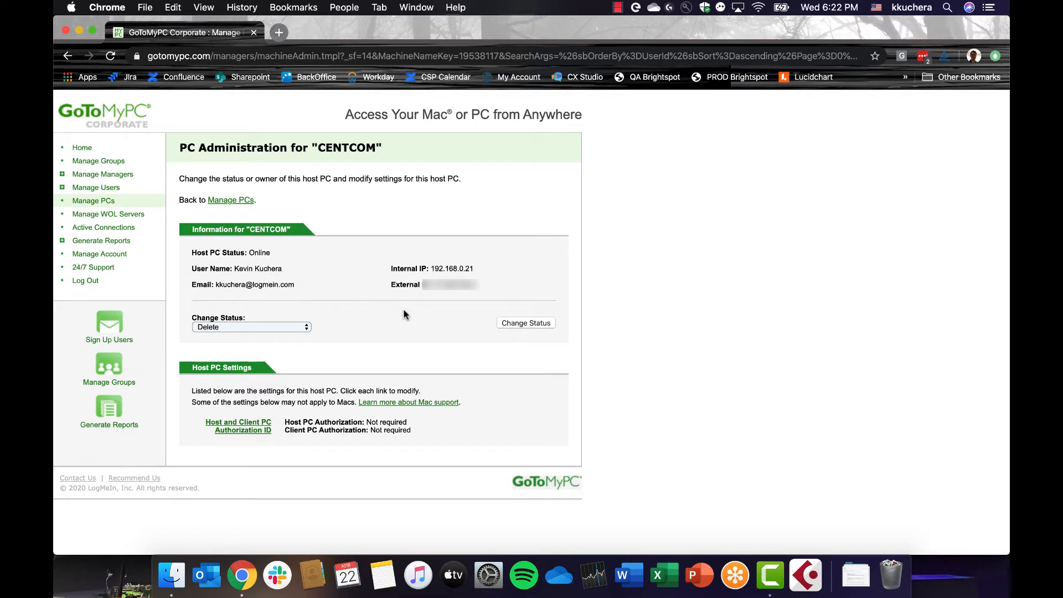
pyautogui.click(101, 240)
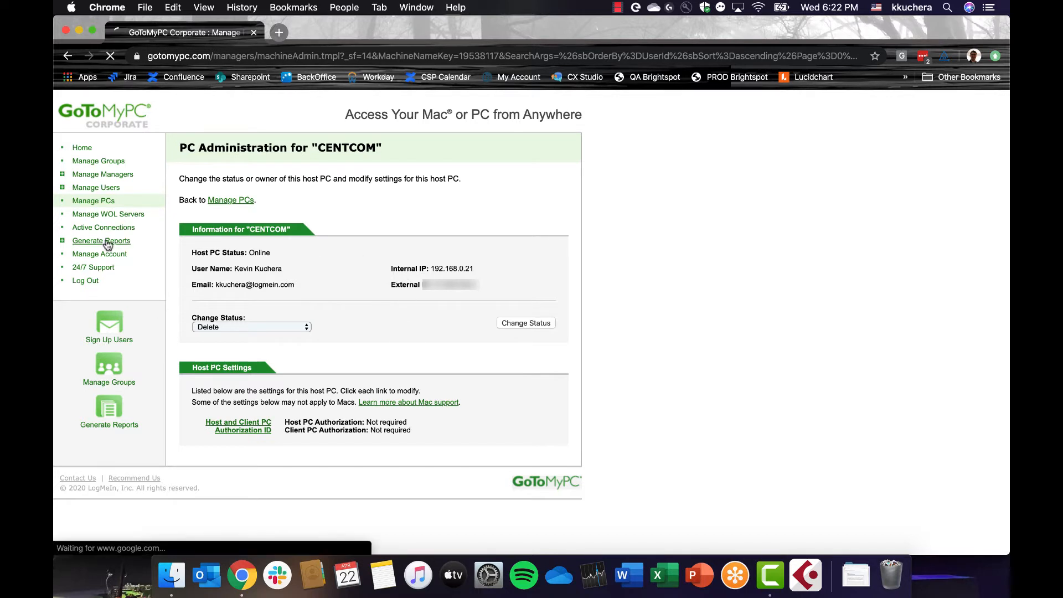
# - Generate a Connections report with the date range set to Today
pyautogui.click(101, 241)
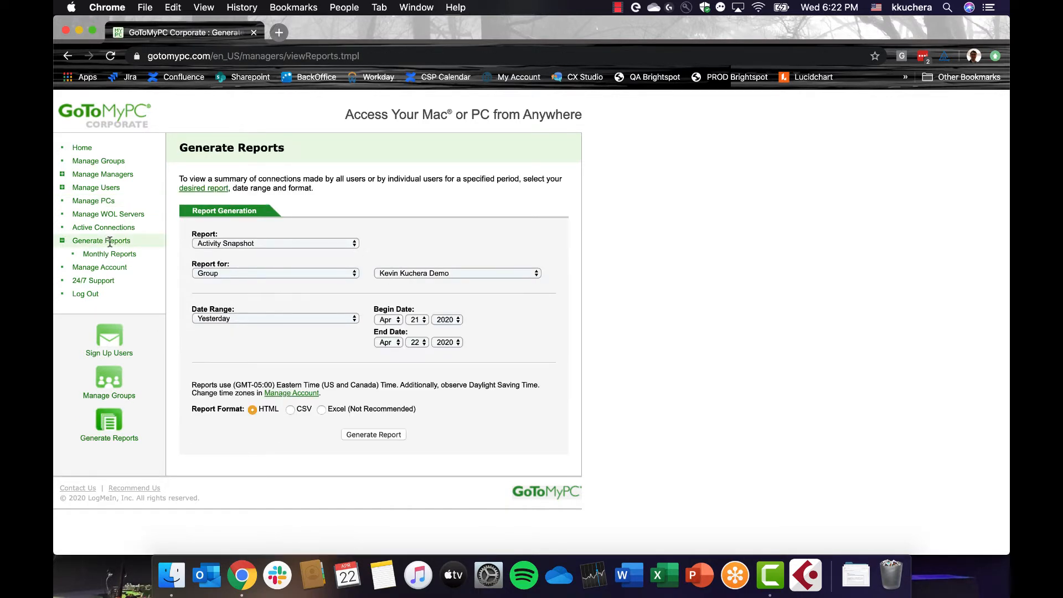
pyautogui.moveTo(459, 244)
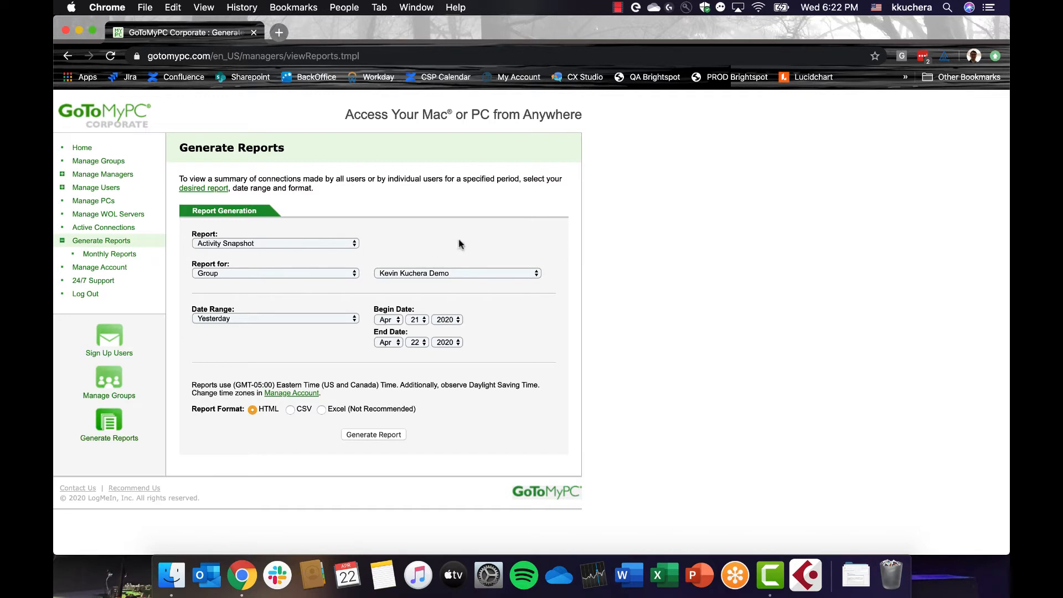
pyautogui.moveTo(453, 240)
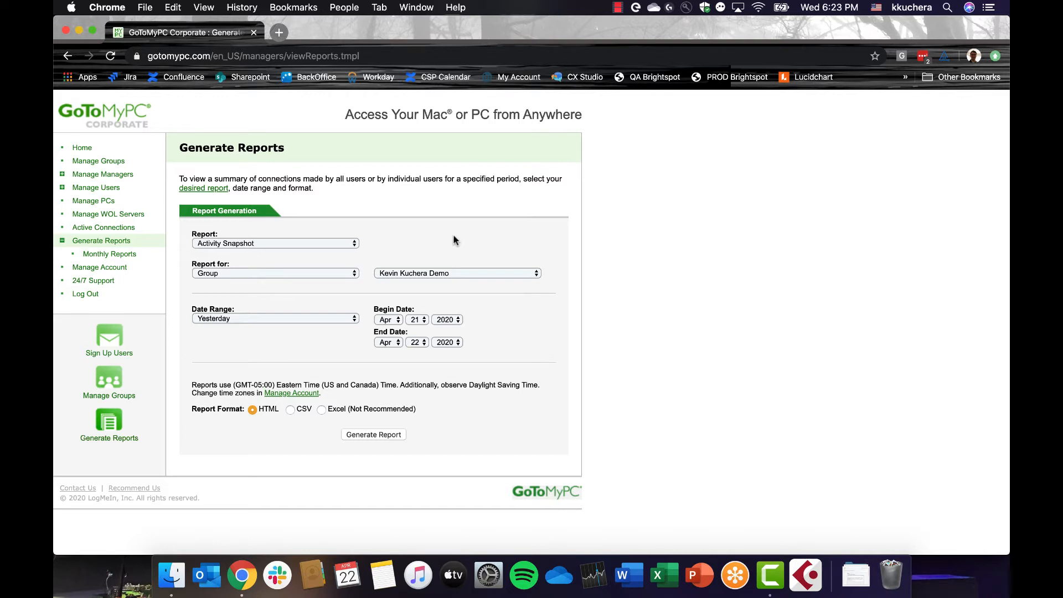
pyautogui.moveTo(289, 260)
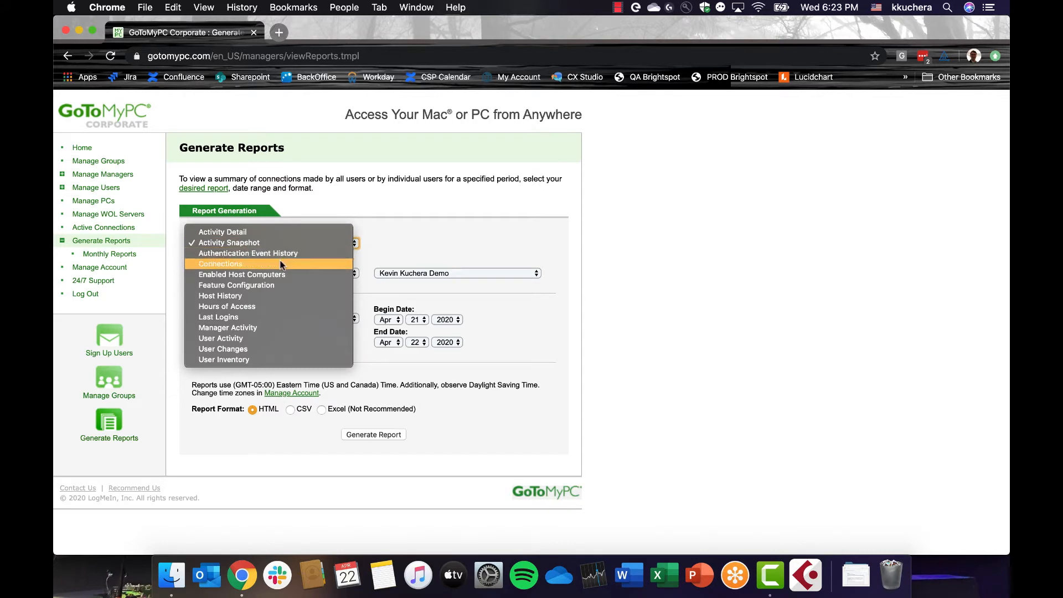
pyautogui.click(221, 263)
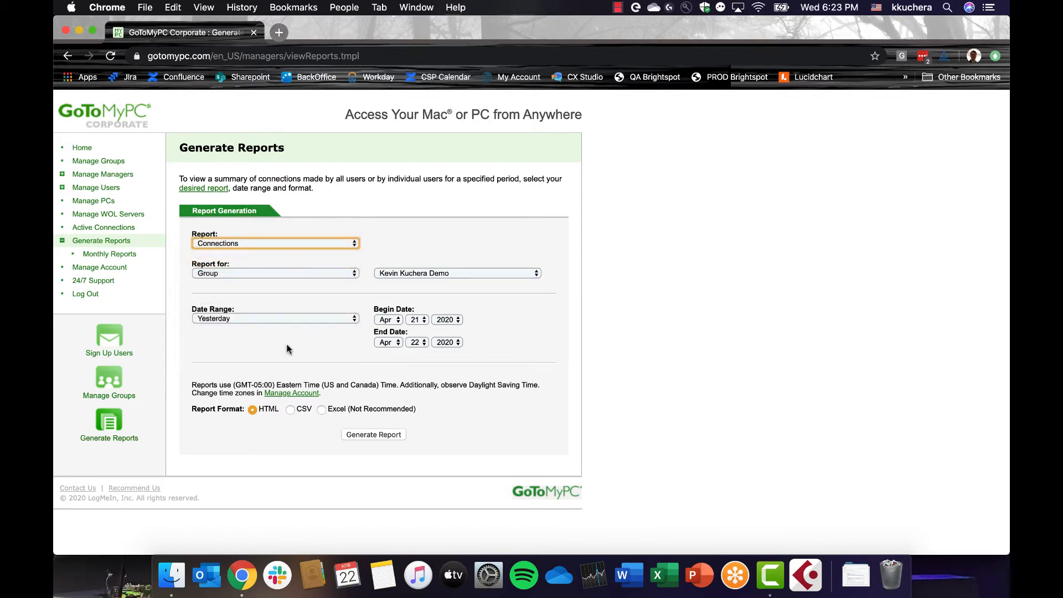
pyautogui.click(274, 318)
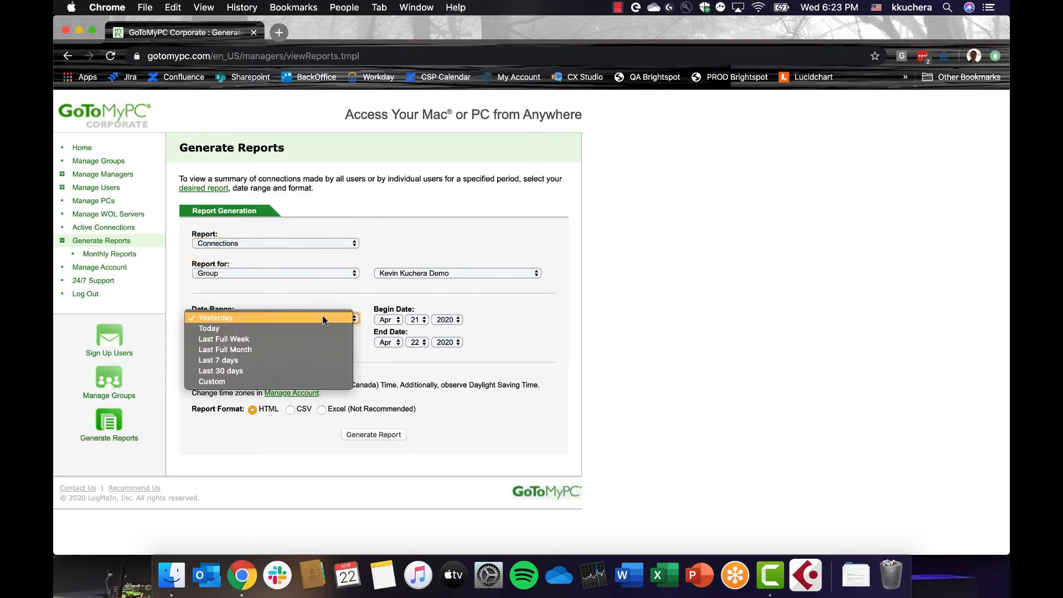
pyautogui.click(208, 328)
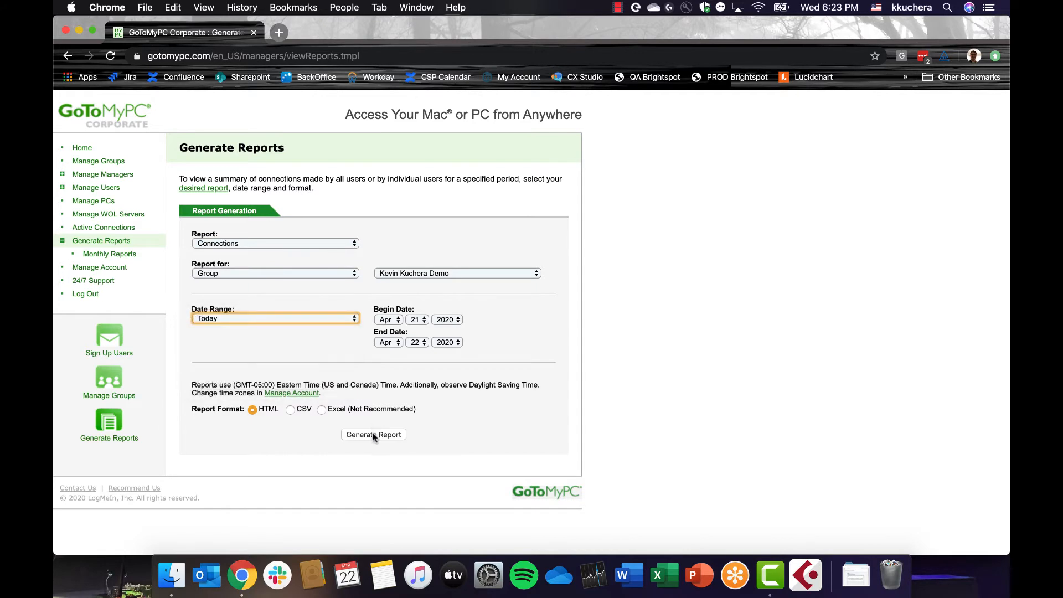
pyautogui.click(372, 434)
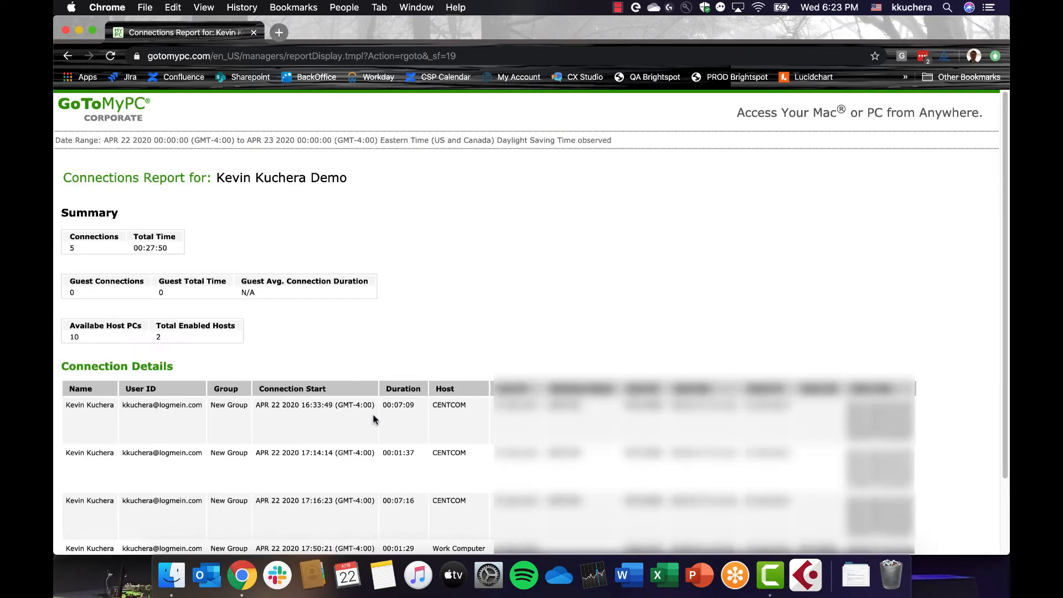
# - Scroll down through the Connection Details table of today's Connections report
pyautogui.scroll(-3)
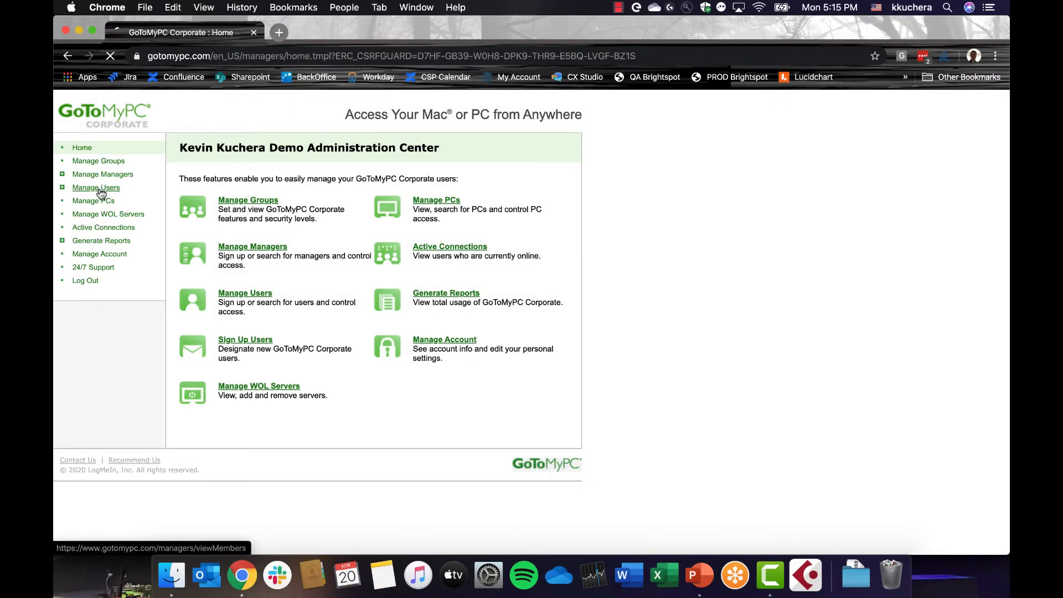
# - Open Manage Users from the Administration Center's left navigation
pyautogui.click(96, 188)
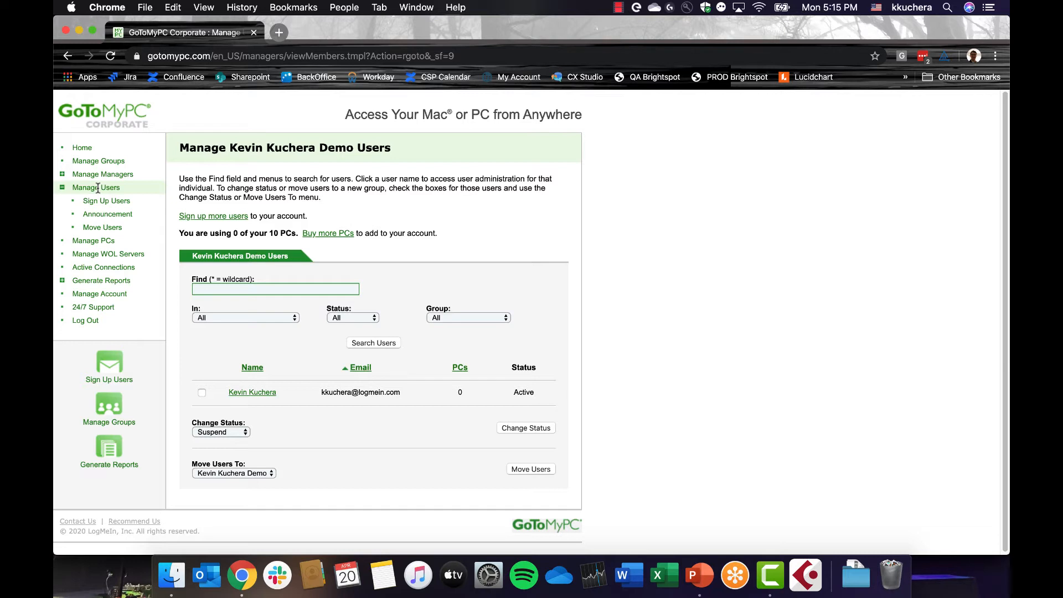
pyautogui.moveTo(457, 112)
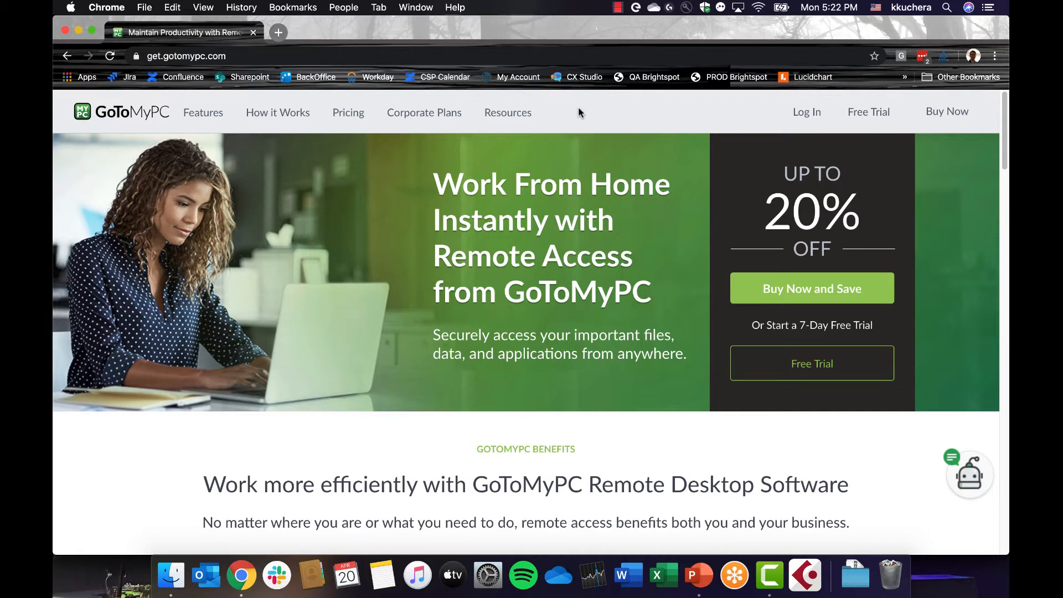
pyautogui.moveTo(621, 113)
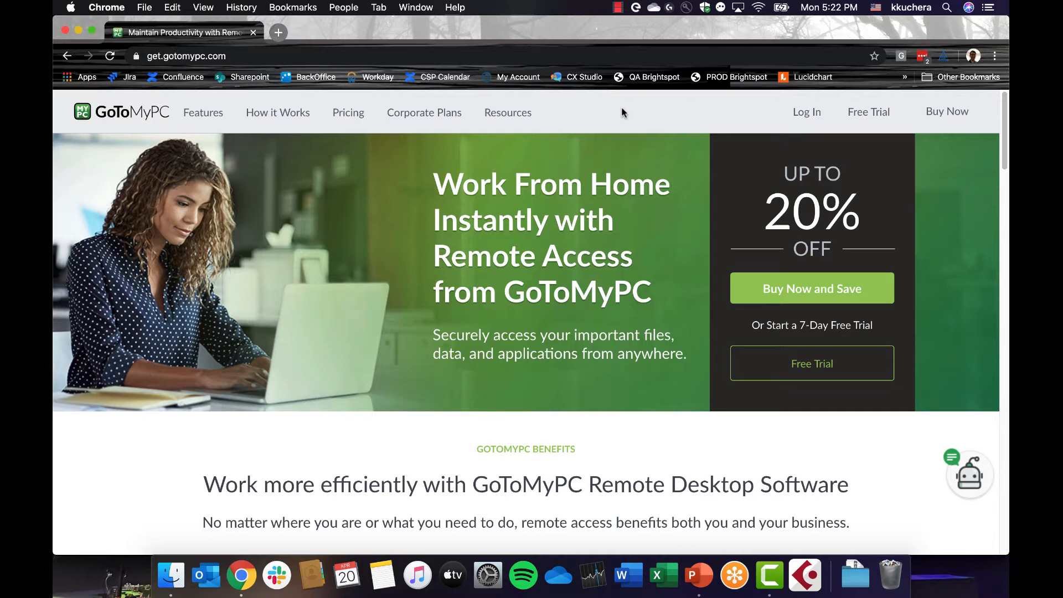
pyautogui.moveTo(800, 112)
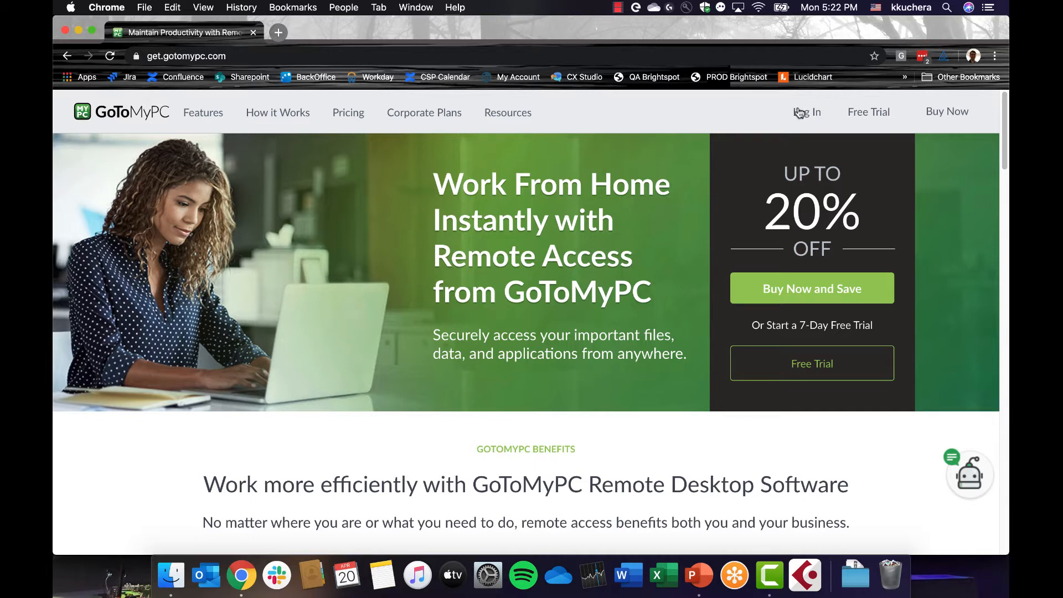
pyautogui.click(806, 111)
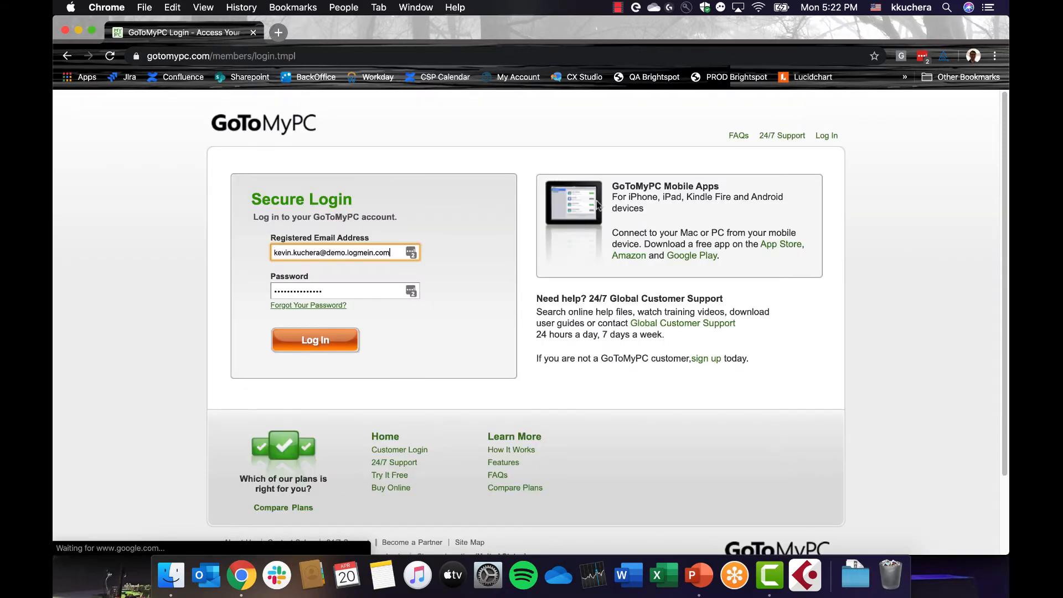
pyautogui.click(314, 339)
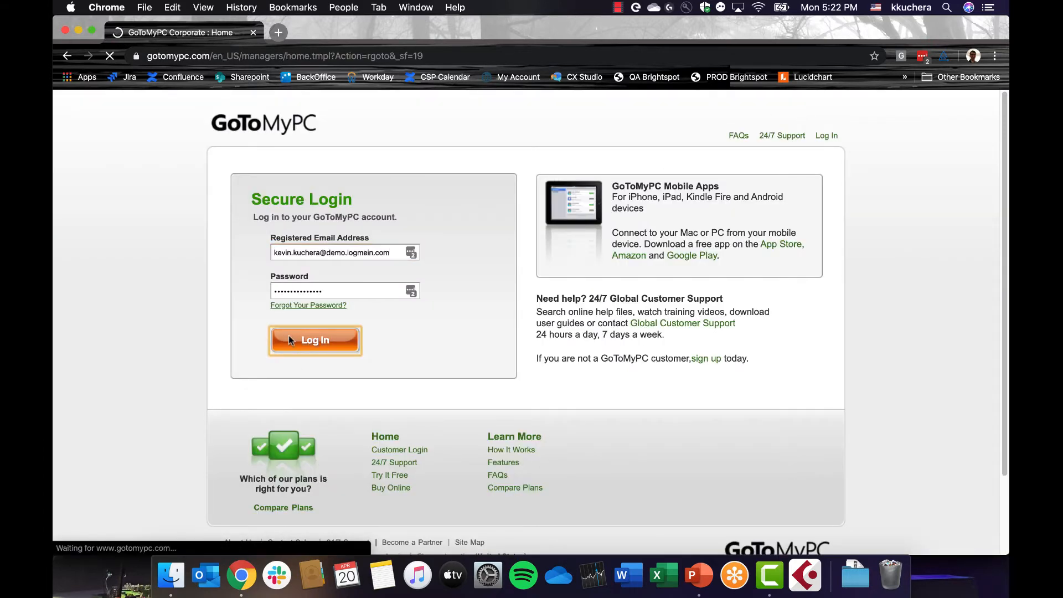
pyautogui.click(314, 340)
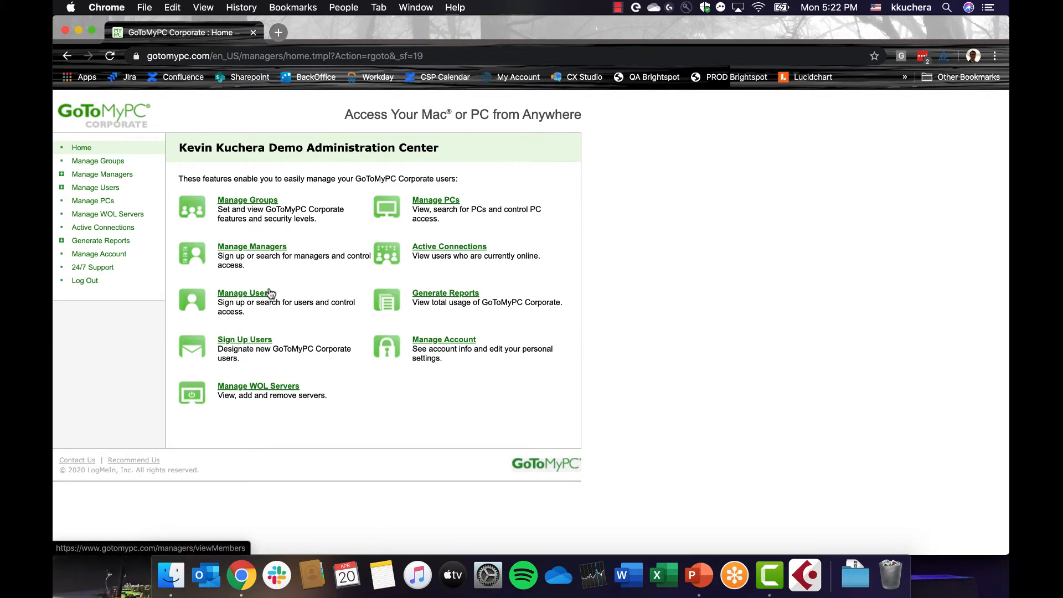
pyautogui.moveTo(102, 174)
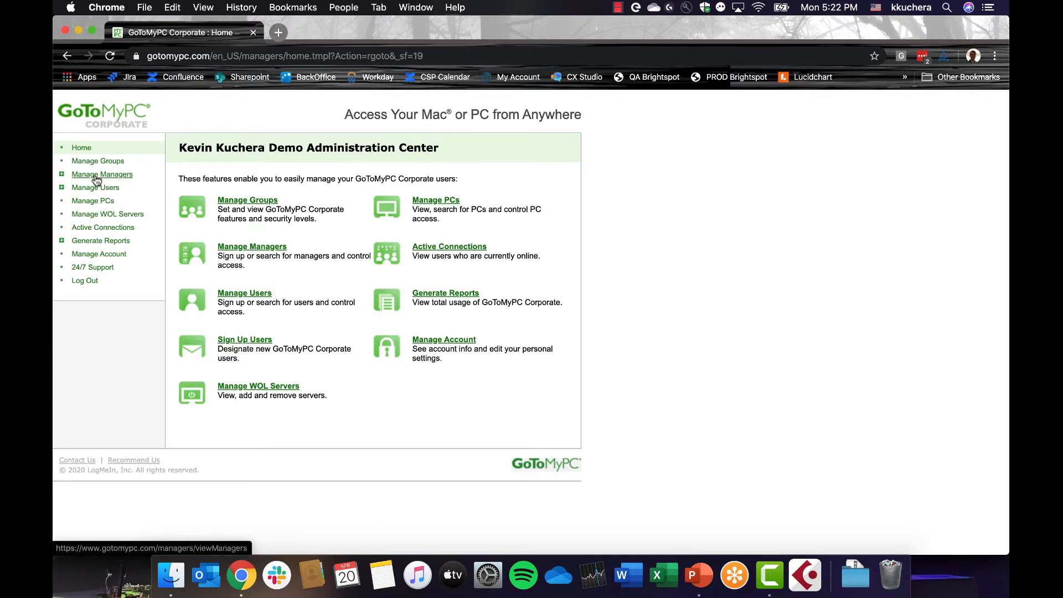
pyautogui.click(95, 187)
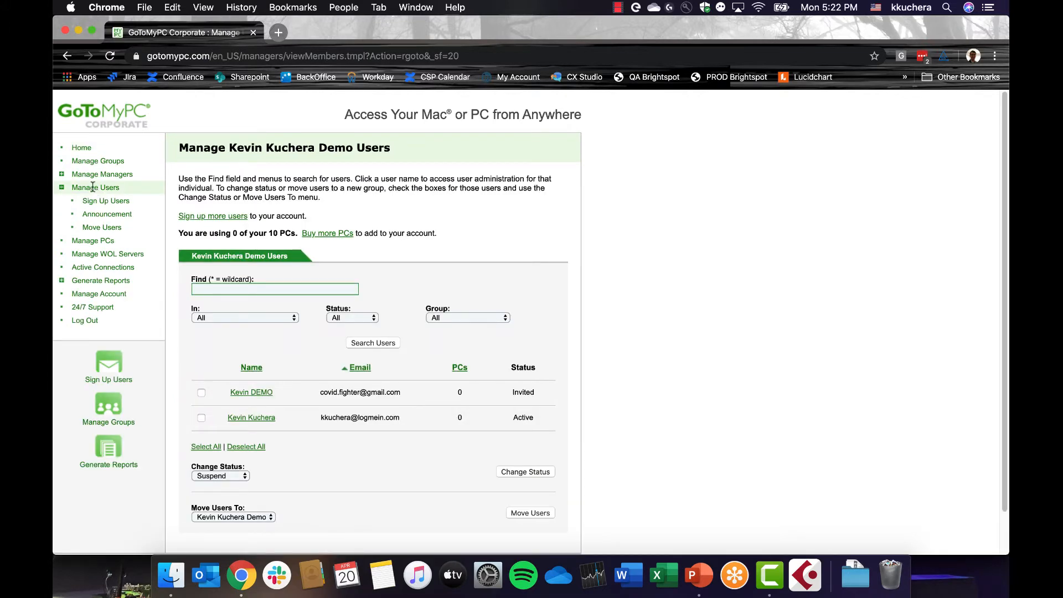
pyautogui.click(105, 200)
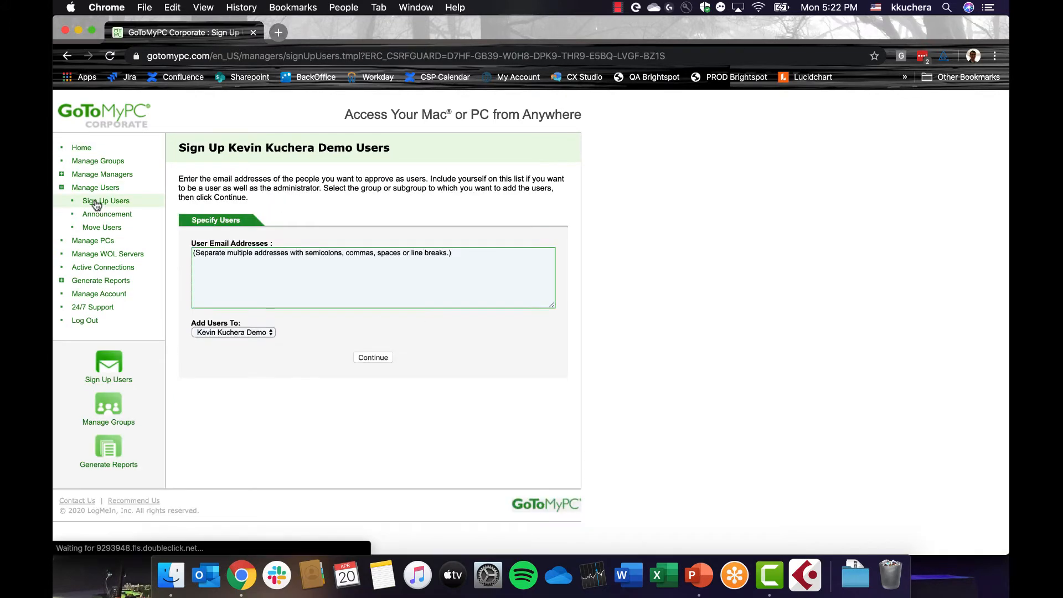
pyautogui.click(372, 277)
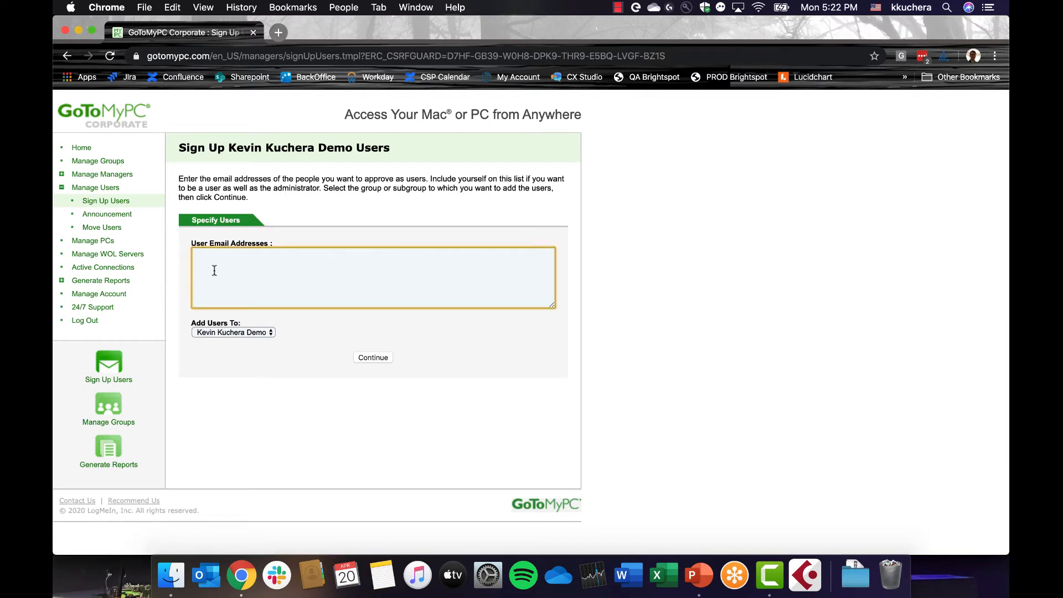
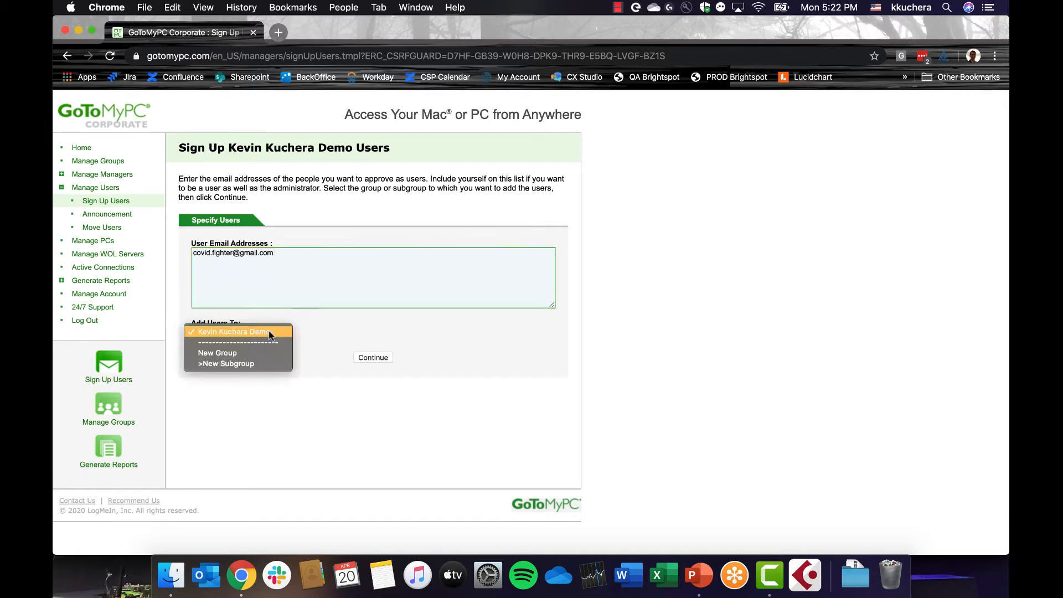
# - Add the user to a New Subgroup, continue, and confirm the email address
pyautogui.click(227, 363)
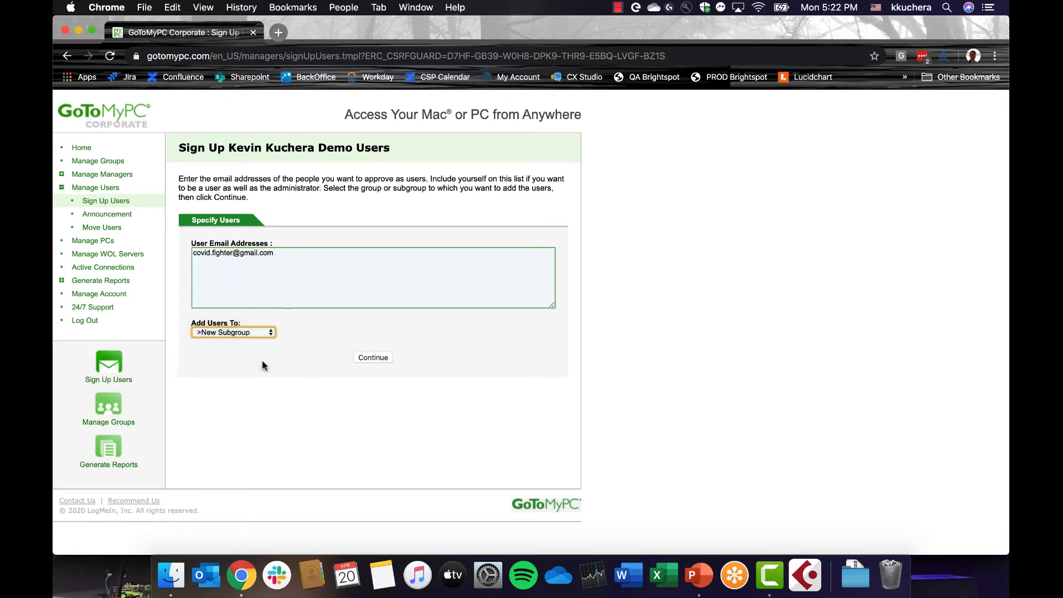
pyautogui.click(371, 357)
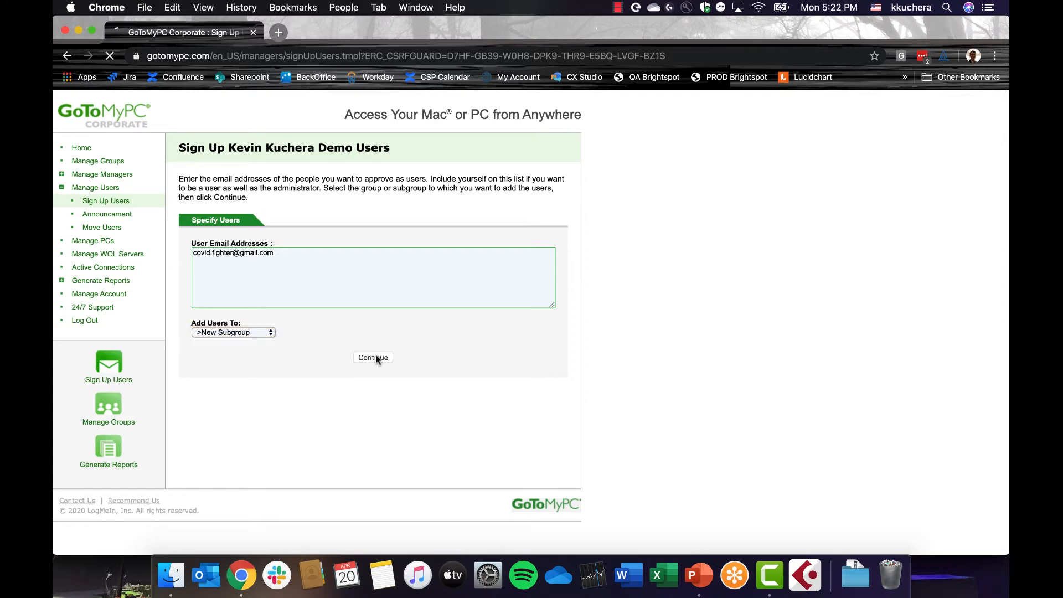
pyautogui.click(372, 357)
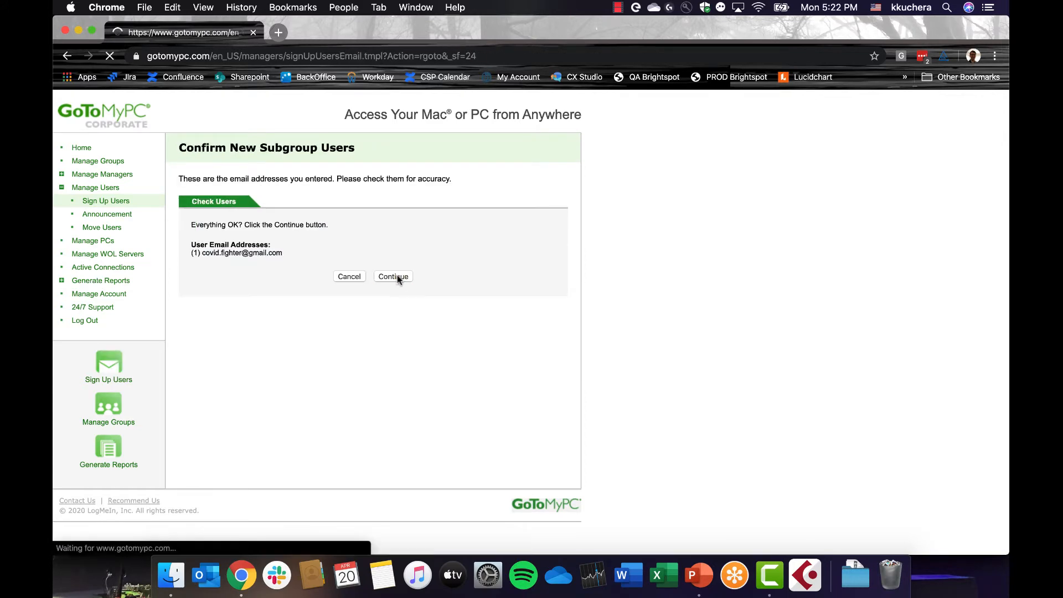
pyautogui.click(392, 276)
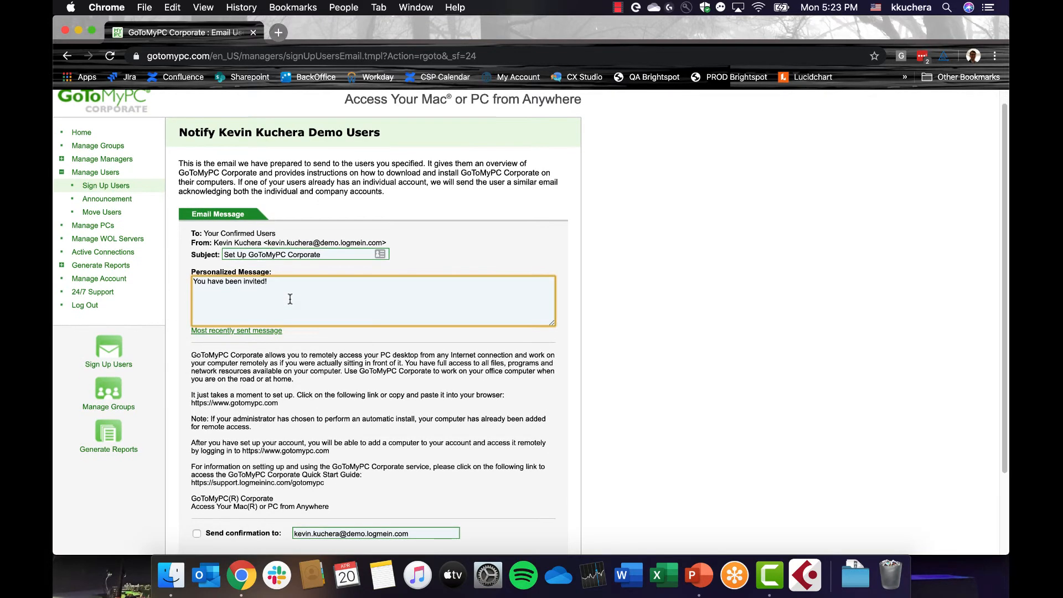
# - Scroll down through the invitation email text on the Notify Users page
pyautogui.scroll(-3)
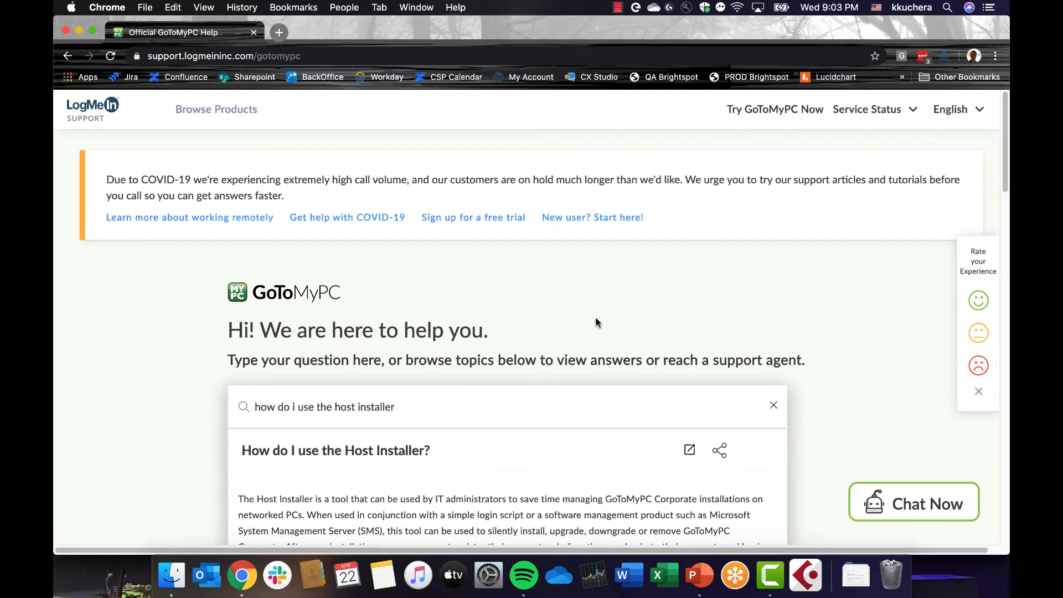
pyautogui.scroll(-3)
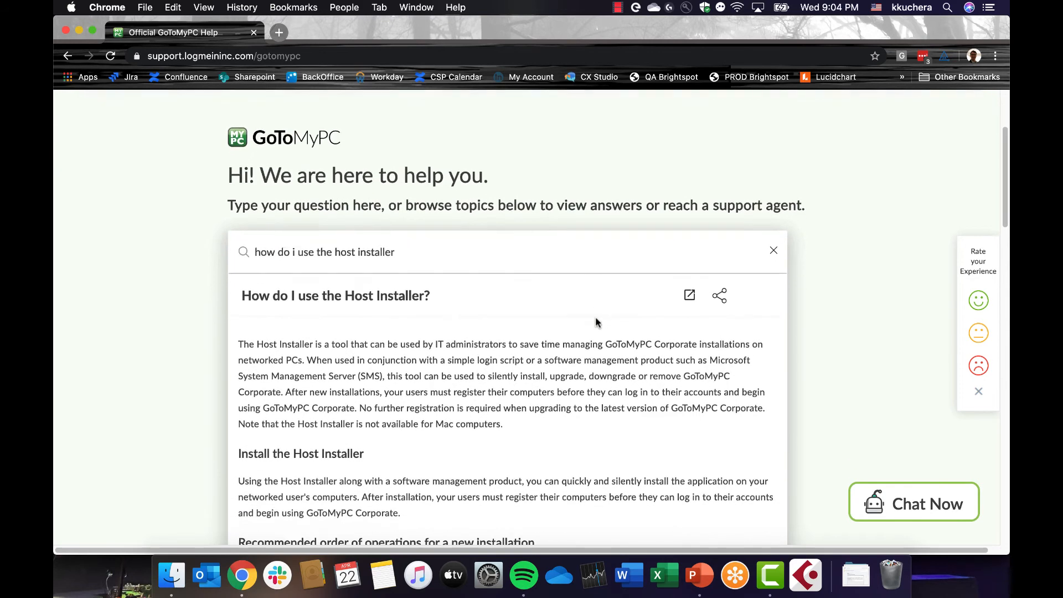
pyautogui.scroll(3)
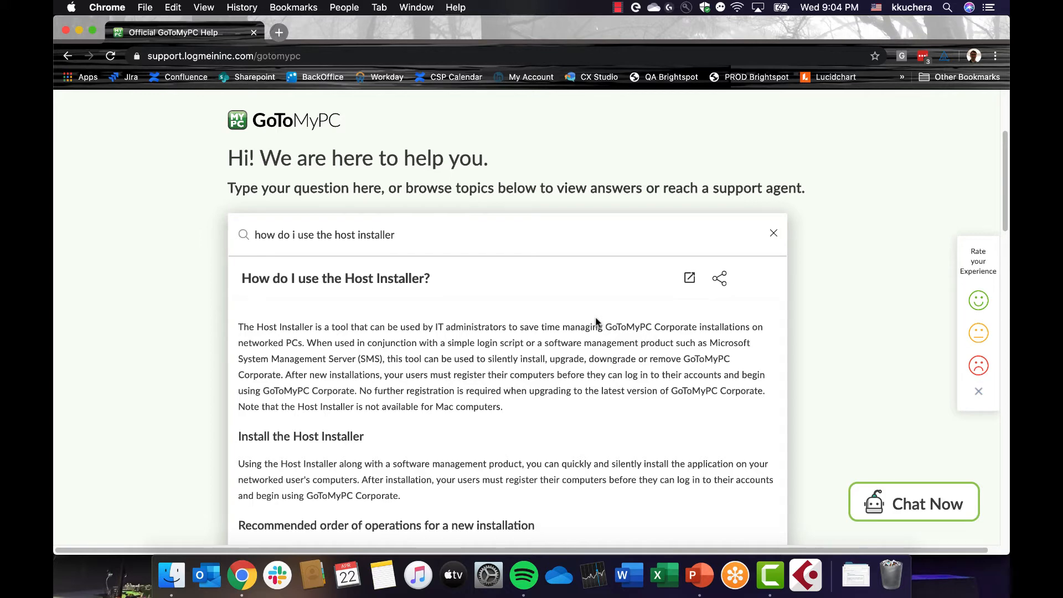
pyautogui.scroll(-3)
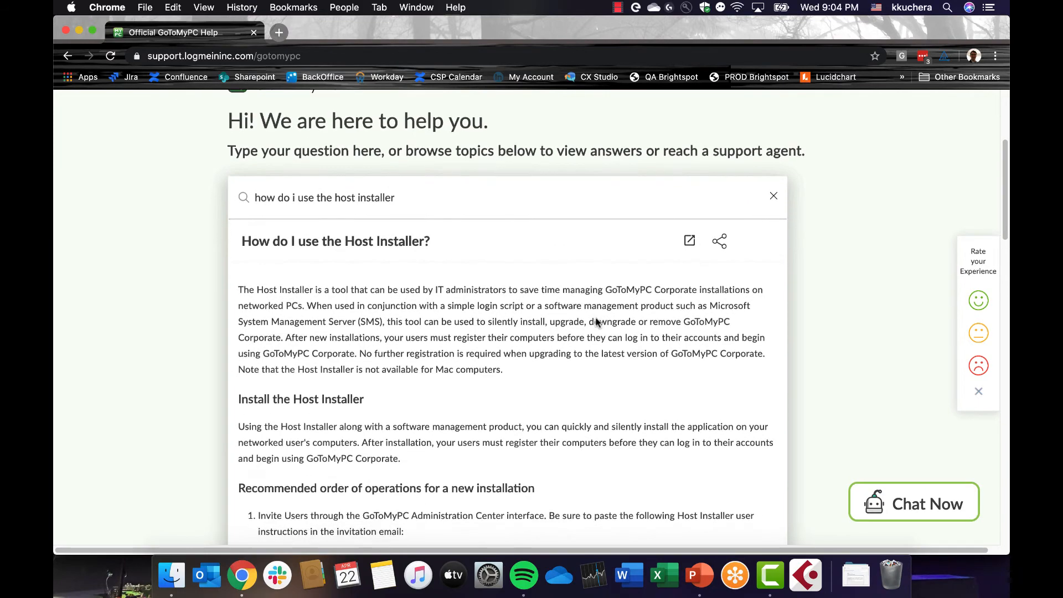
pyautogui.scroll(-3)
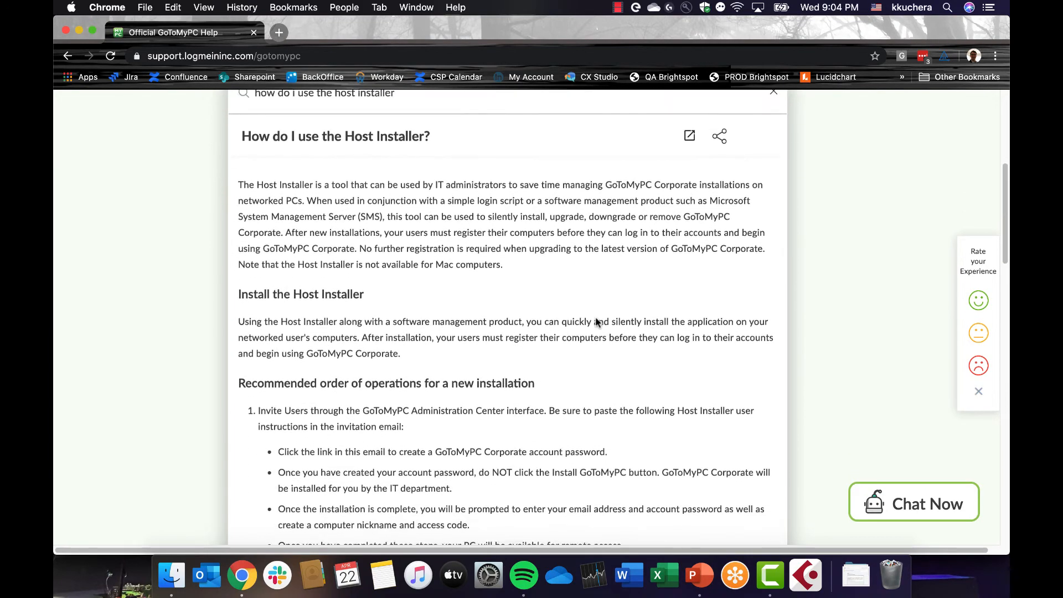
pyautogui.scroll(-3)
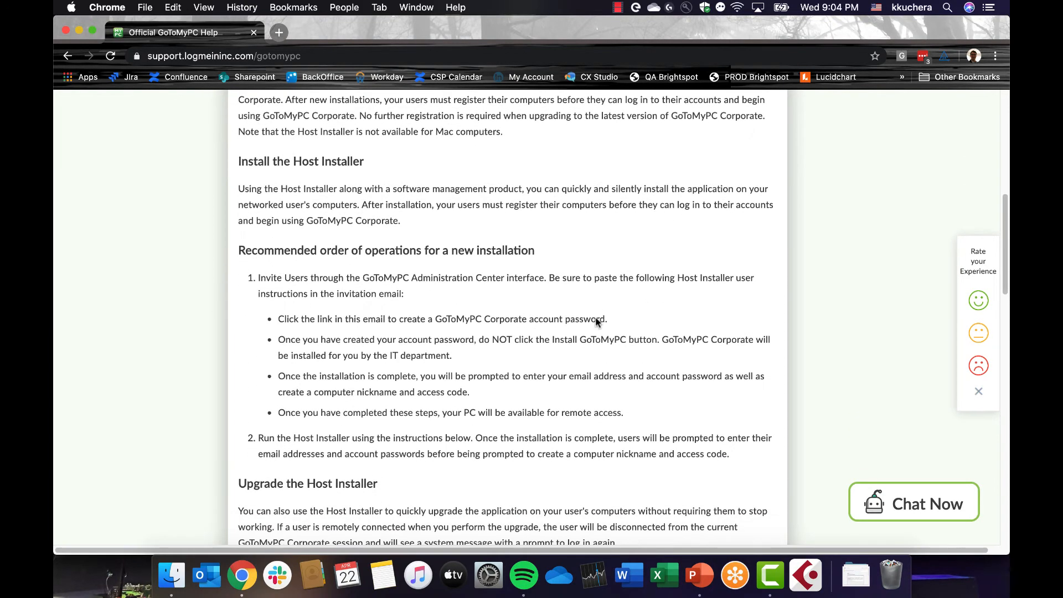
pyautogui.scroll(-3)
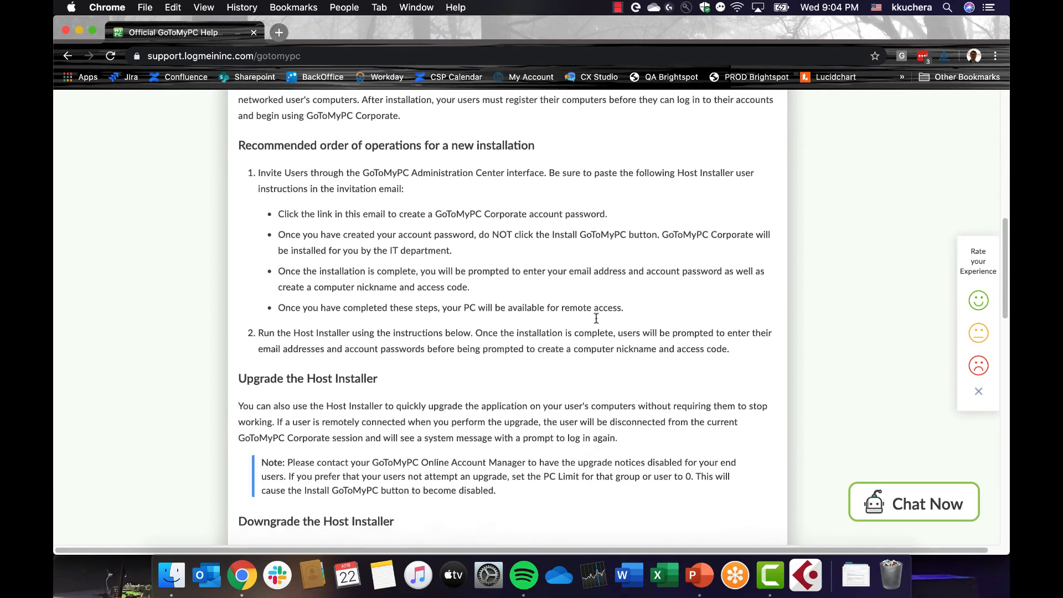
pyautogui.scroll(-3)
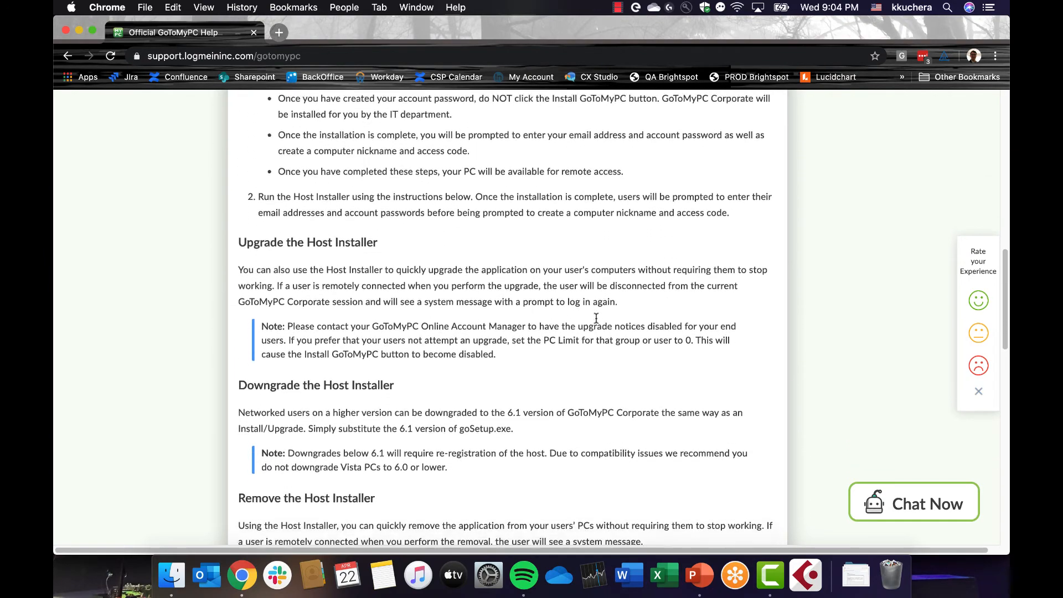
pyautogui.scroll(-3)
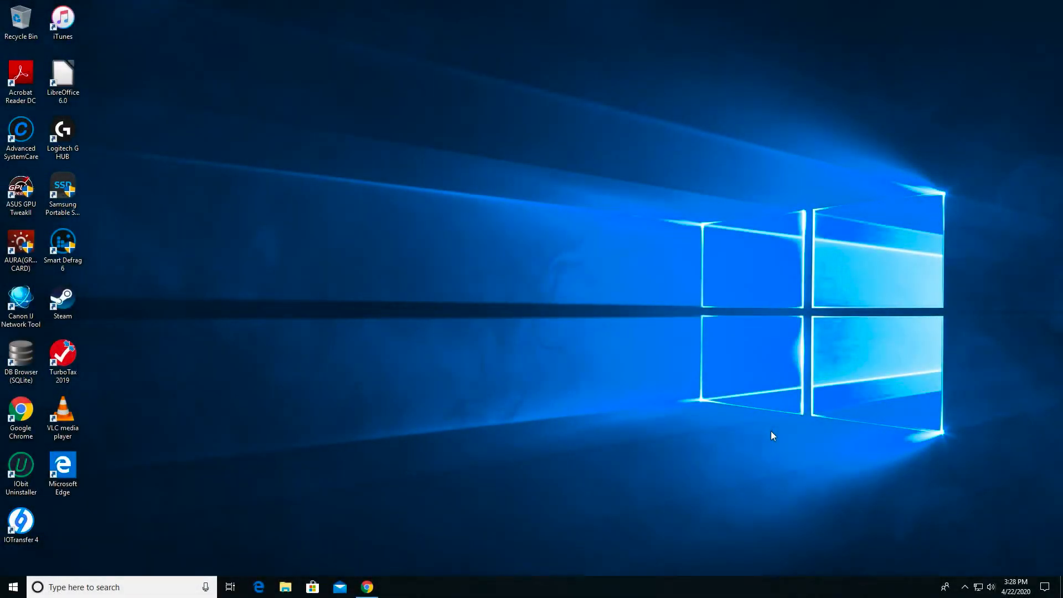
pyautogui.moveTo(754, 429)
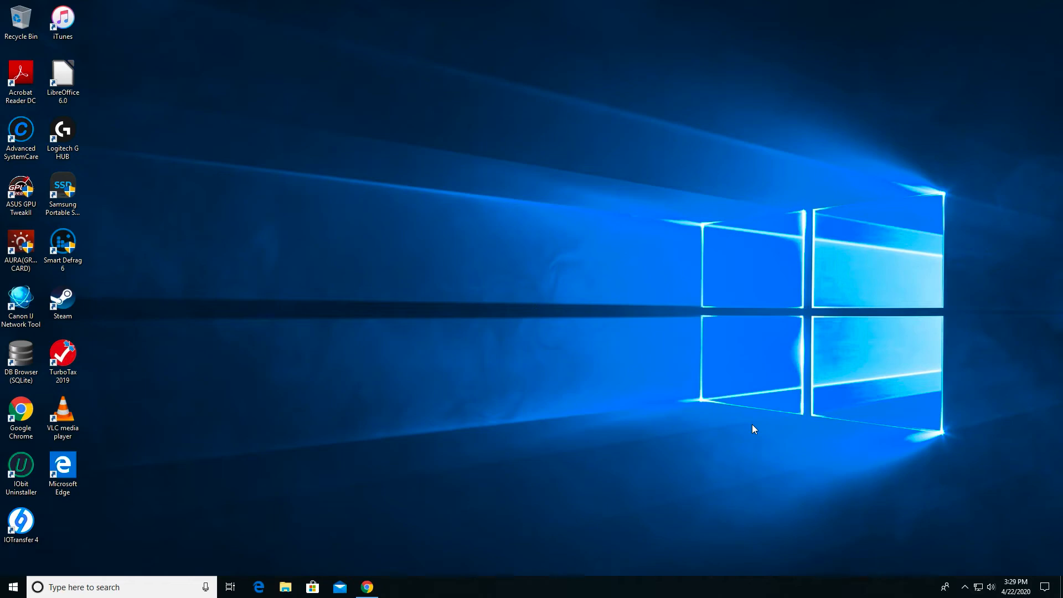
# - Bring Chrome forward and log in to reach the Install GoToMyPC Software page
pyautogui.click(365, 586)
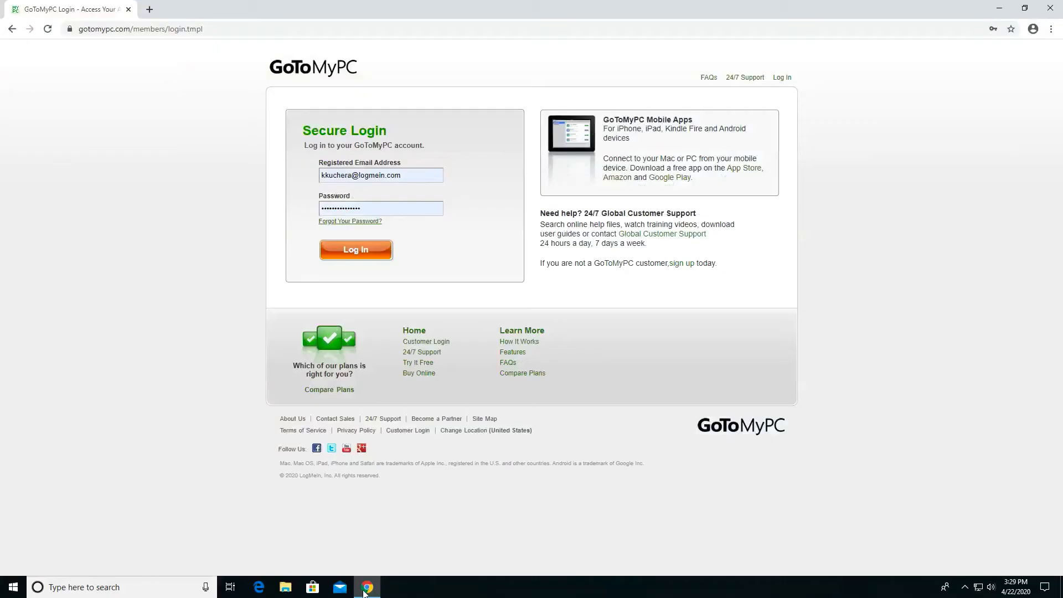
pyautogui.click(355, 250)
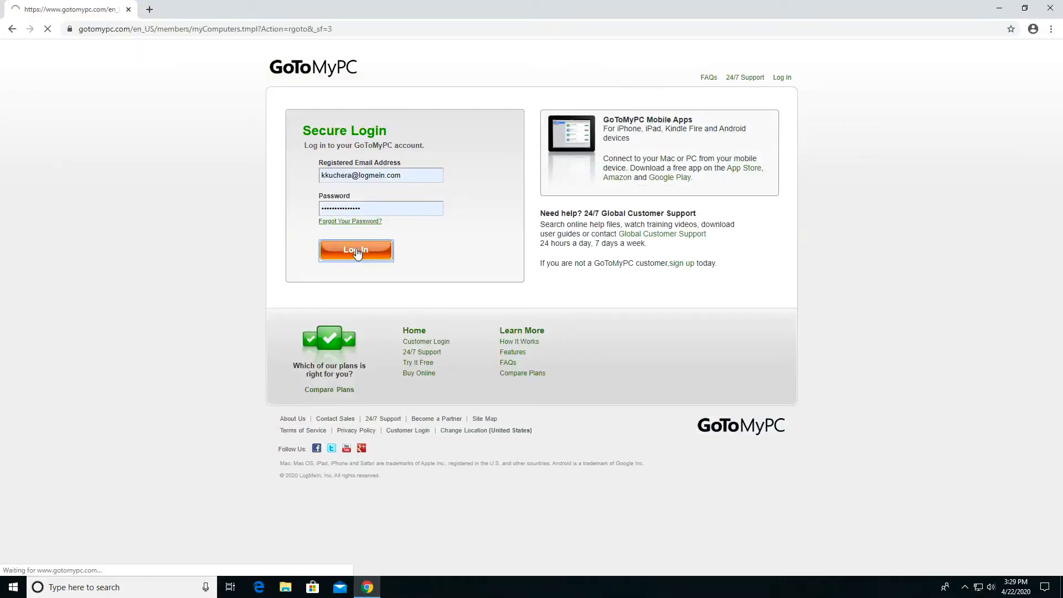
pyautogui.click(355, 250)
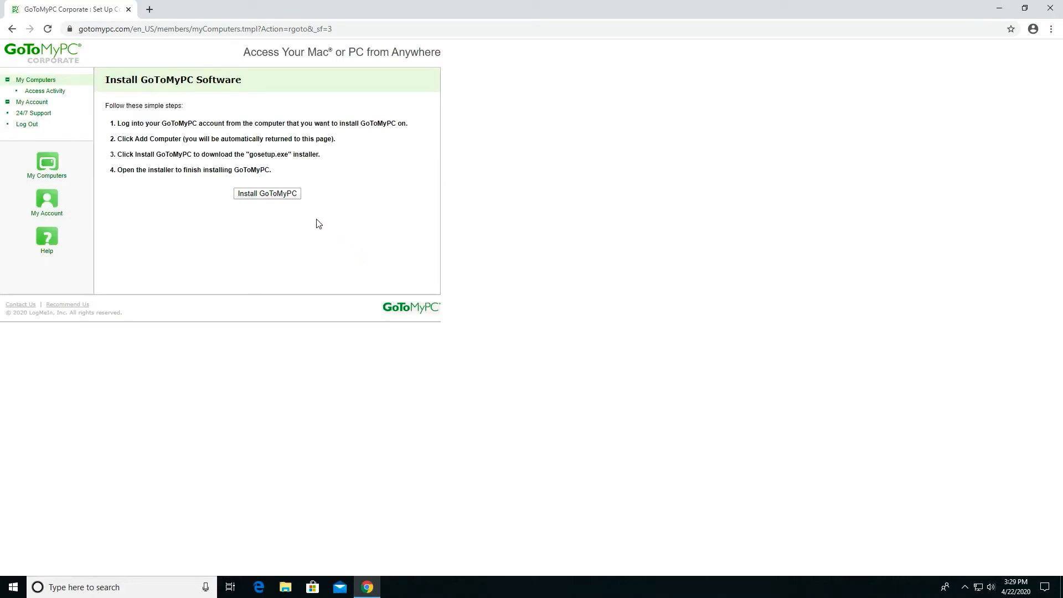
pyautogui.moveTo(103, 108)
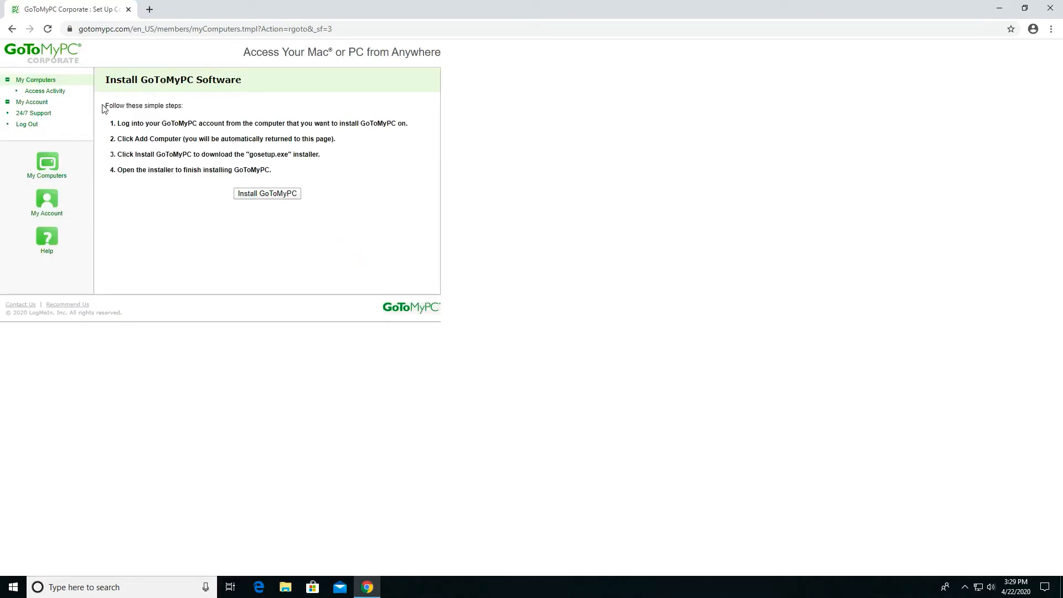
pyautogui.moveTo(215, 120)
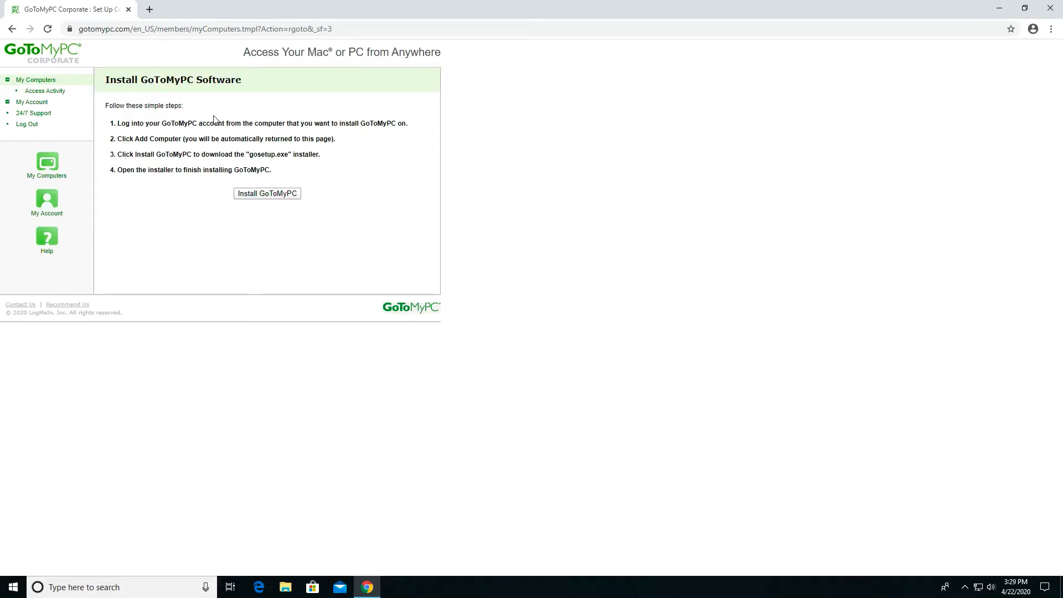
# - Start the GoToMyPC install and let GoTo Opener launch the installer
pyautogui.click(266, 193)
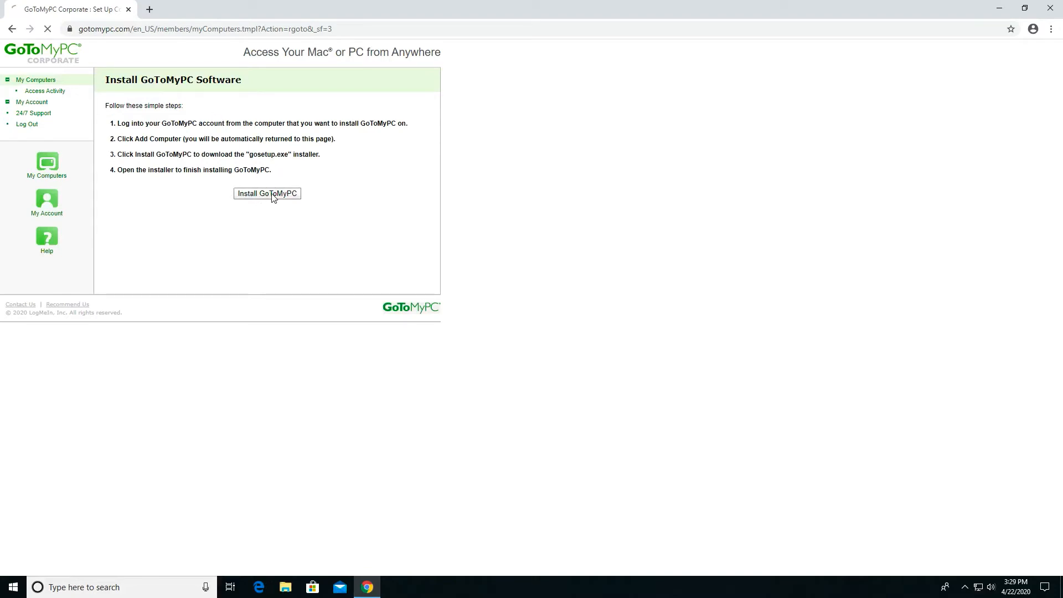
pyautogui.click(266, 194)
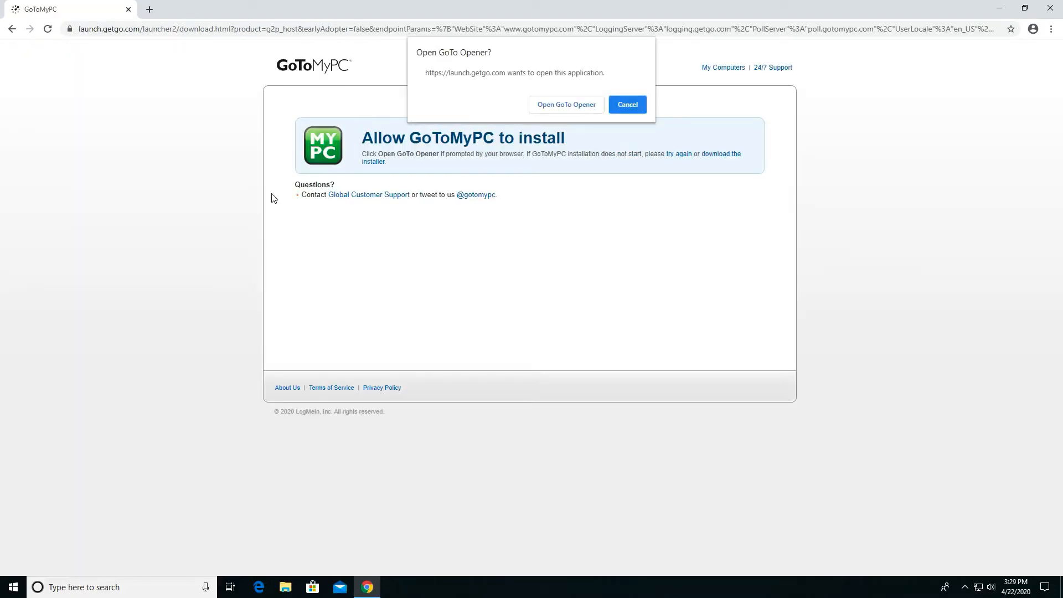
pyautogui.moveTo(564, 108)
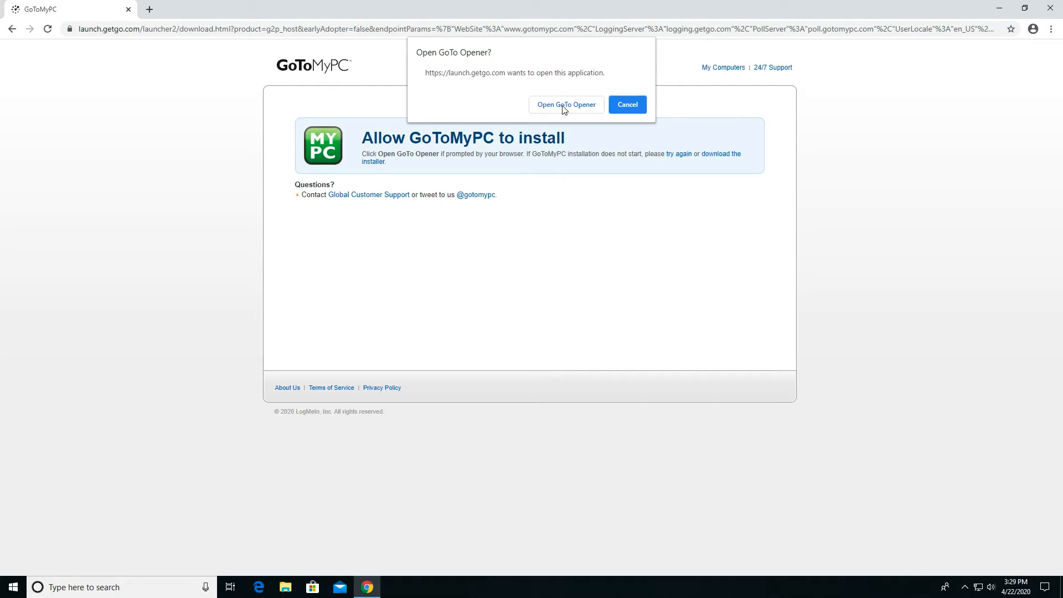
pyautogui.click(565, 104)
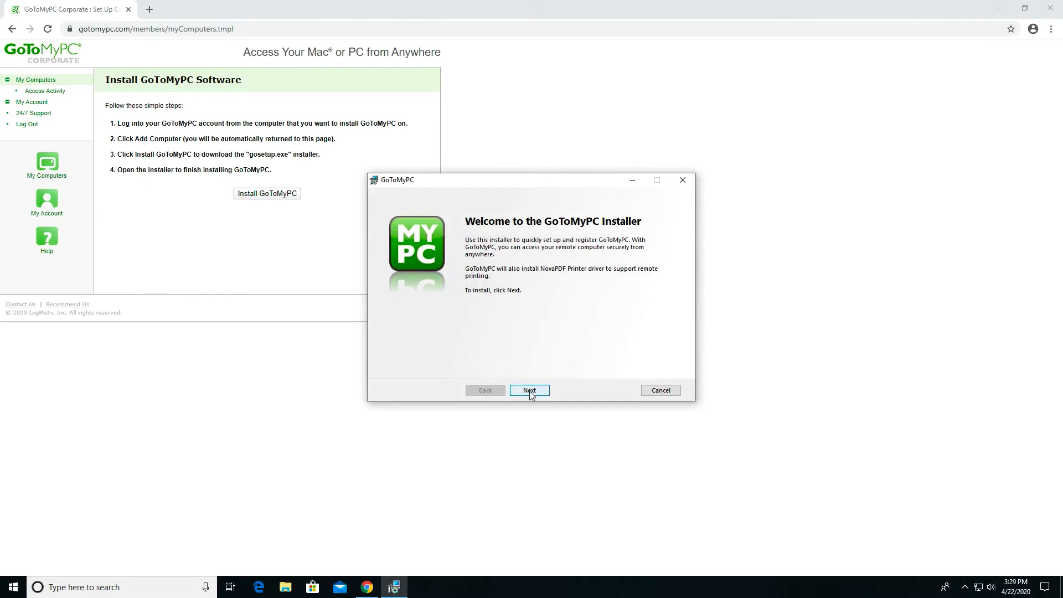
pyautogui.click(529, 390)
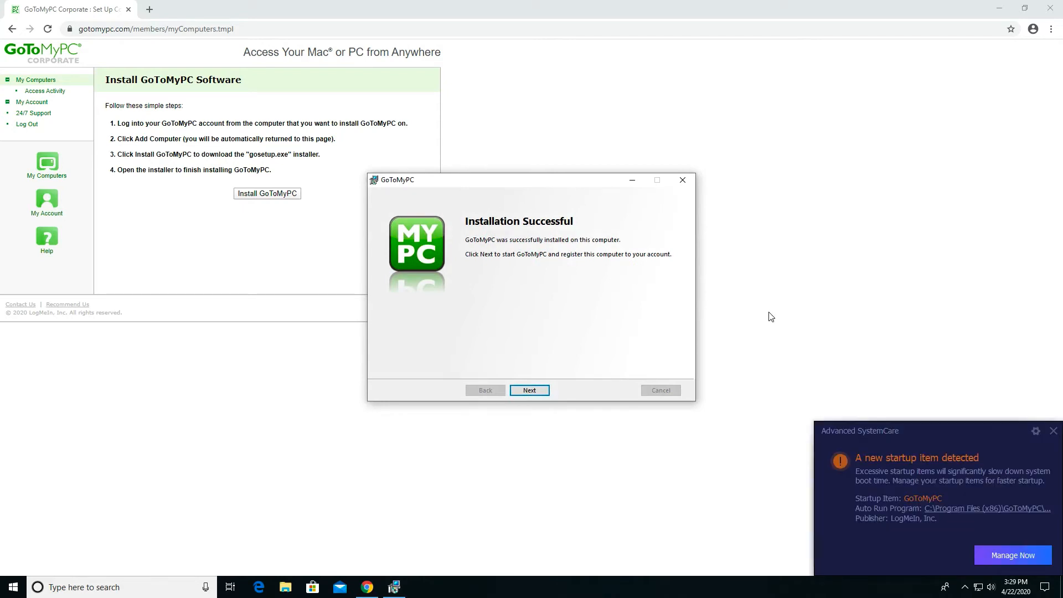
pyautogui.moveTo(520, 385)
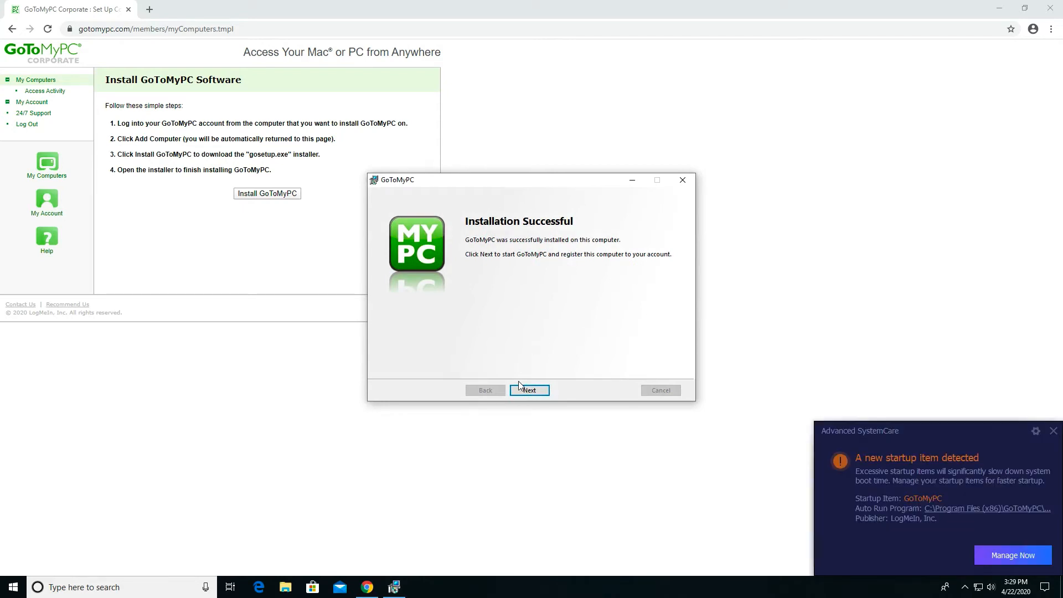
pyautogui.click(529, 390)
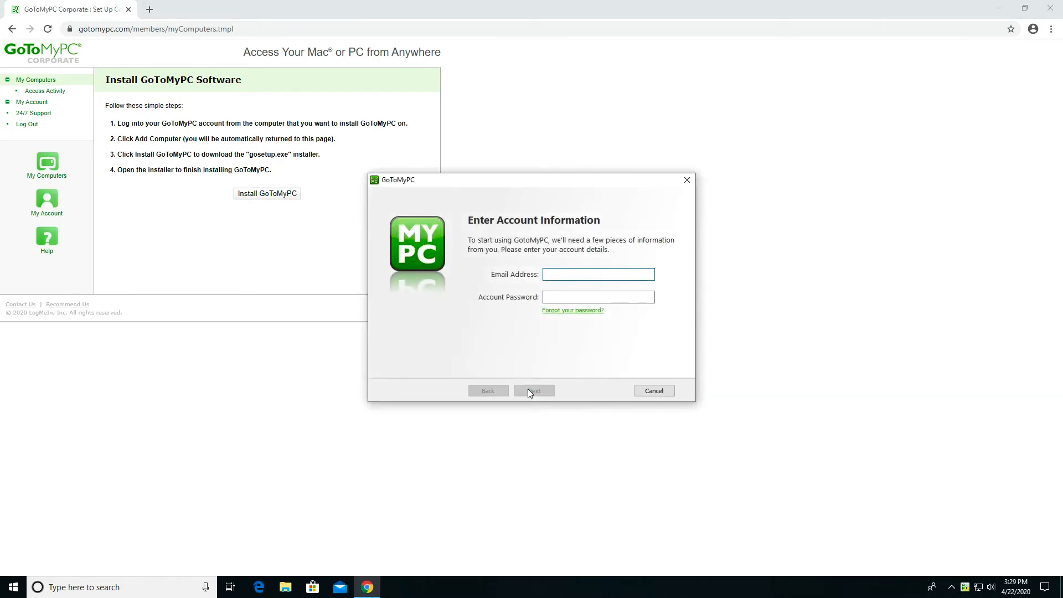
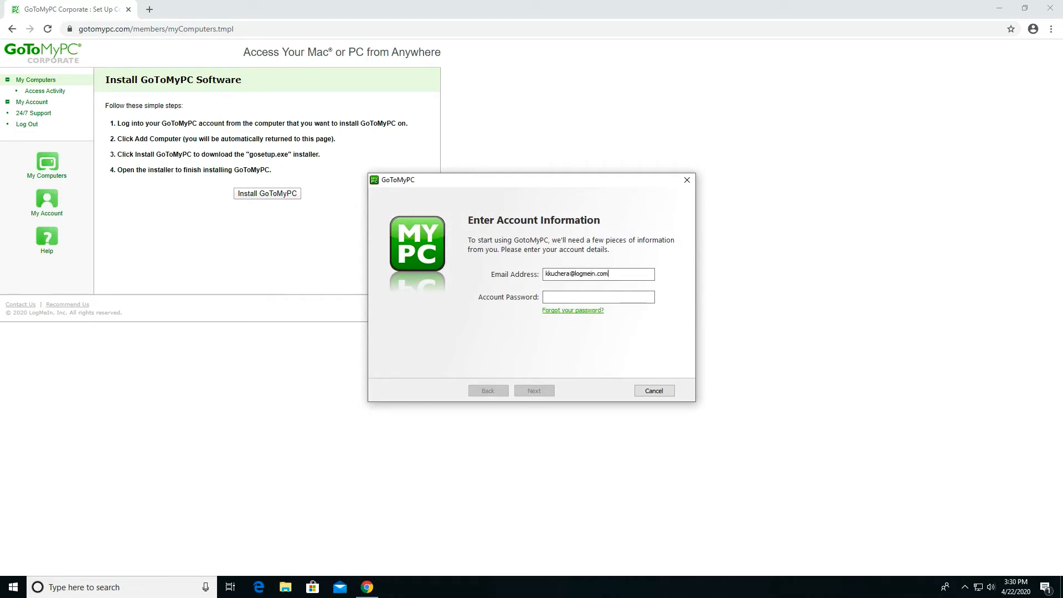
# - Enter the account password and submit the account details
pyautogui.click(598, 297)
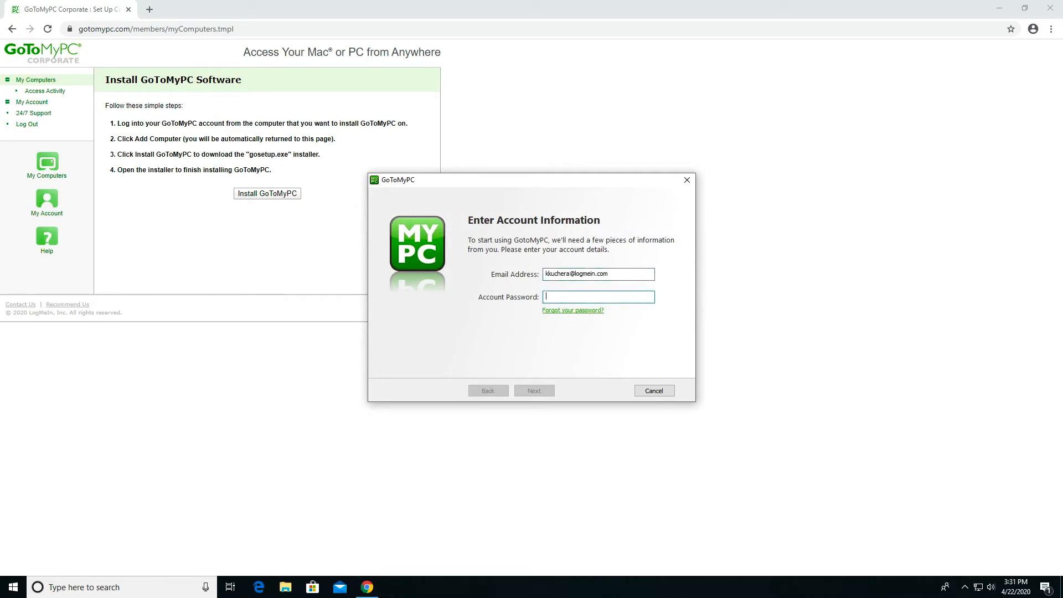
pyautogui.write('••')
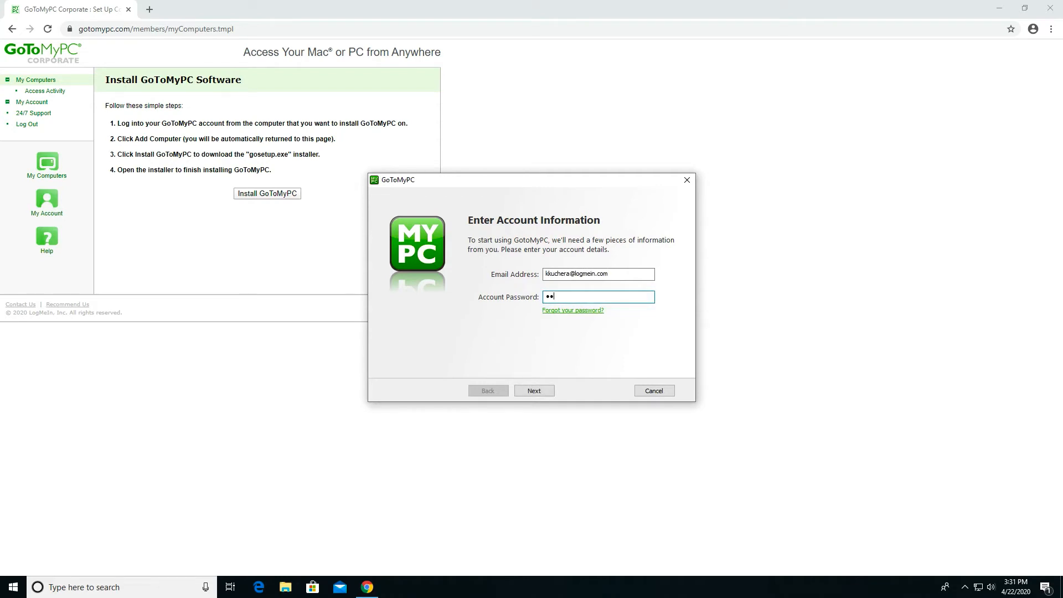
pyautogui.write('••')
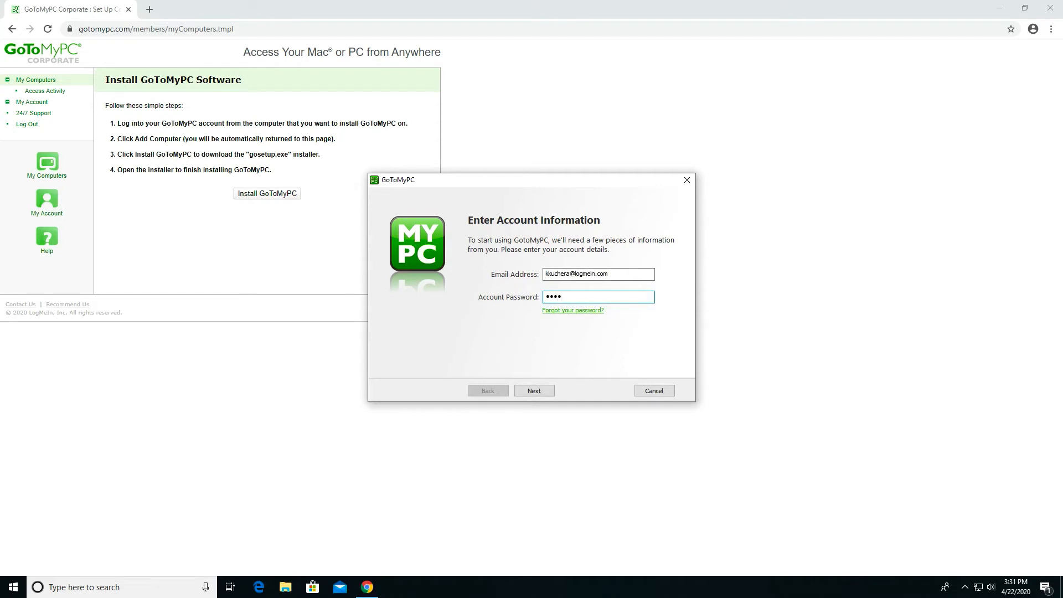
pyautogui.write('•••')
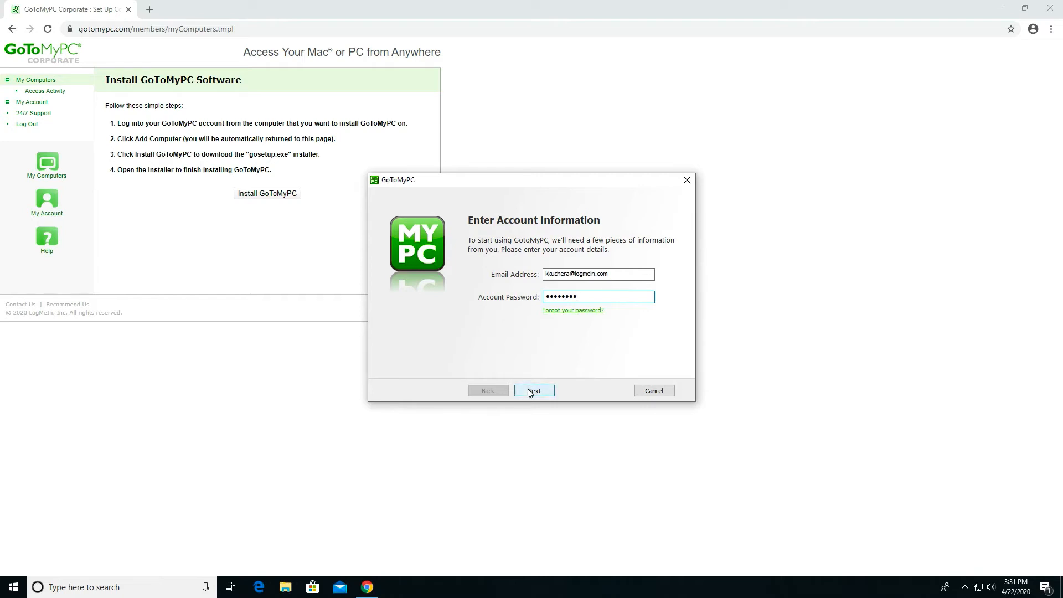
pyautogui.write('•')
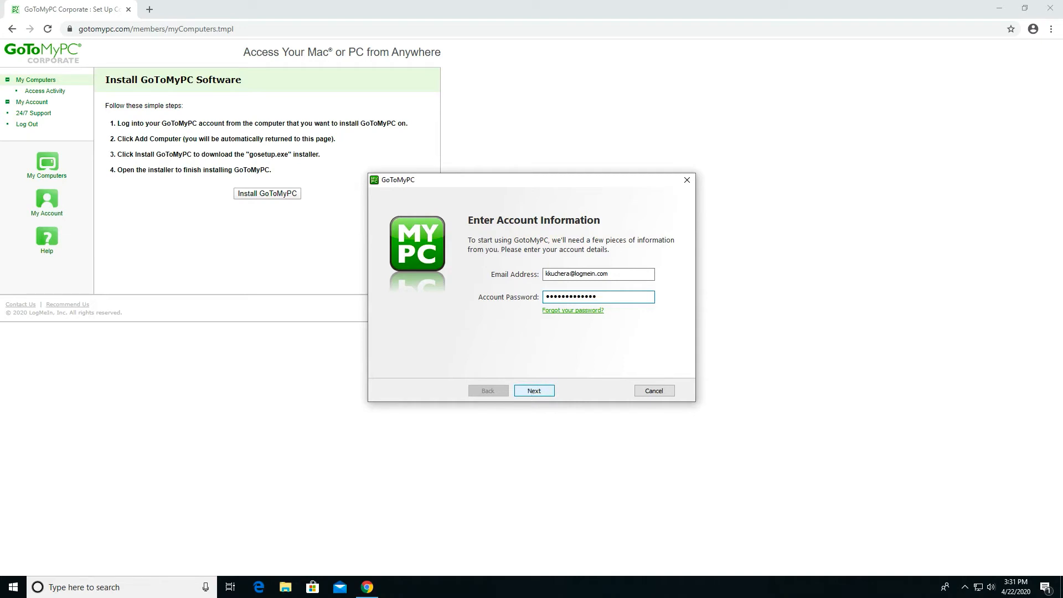
pyautogui.click(534, 389)
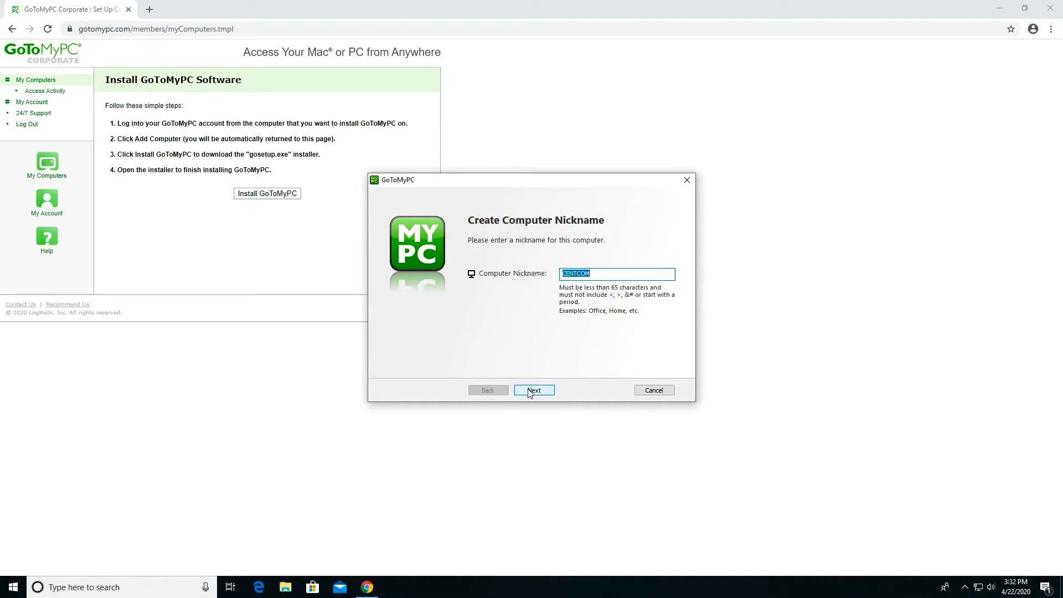
# - Nickname the PC 'Work Computer', save a new access code, and finish registration
pyautogui.write('Work Co')
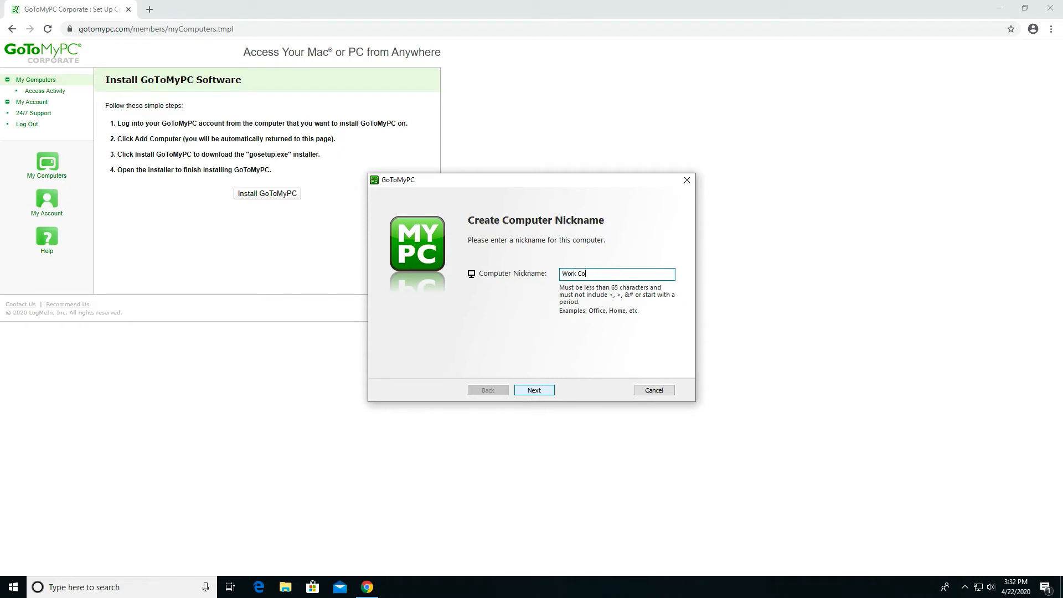
pyautogui.write('mputer')
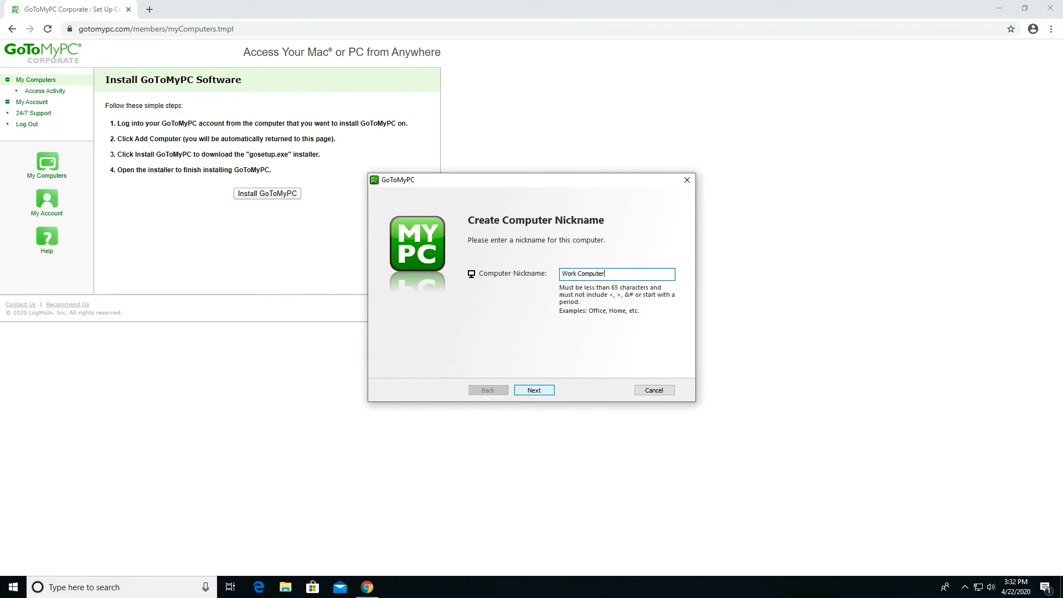
pyautogui.click(533, 389)
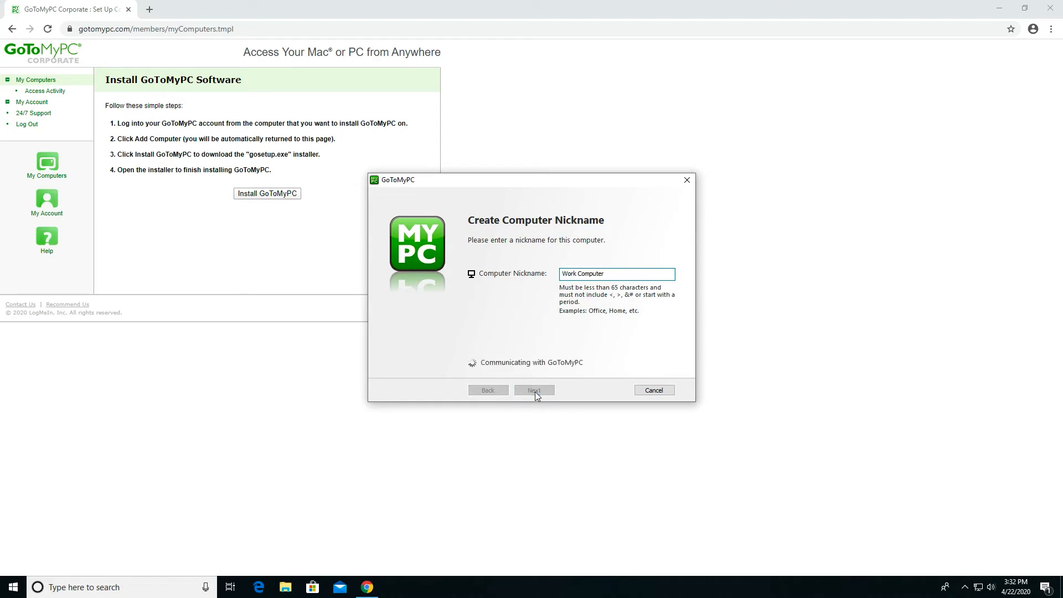
pyautogui.click(533, 389)
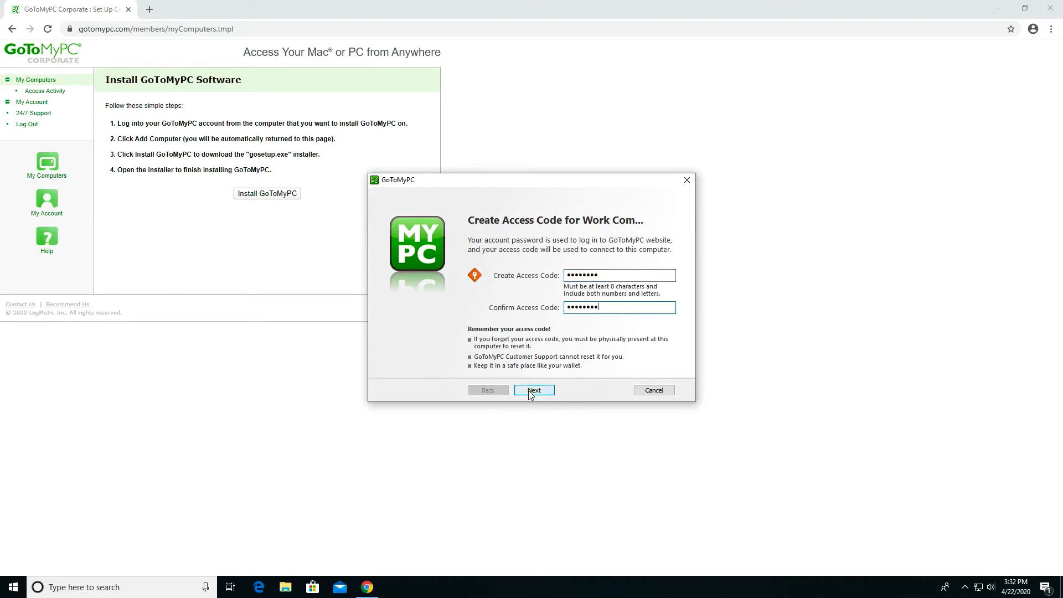
pyautogui.click(533, 390)
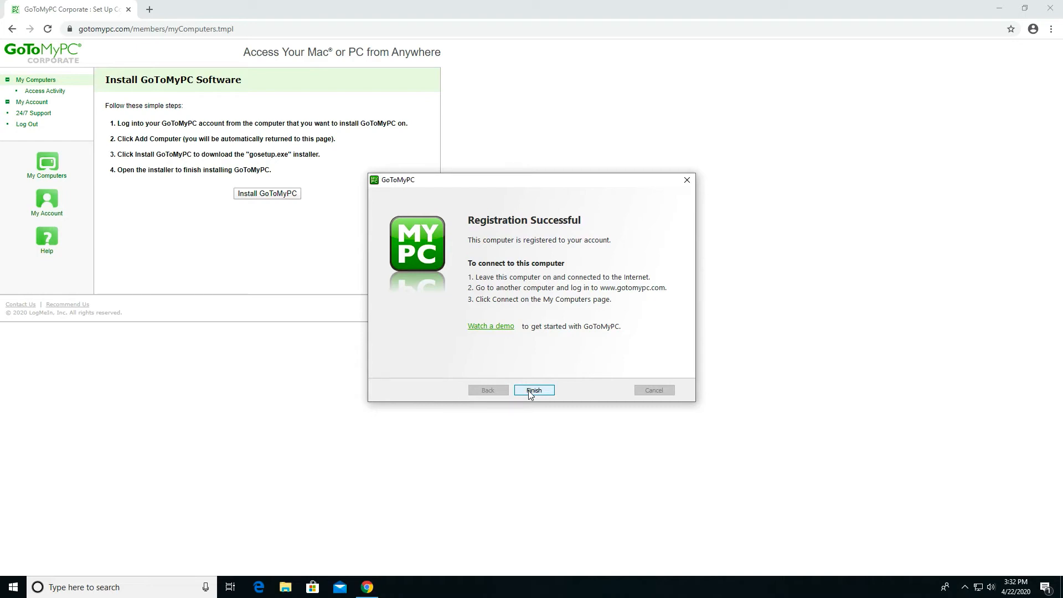
pyautogui.click(533, 390)
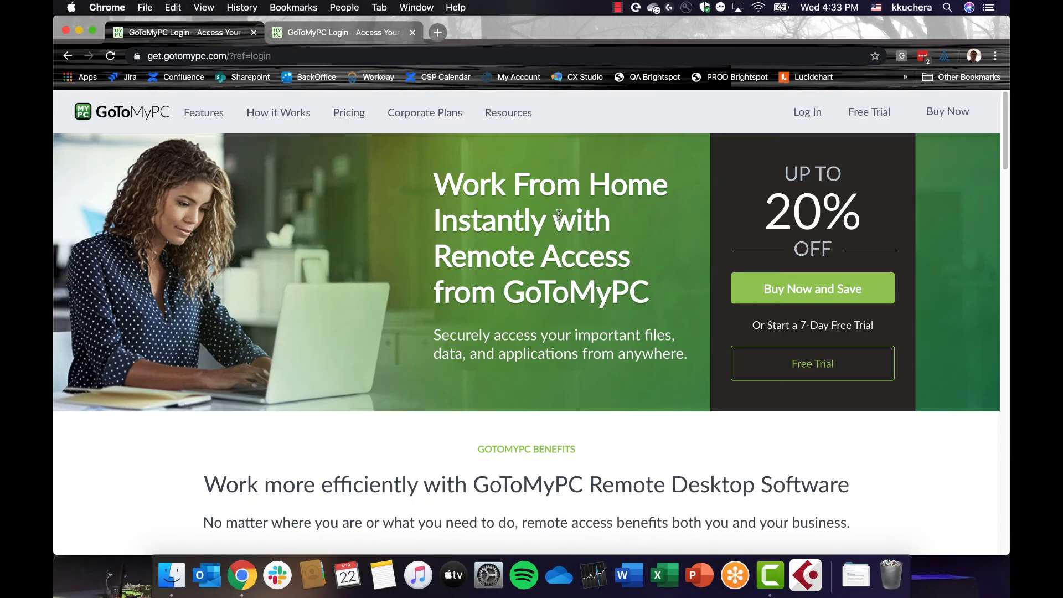
pyautogui.moveTo(649, 146)
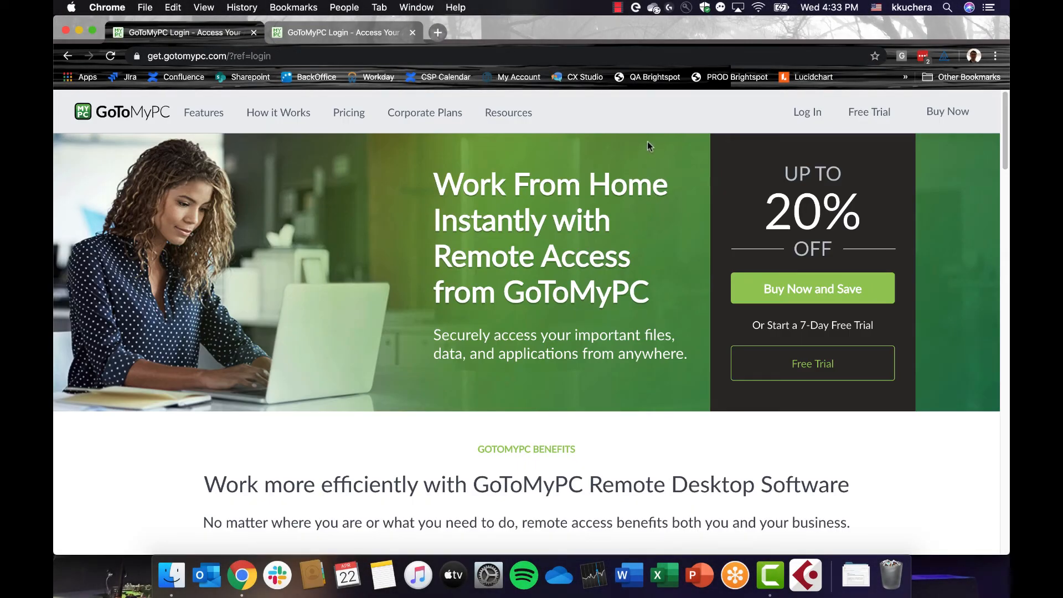
pyautogui.moveTo(662, 116)
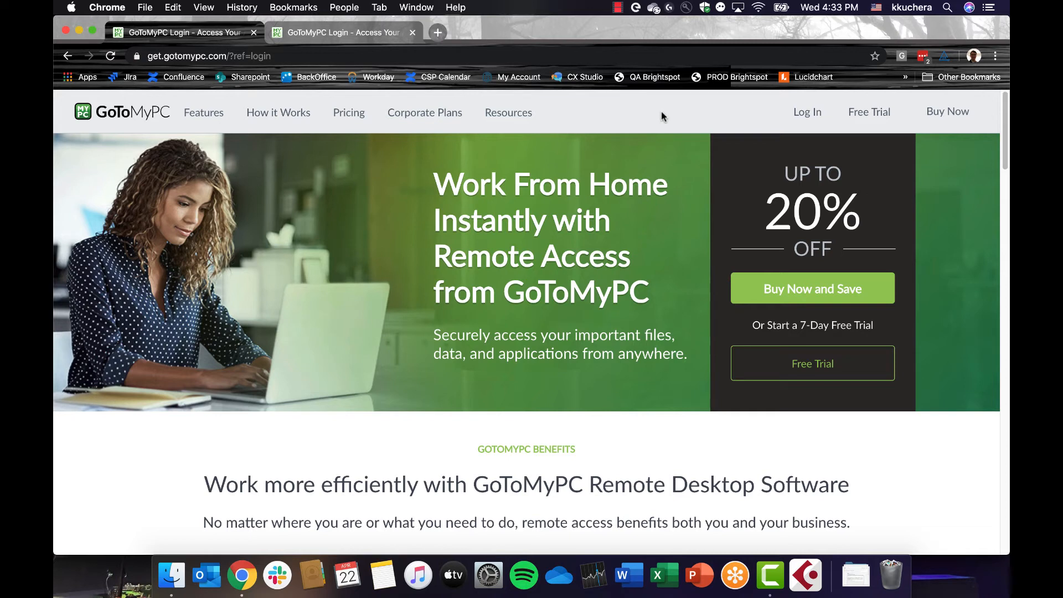
pyautogui.moveTo(638, 113)
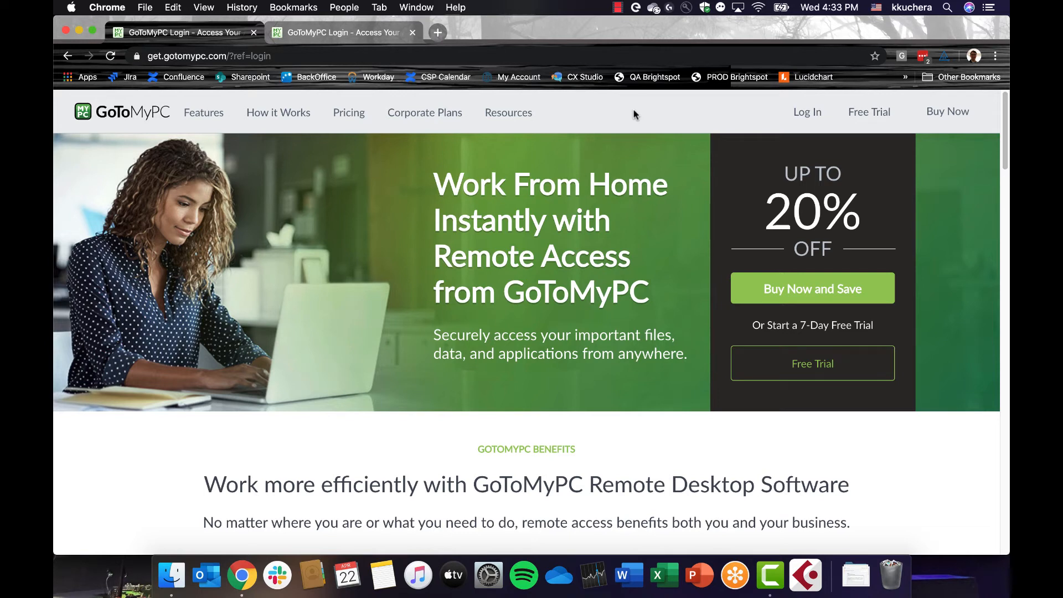
pyautogui.moveTo(646, 117)
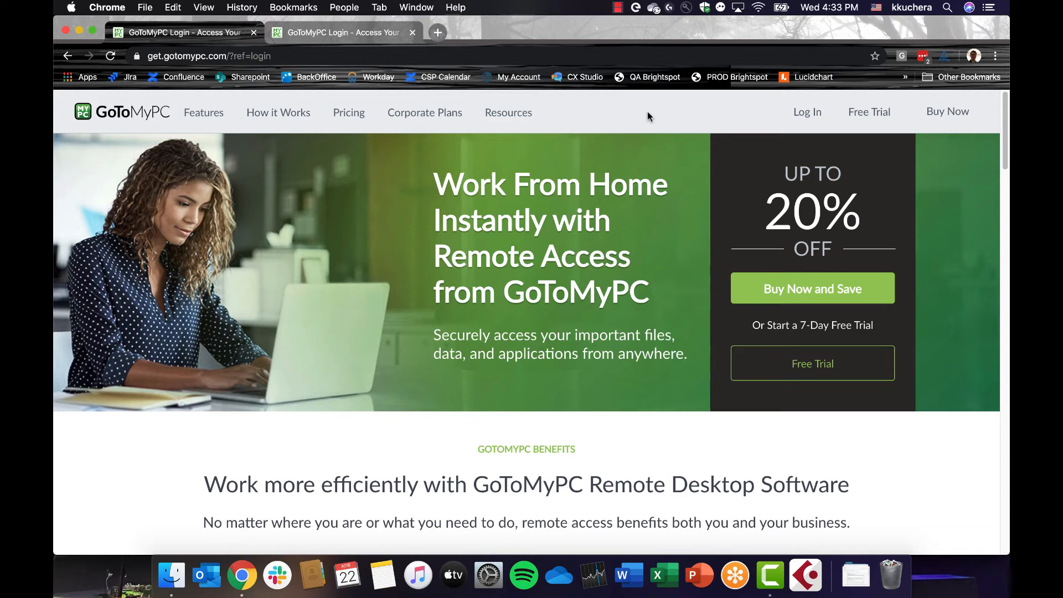
pyautogui.moveTo(530, 55)
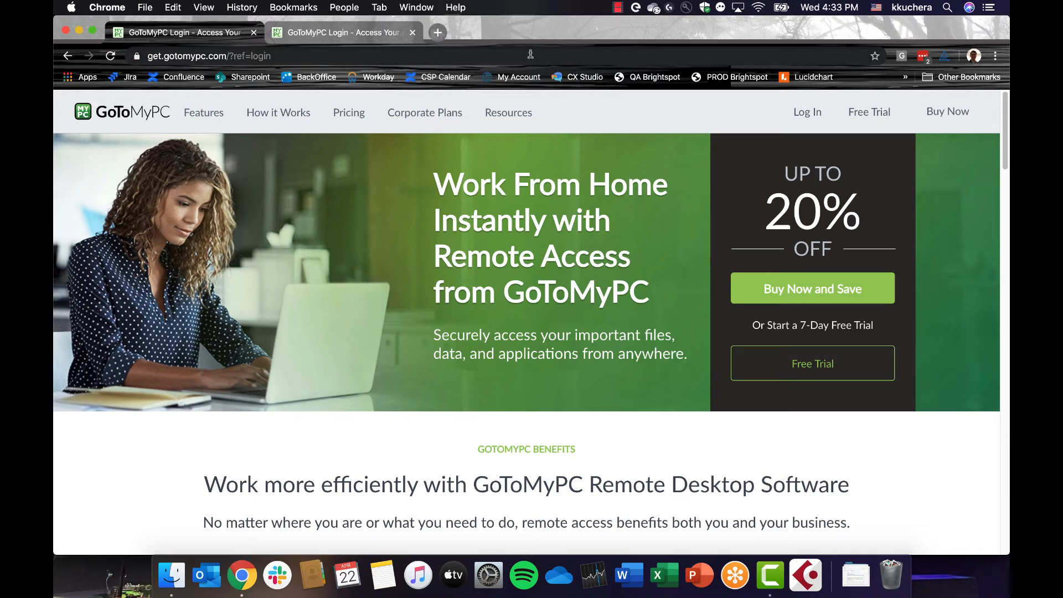
pyautogui.moveTo(805, 112)
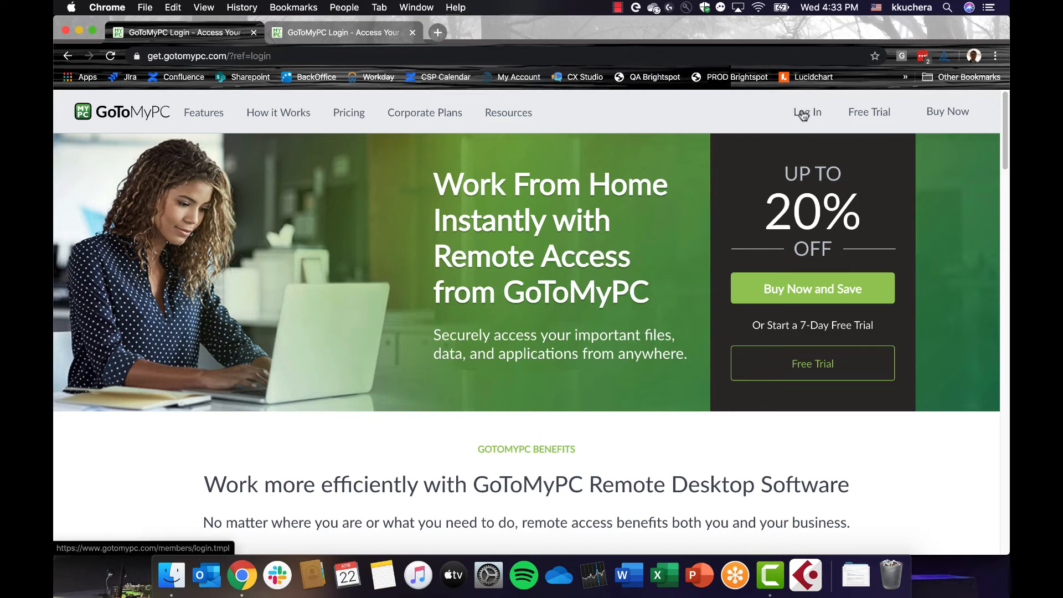
# - Log in on gotomypc.com from the Mac to see Work Computer online
pyautogui.click(806, 111)
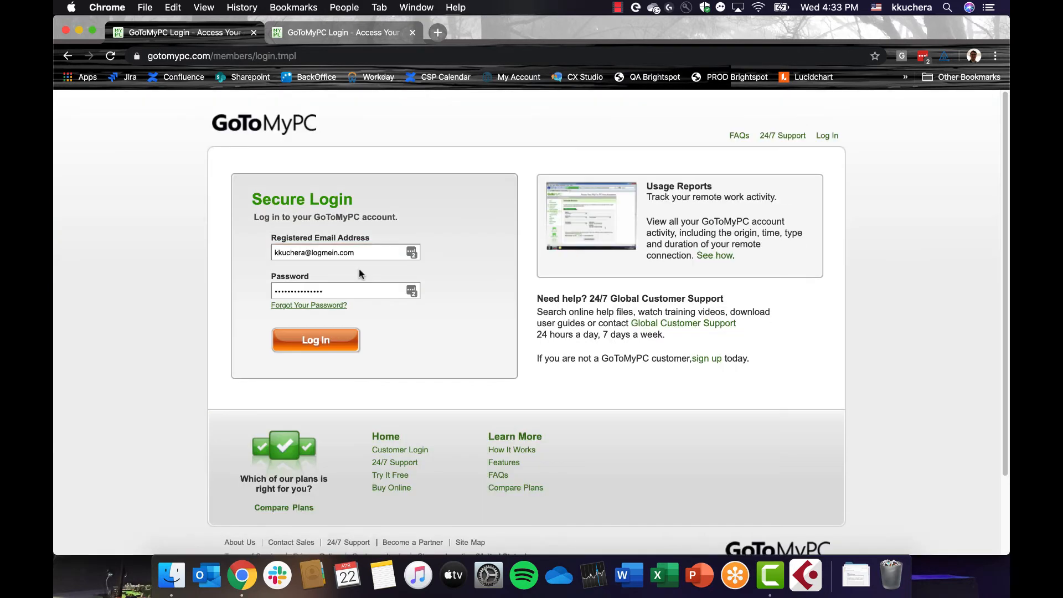
pyautogui.moveTo(391, 275)
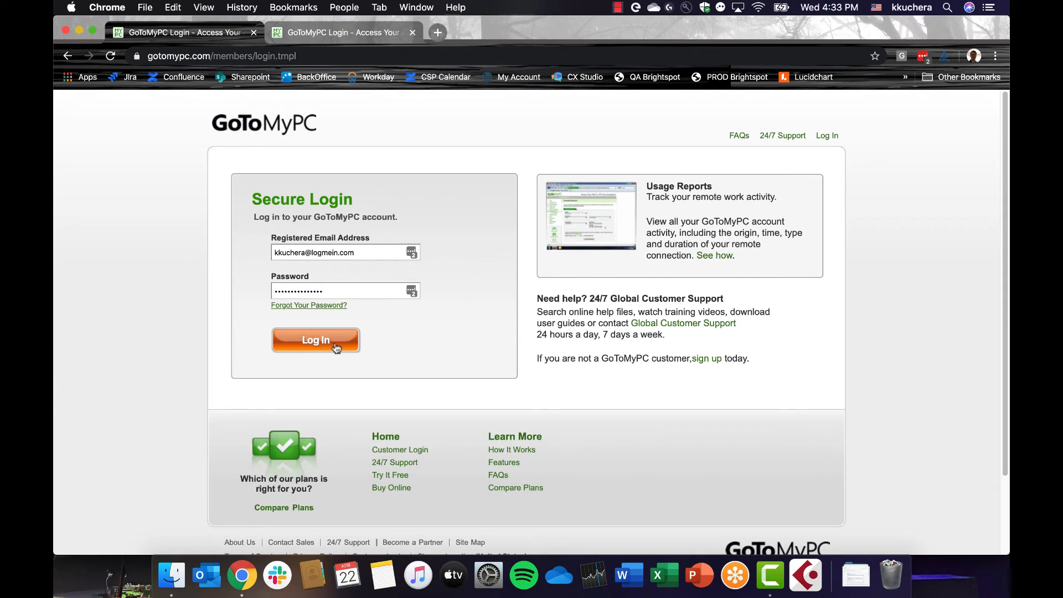
pyautogui.click(315, 340)
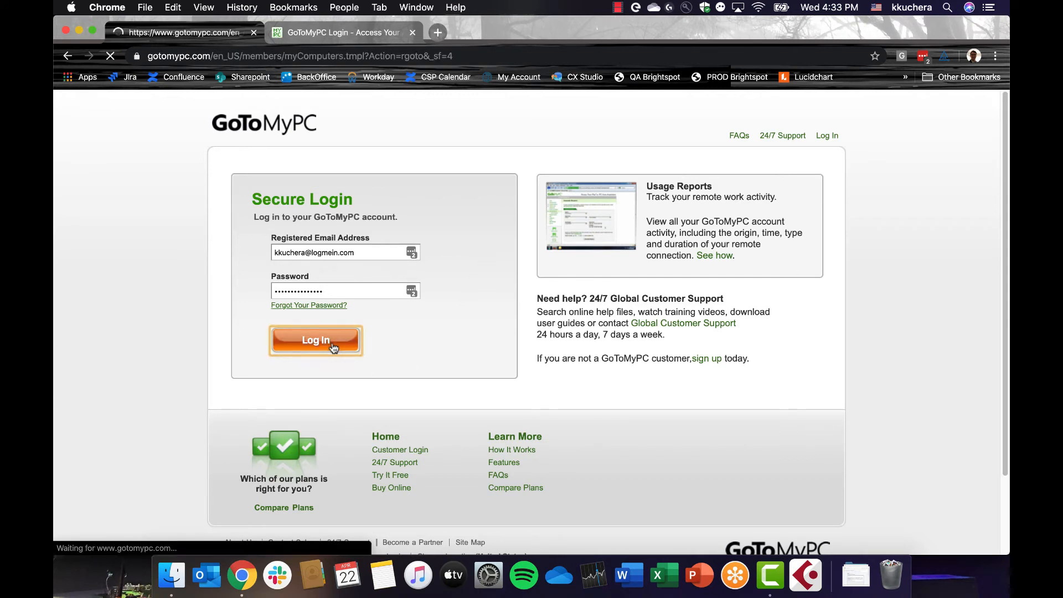
pyautogui.click(315, 340)
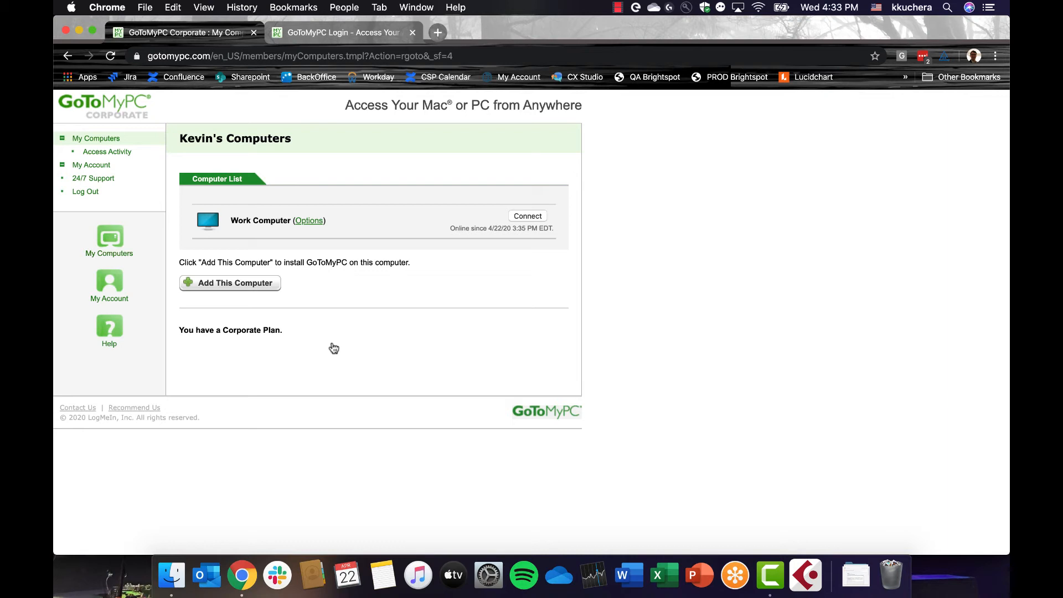
pyautogui.moveTo(264, 236)
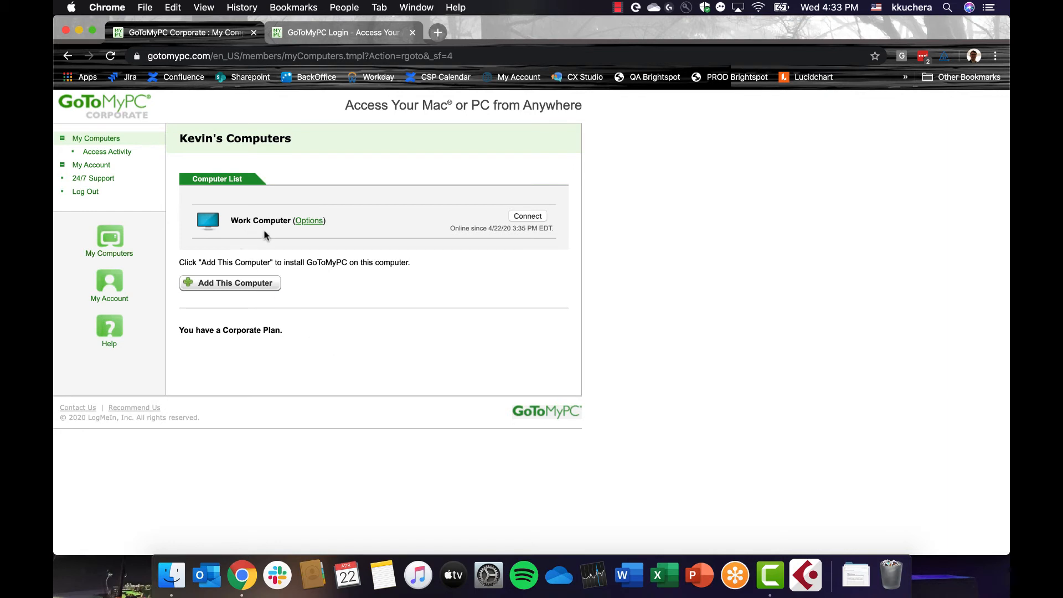
pyautogui.moveTo(520, 218)
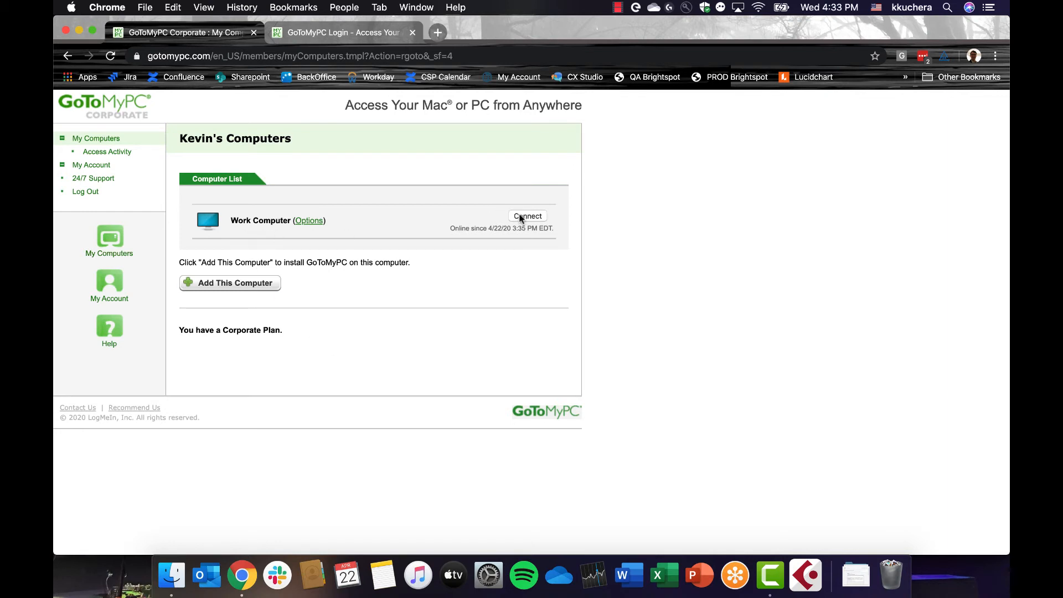
# - Connect to Work Computer through GoToOpener and submit its access code
pyautogui.click(528, 215)
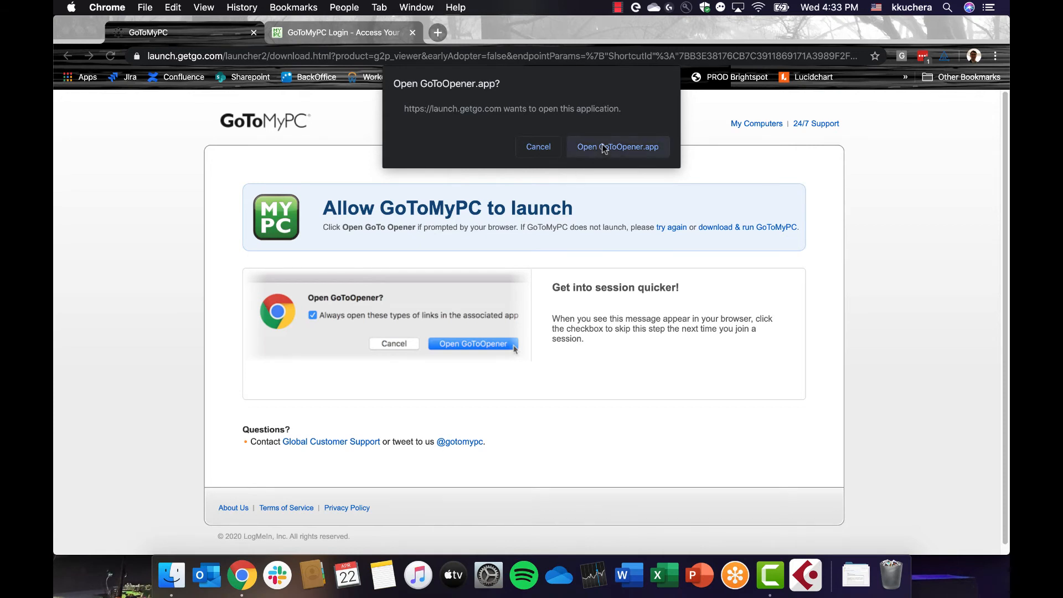
pyautogui.click(616, 146)
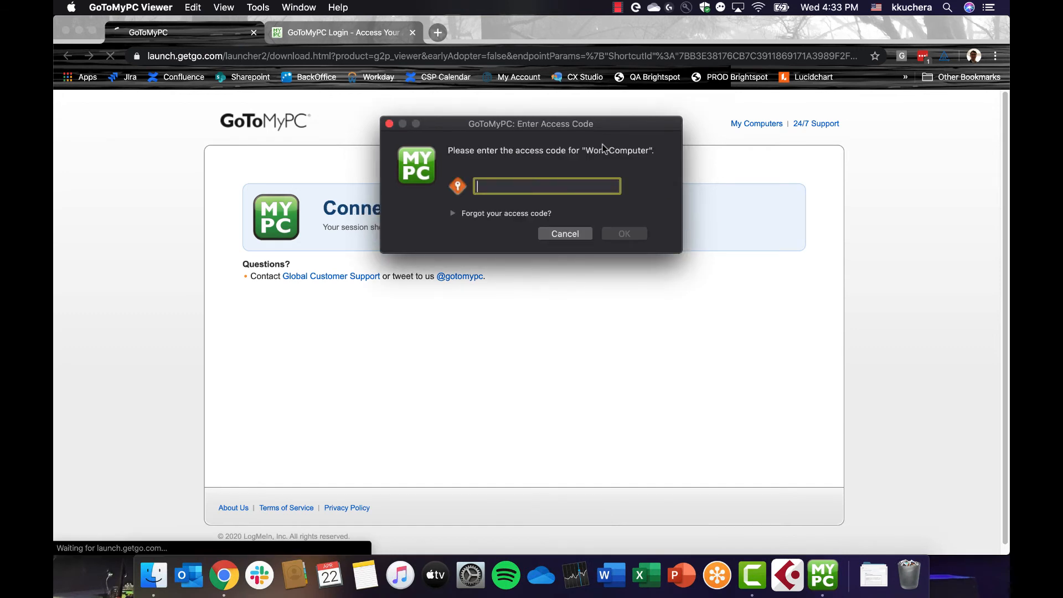
pyautogui.write('••')
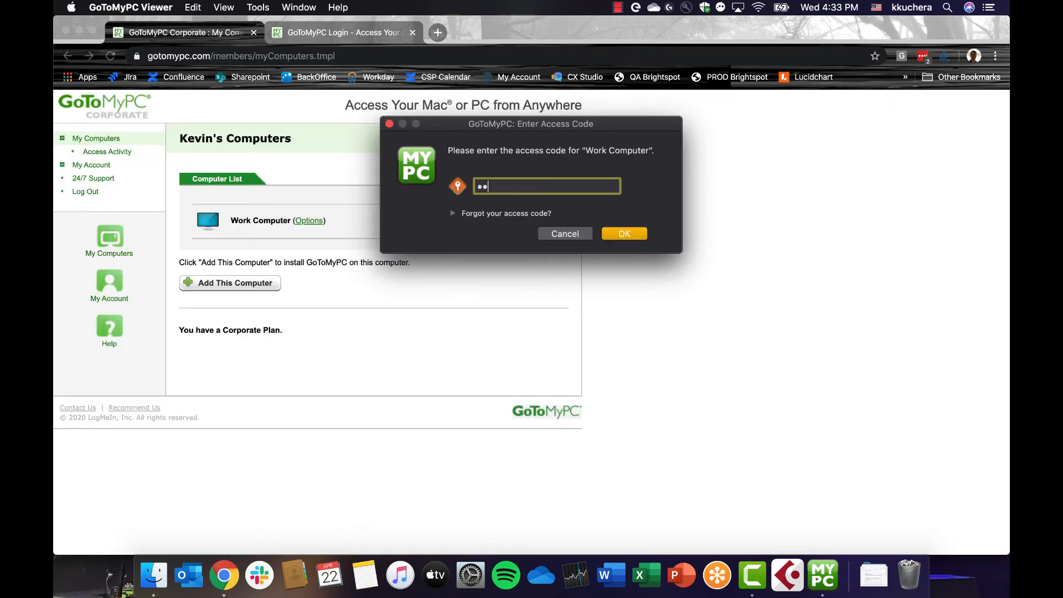
pyautogui.click(623, 232)
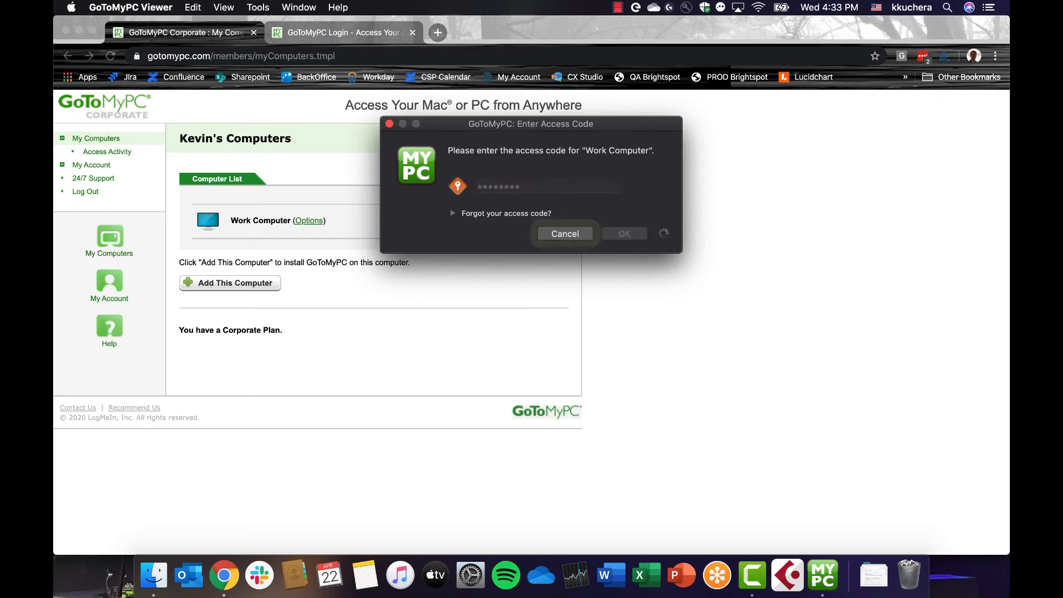
pyautogui.click(622, 233)
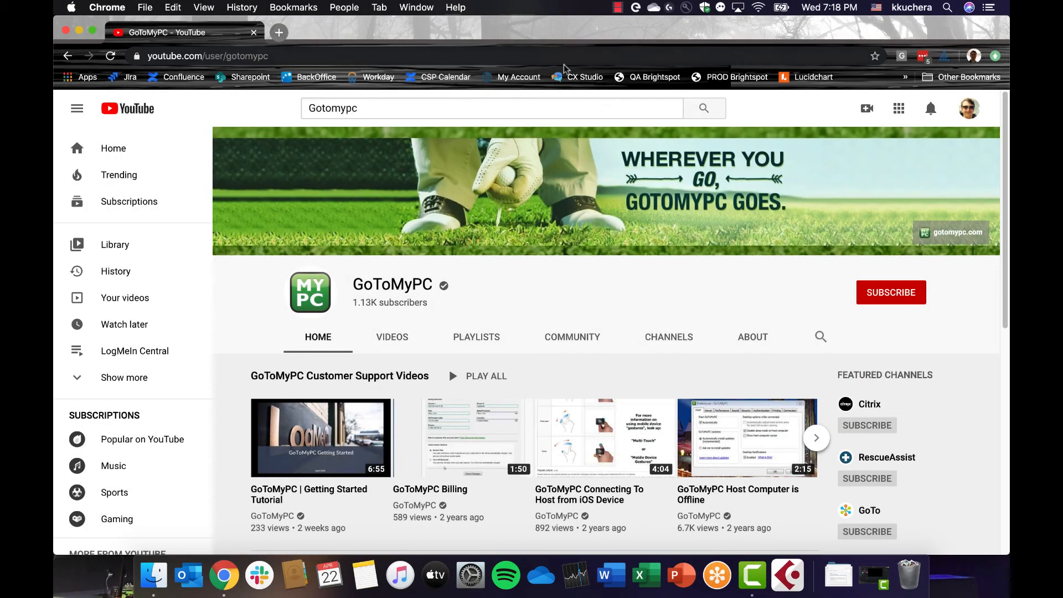
pyautogui.scroll(-3)
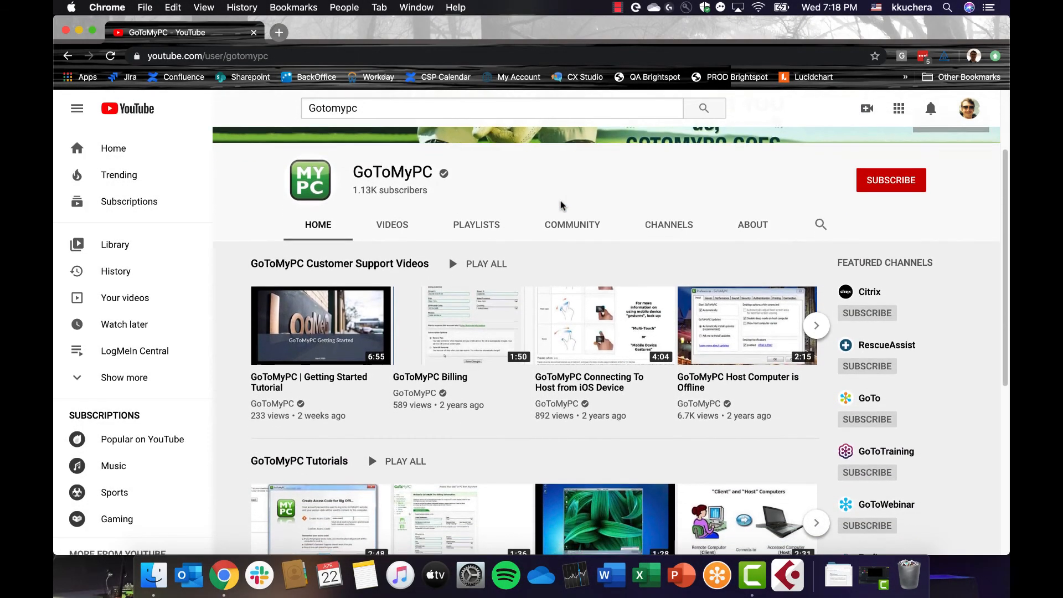
pyautogui.scroll(-3)
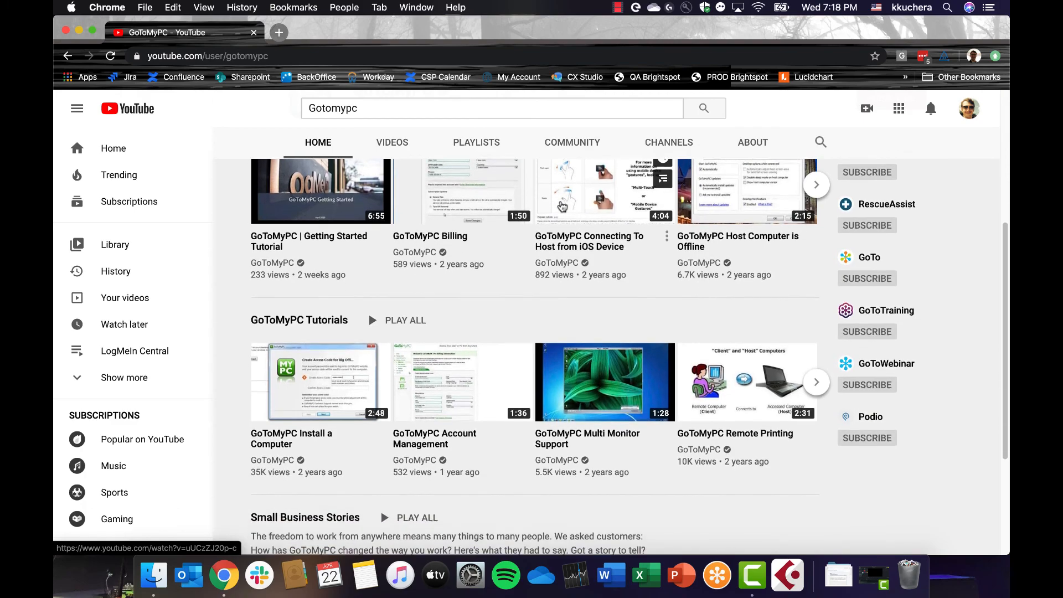
pyautogui.scroll(-3)
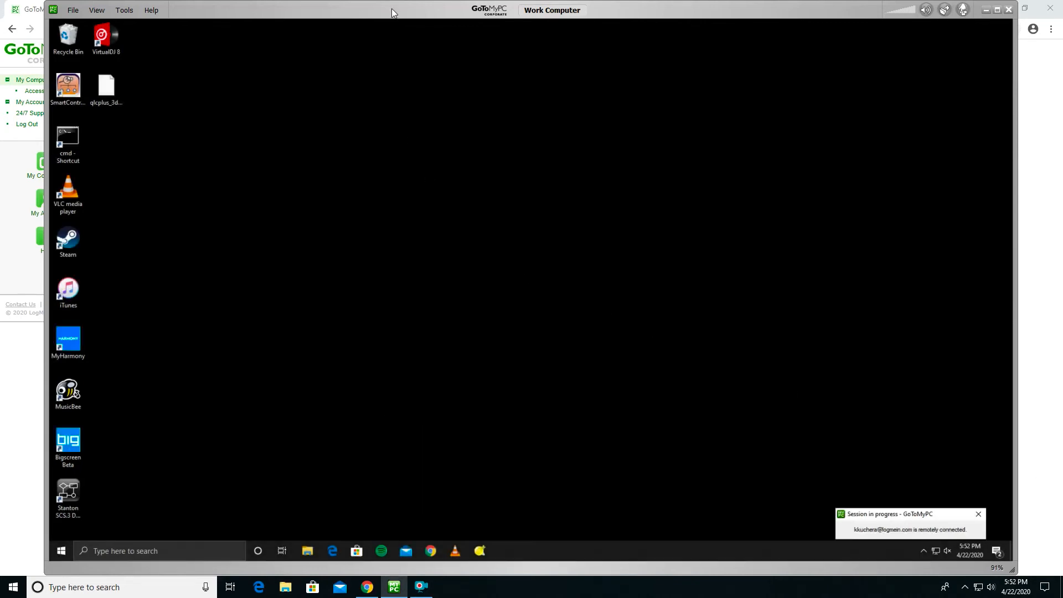
pyautogui.moveTo(498, 39)
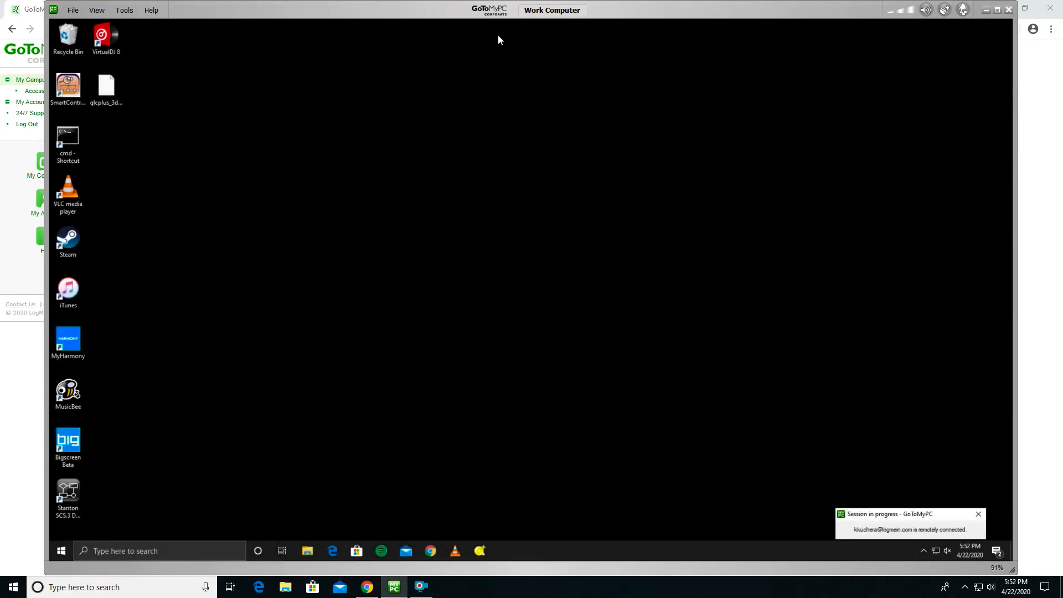
pyautogui.moveTo(704, 272)
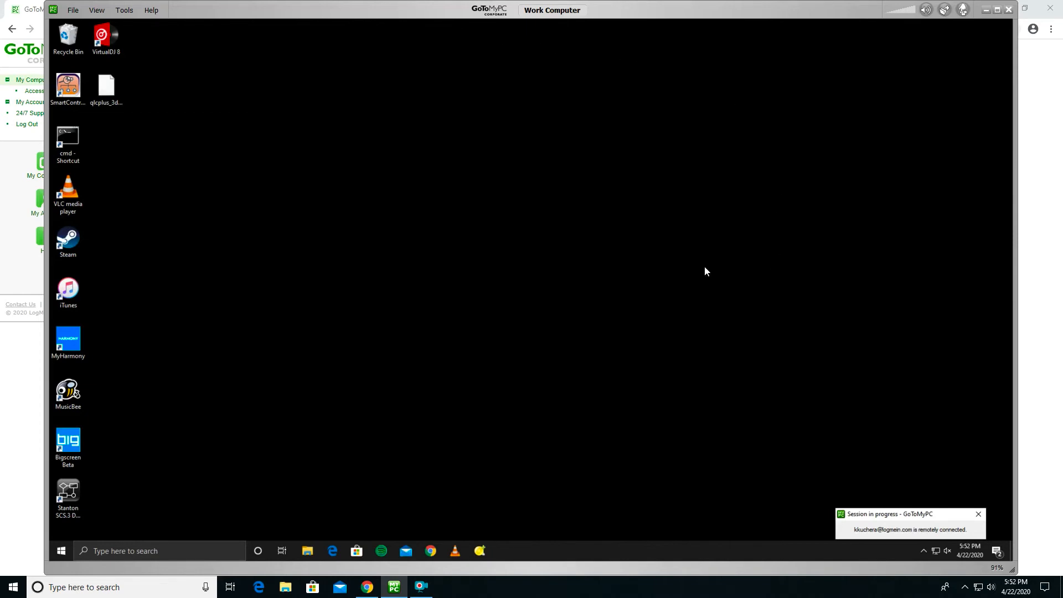
pyautogui.moveTo(231, 138)
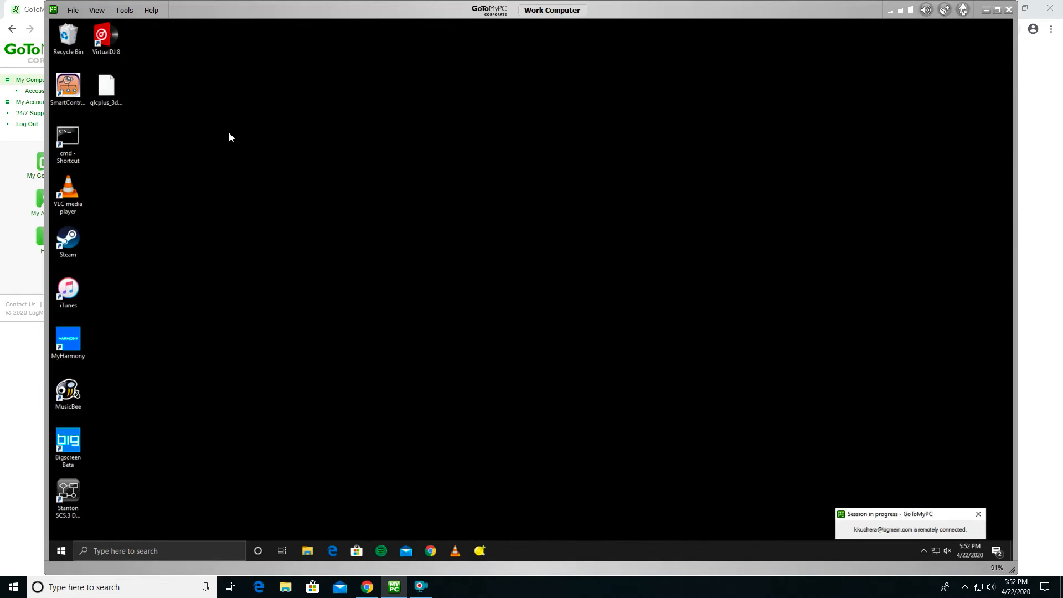
pyautogui.moveTo(283, 153)
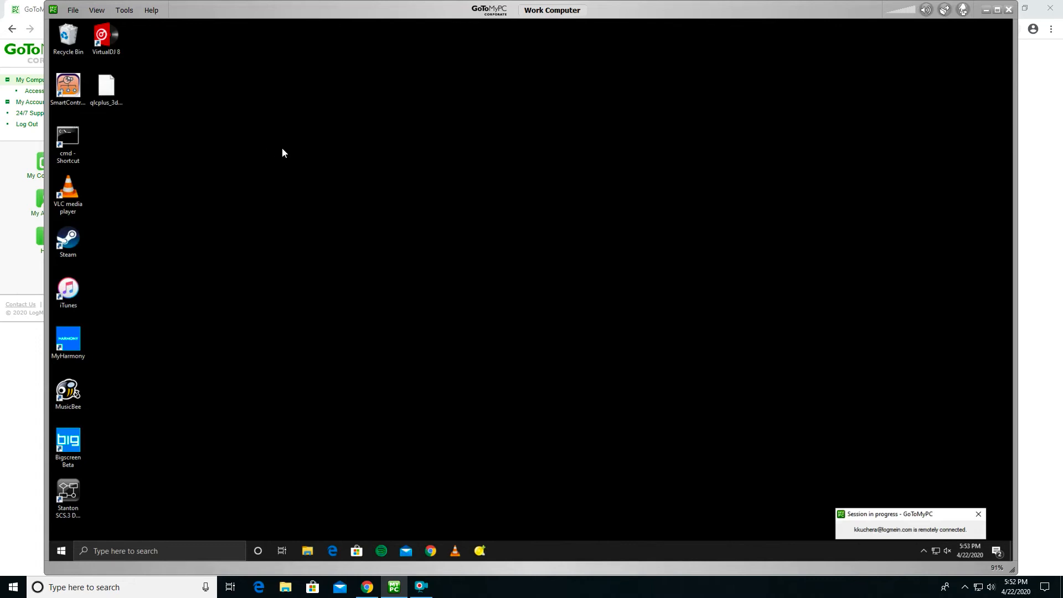
pyautogui.moveTo(190, 102)
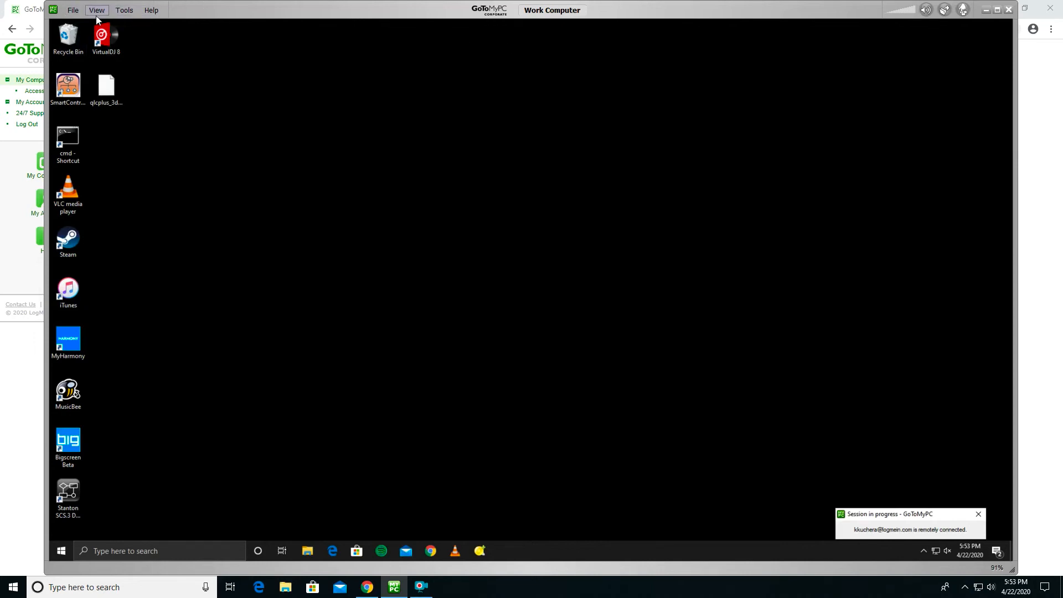
# - Show the remote desktop at Actual Size from the View menu
pyautogui.click(96, 9)
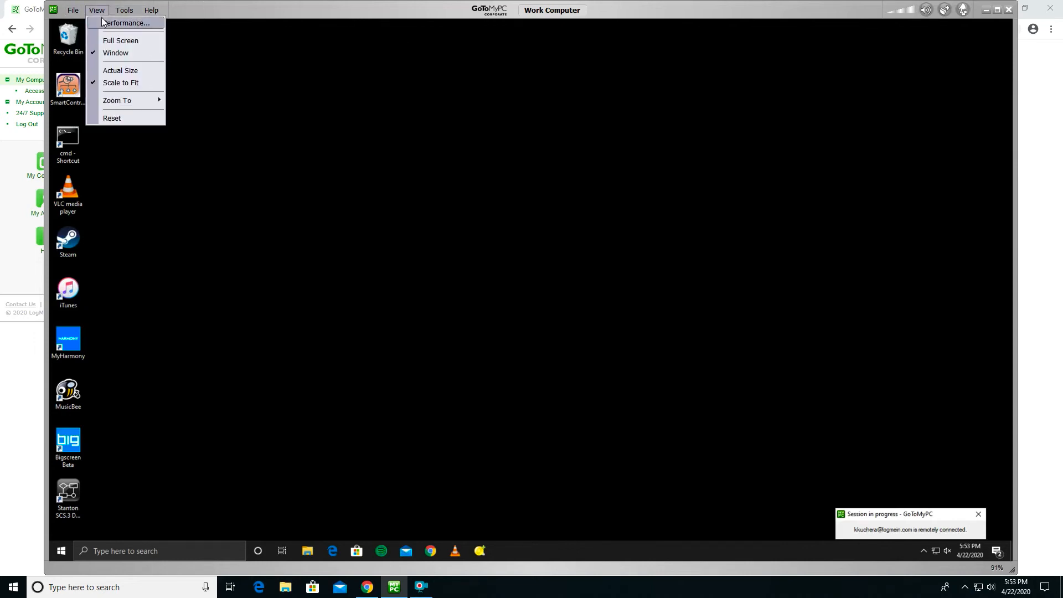
pyautogui.moveTo(120, 70)
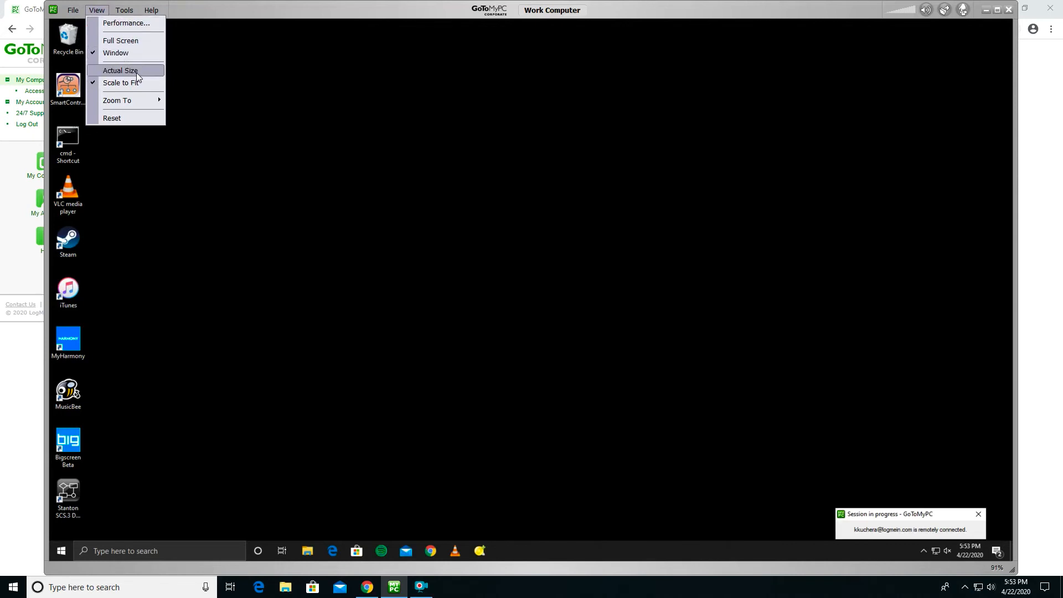
pyautogui.moveTo(129, 71)
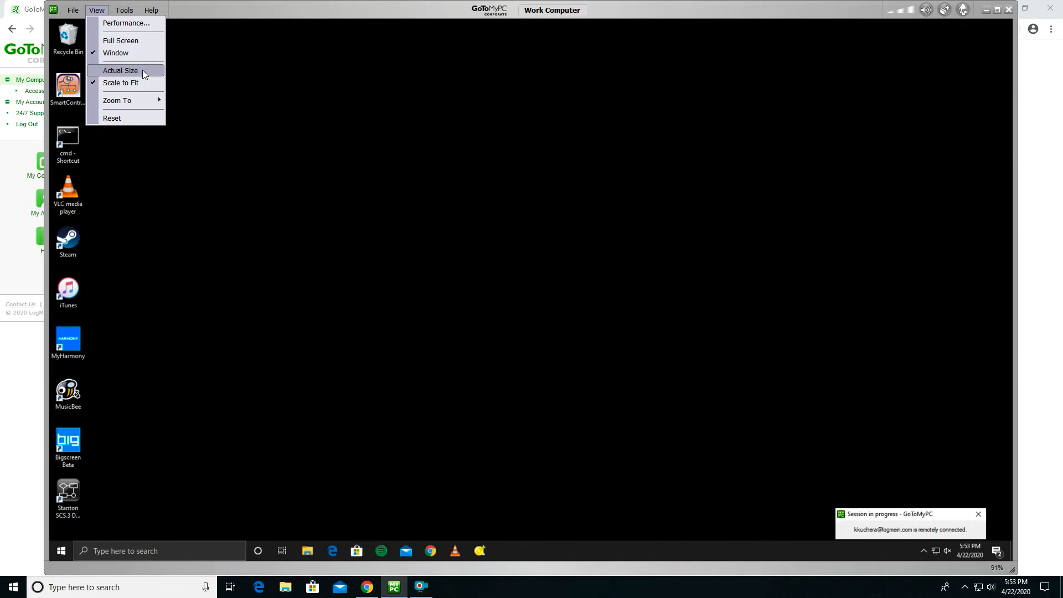
pyautogui.click(120, 70)
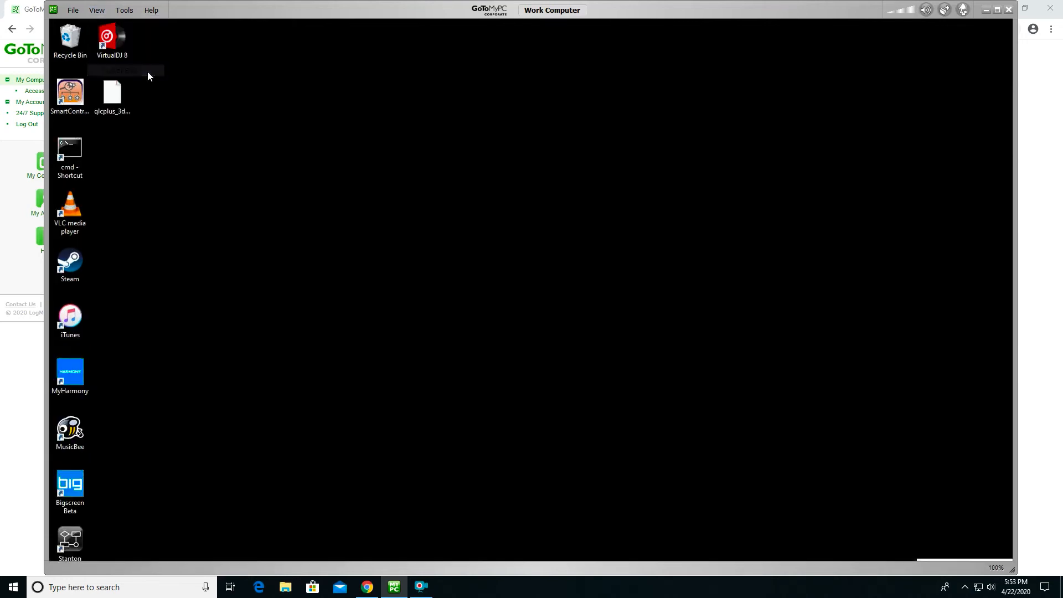
pyautogui.moveTo(96, 9)
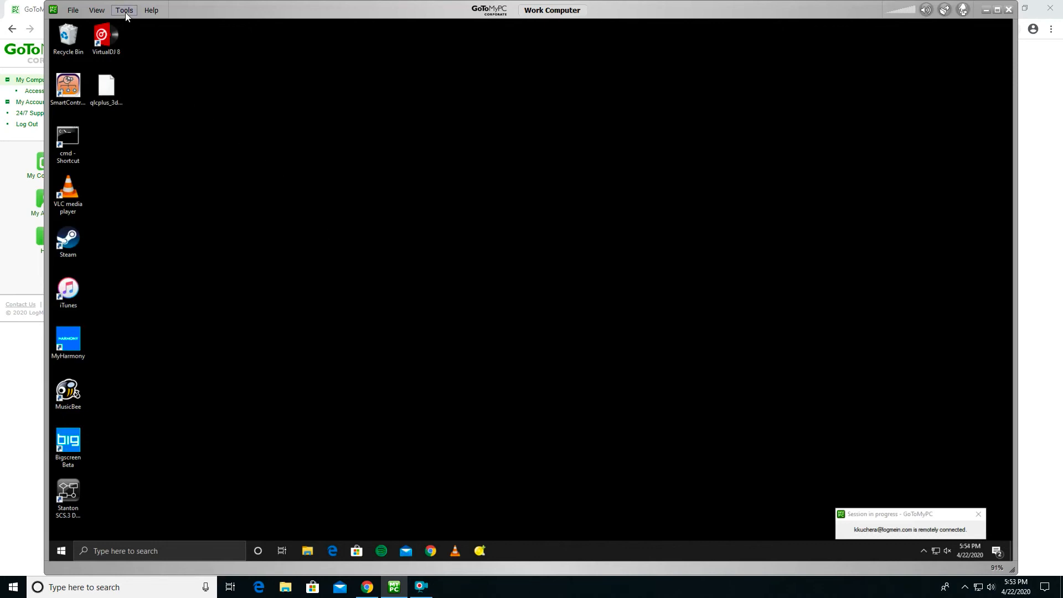
pyautogui.click(124, 10)
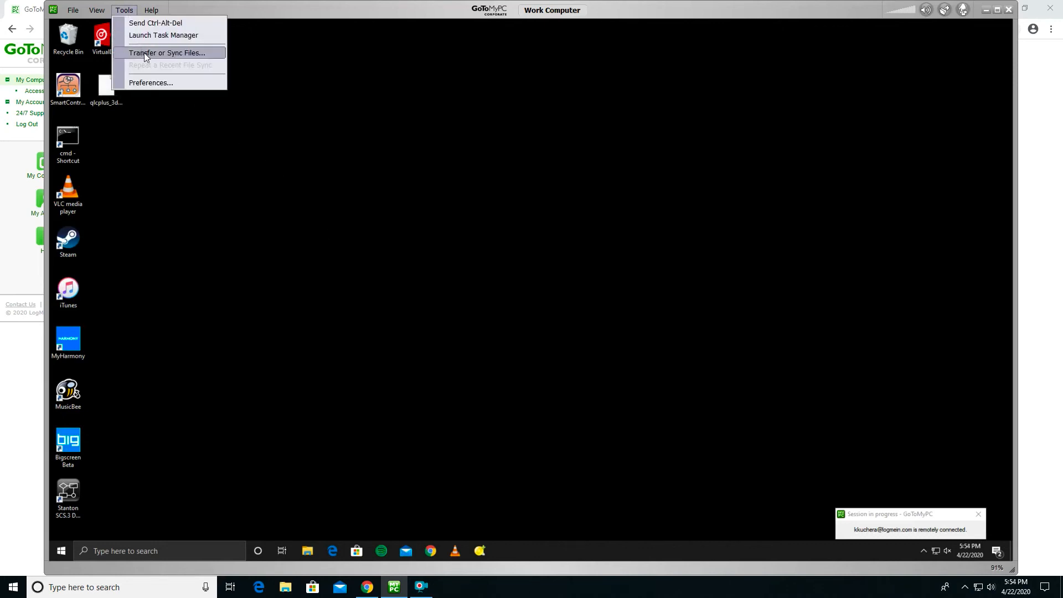
# - Open Transfer or Sync Files and select the Apowersoft folder in the Client pane
pyautogui.click(166, 53)
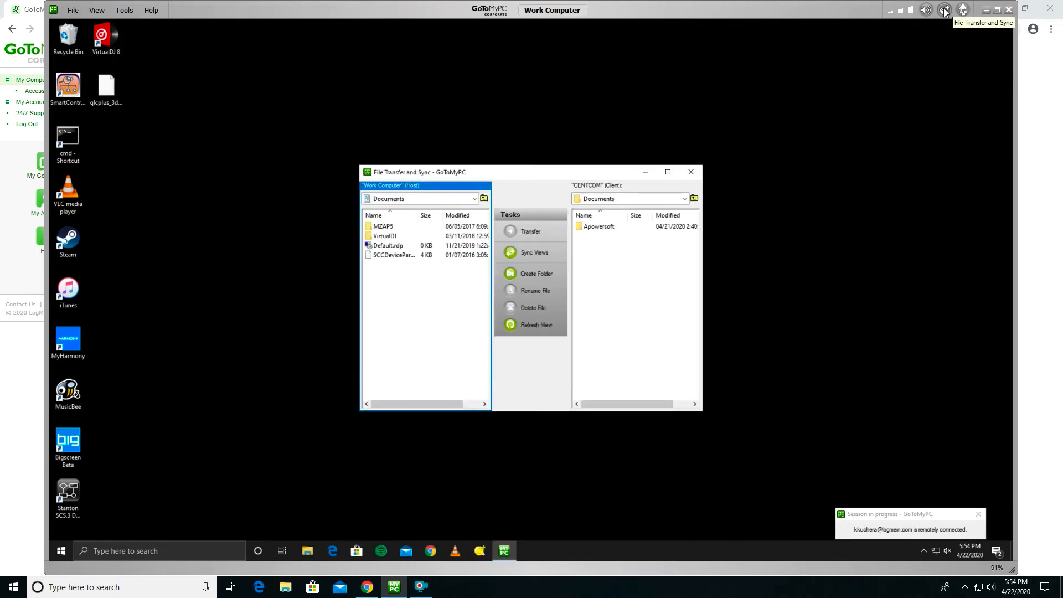
pyautogui.moveTo(812, 141)
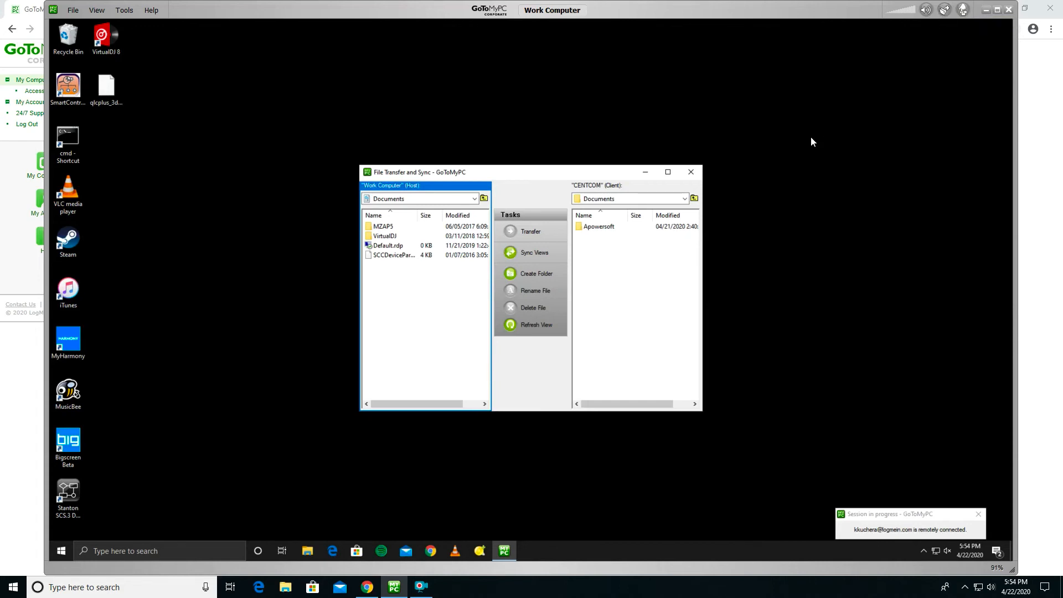
pyautogui.moveTo(541, 94)
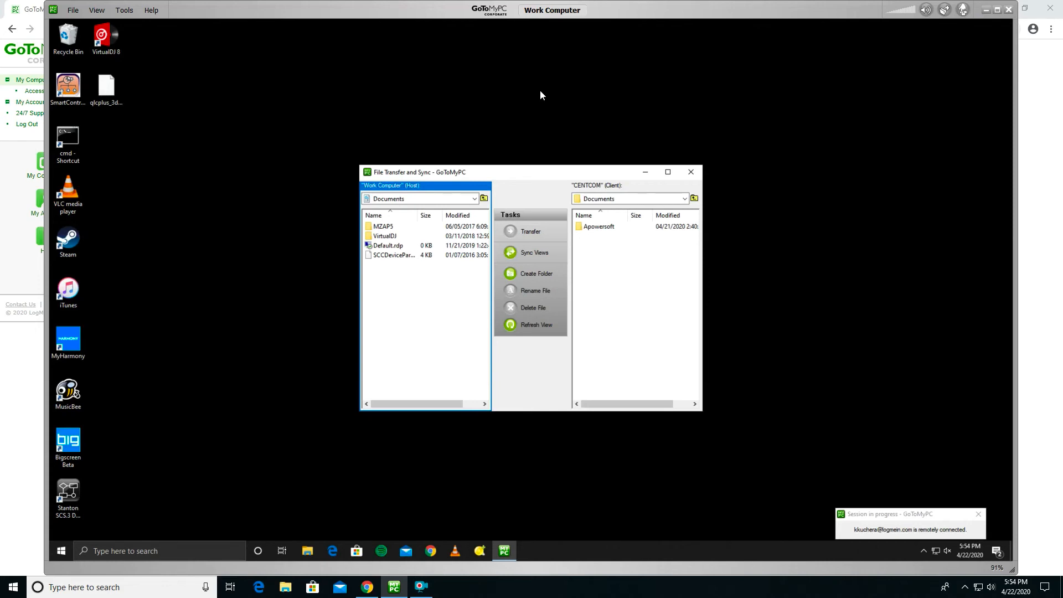
pyautogui.moveTo(446, 130)
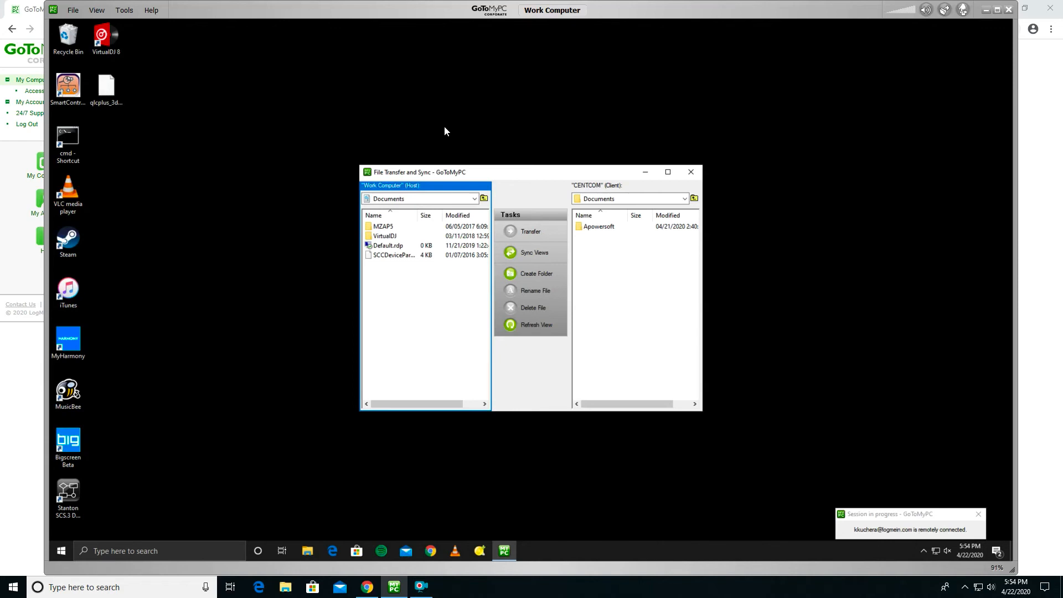
pyautogui.moveTo(414, 455)
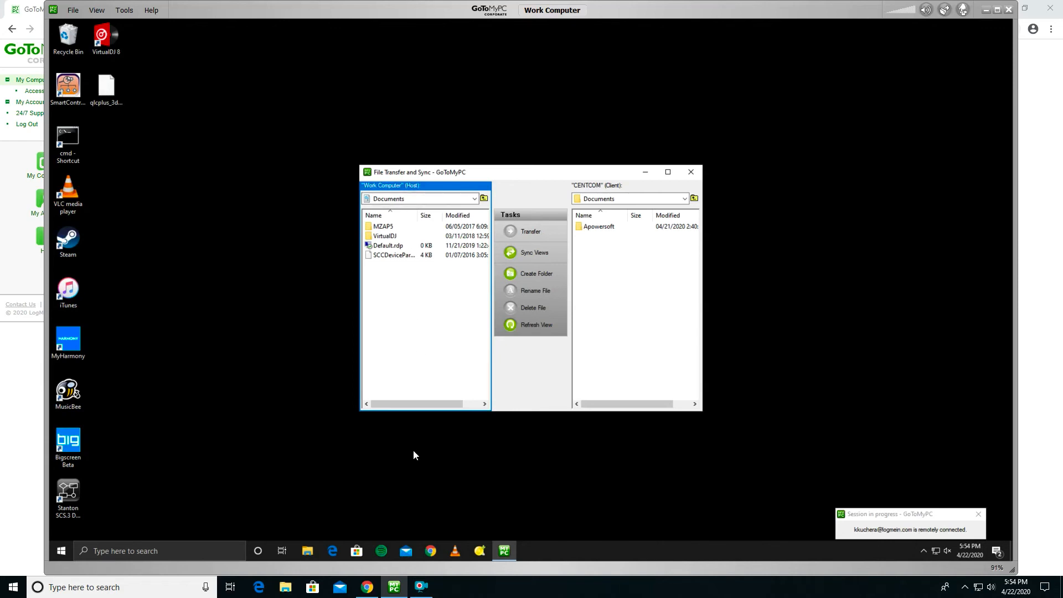
pyautogui.moveTo(671, 449)
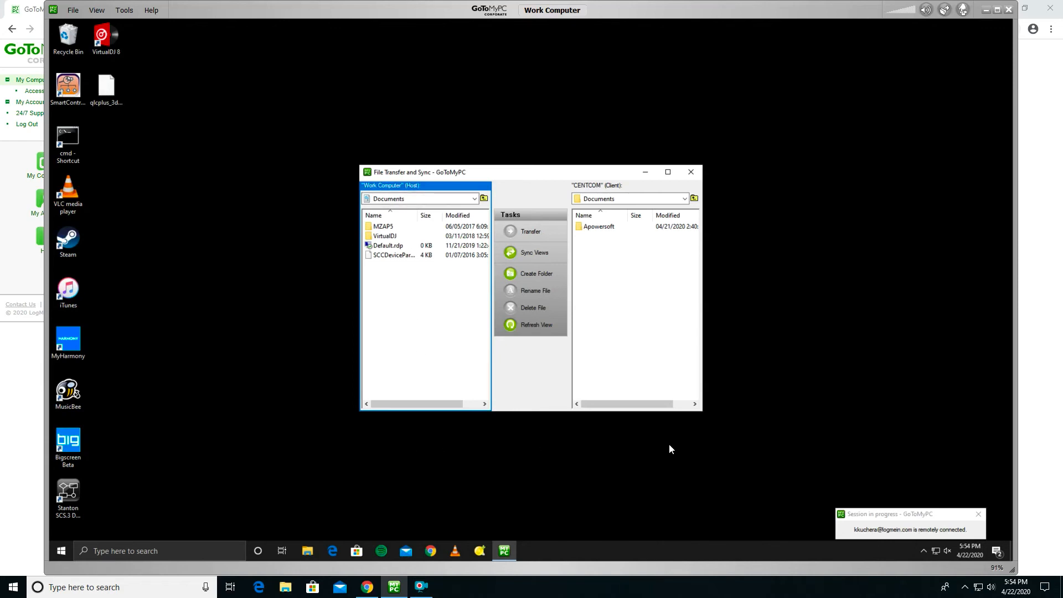
pyautogui.moveTo(634, 259)
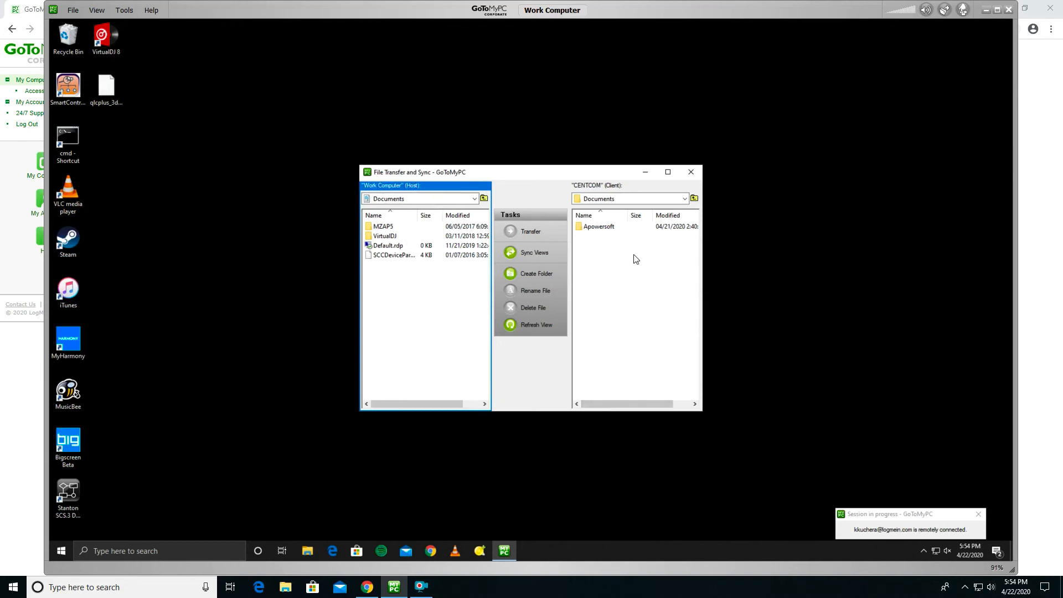
pyautogui.moveTo(623, 326)
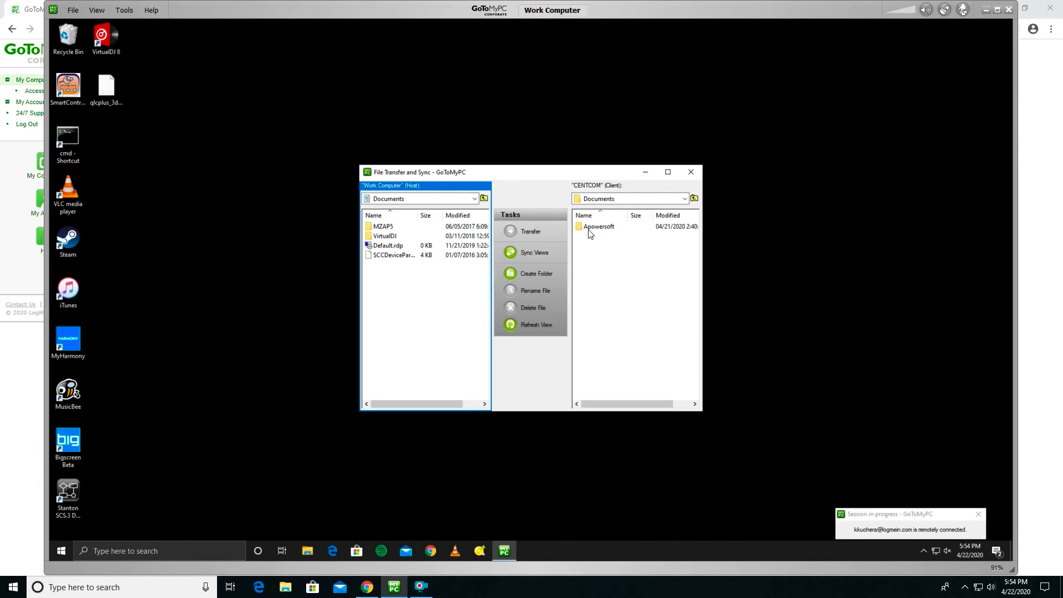
pyautogui.click(598, 226)
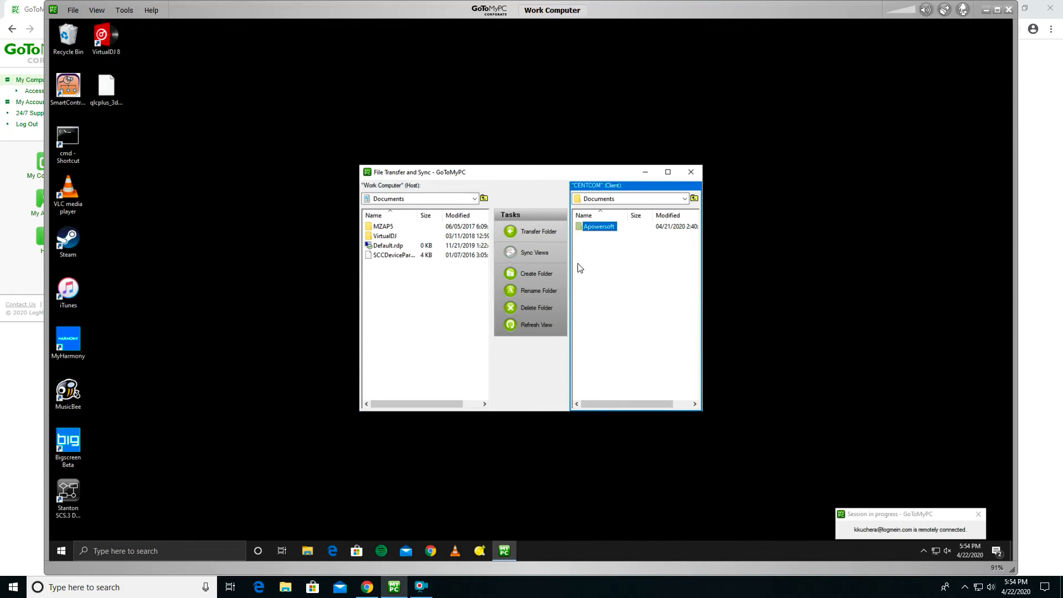
pyautogui.moveTo(530, 231)
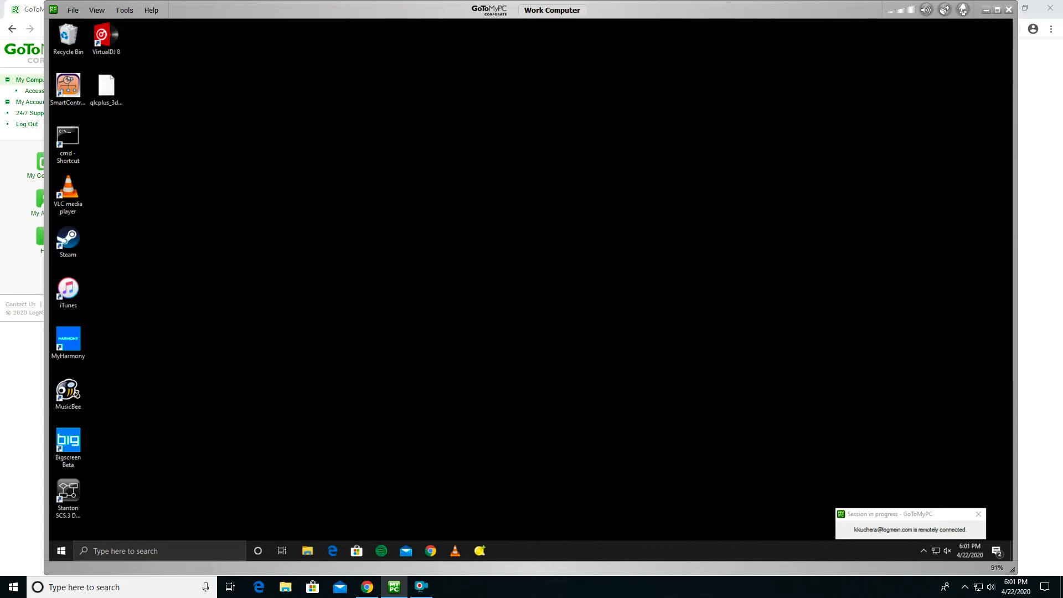
pyautogui.moveTo(618, 284)
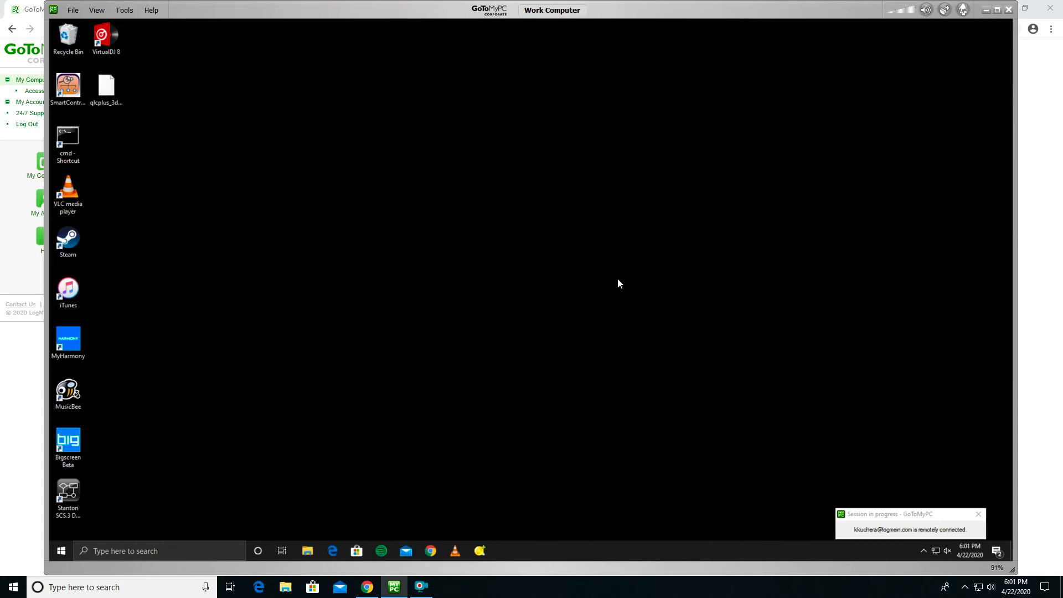
pyautogui.moveTo(679, 283)
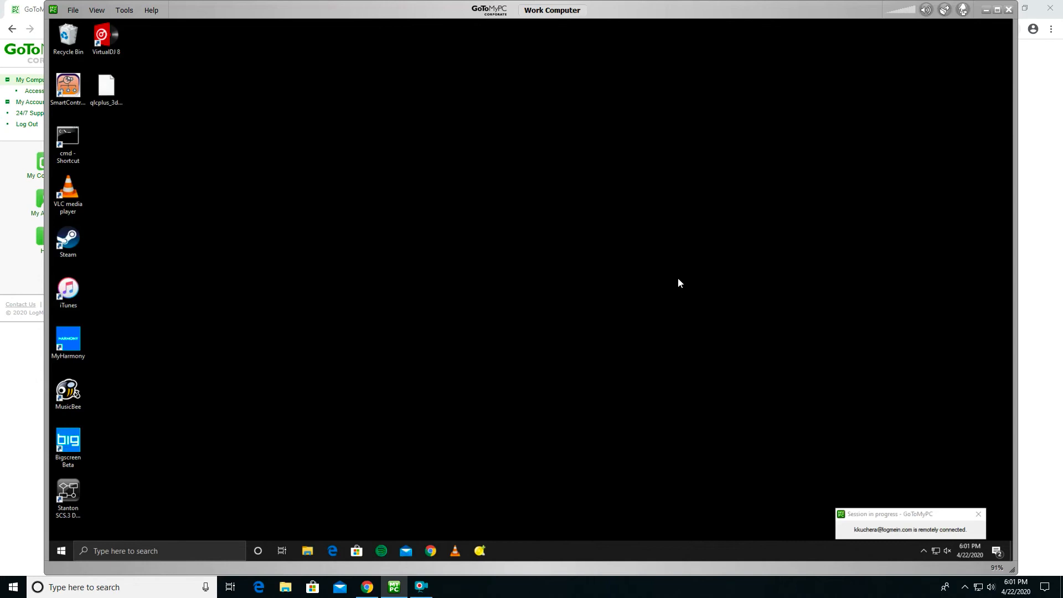
pyautogui.moveTo(894, 24)
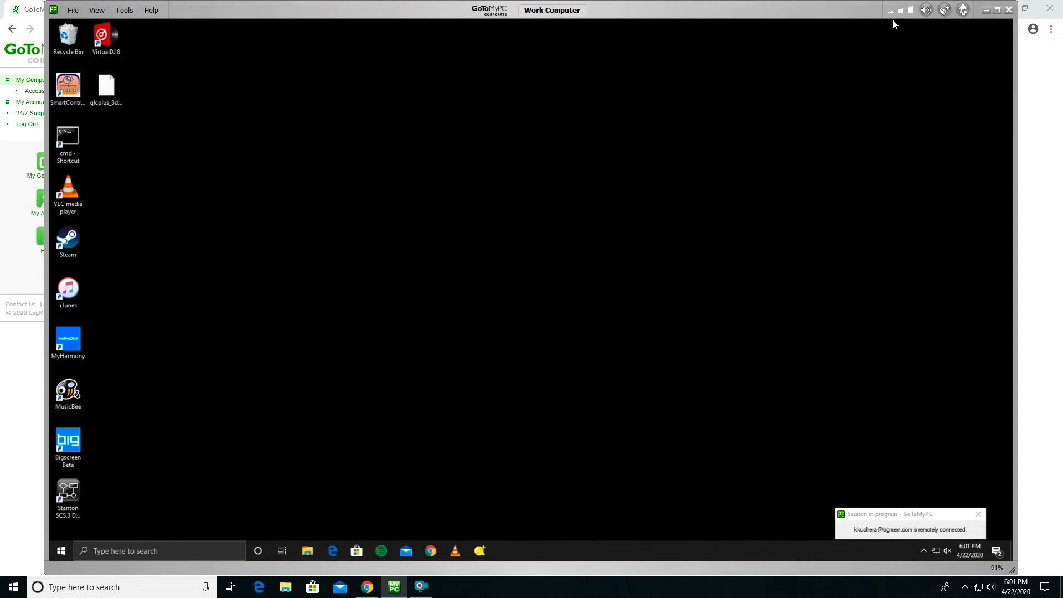
pyautogui.moveTo(916, 13)
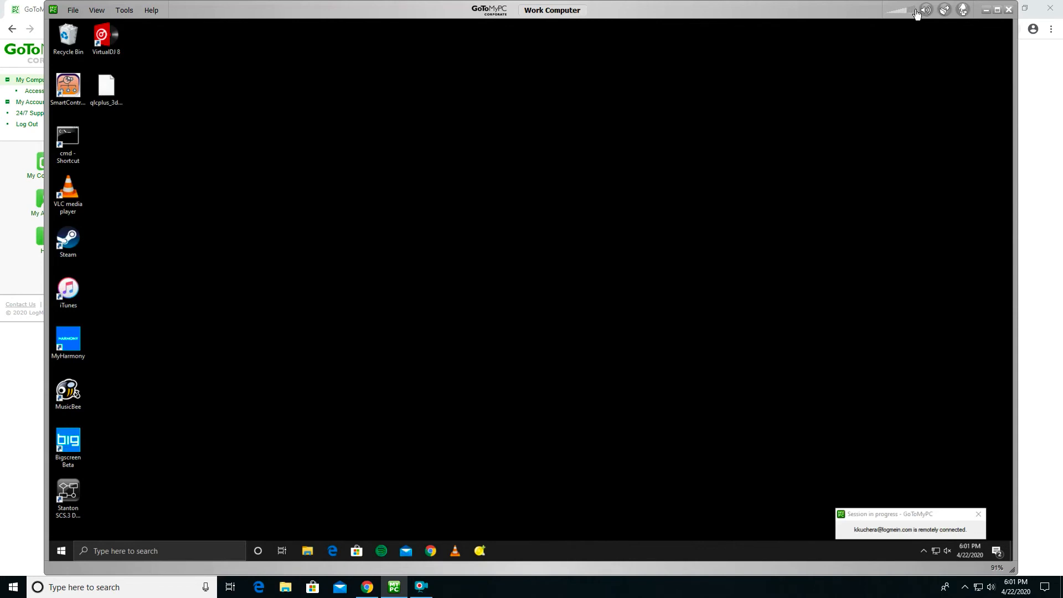
pyautogui.moveTo(925, 10)
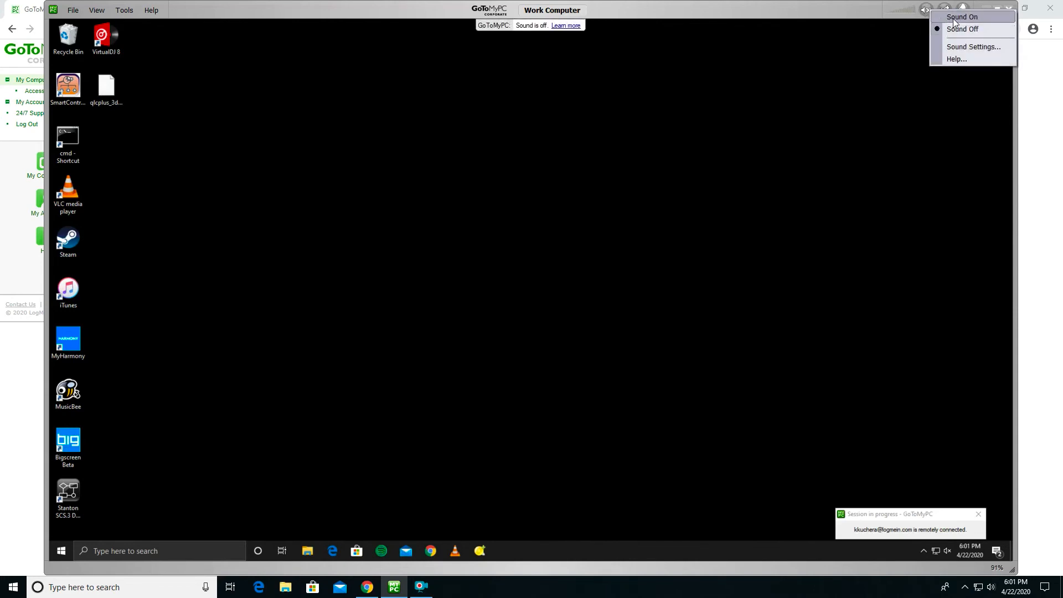
# - Turn on remote sound and review High Quality Sound in the Sound preferences
pyautogui.click(962, 17)
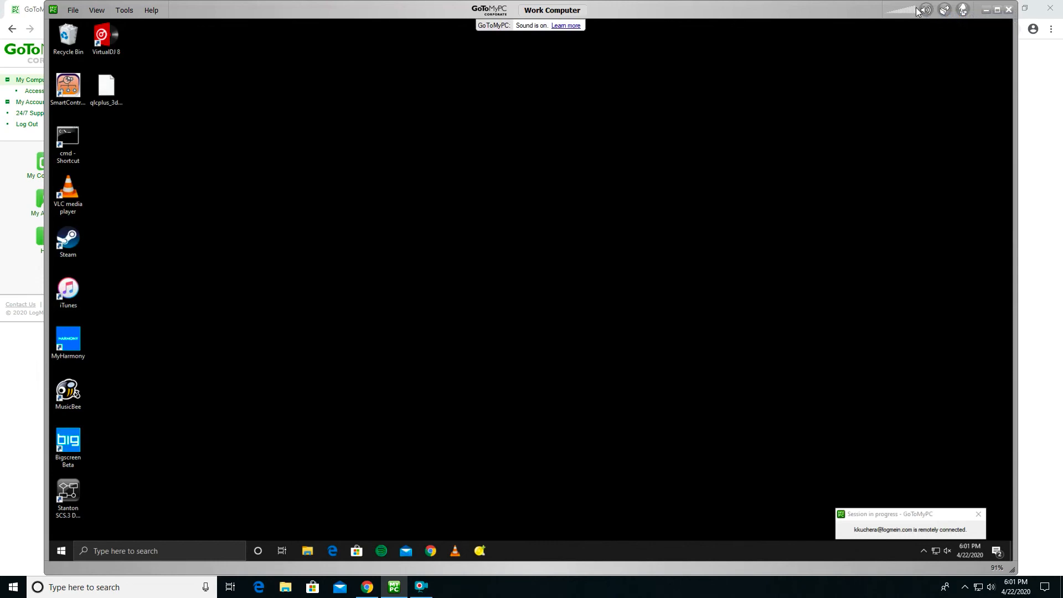
pyautogui.moveTo(139, 84)
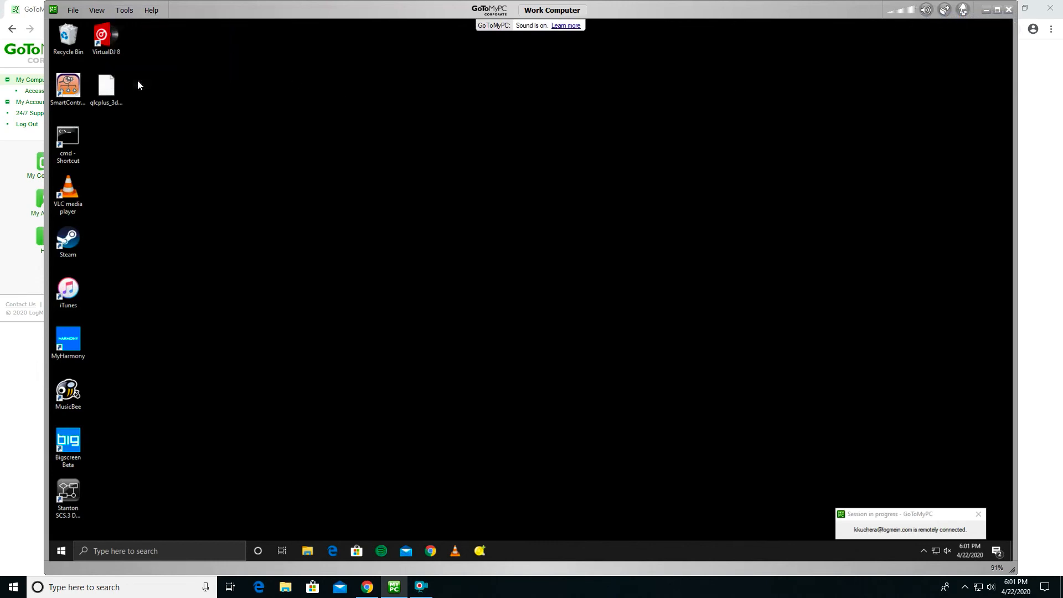
pyautogui.click(123, 9)
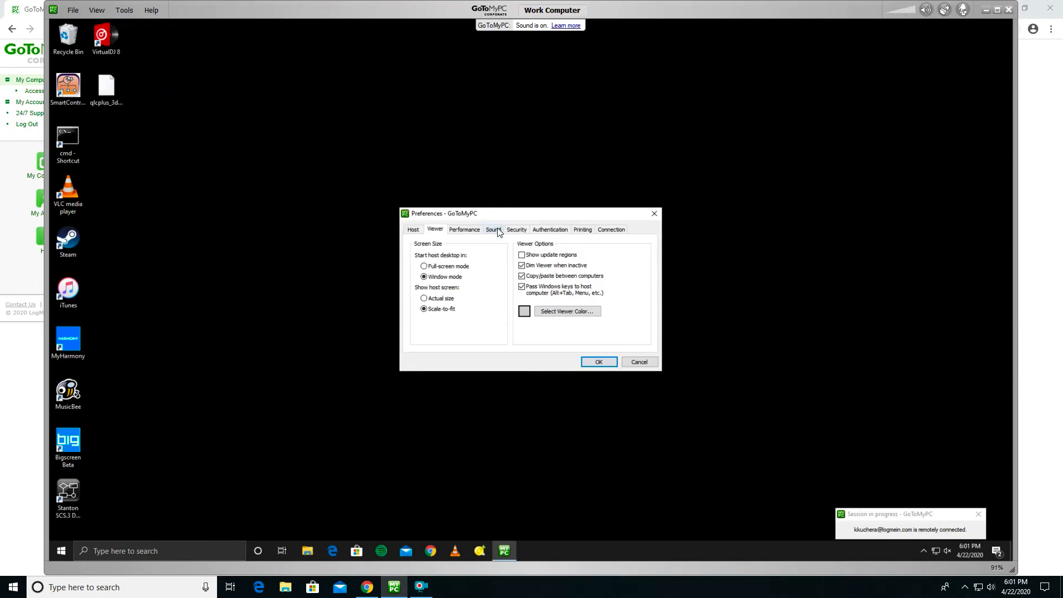
pyautogui.click(493, 229)
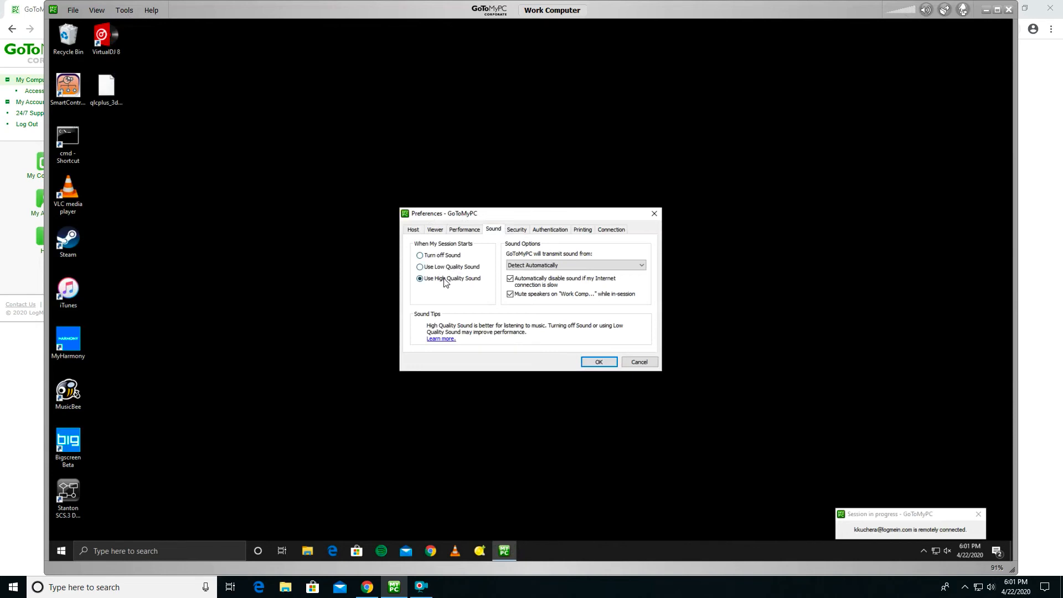
pyautogui.moveTo(510, 279)
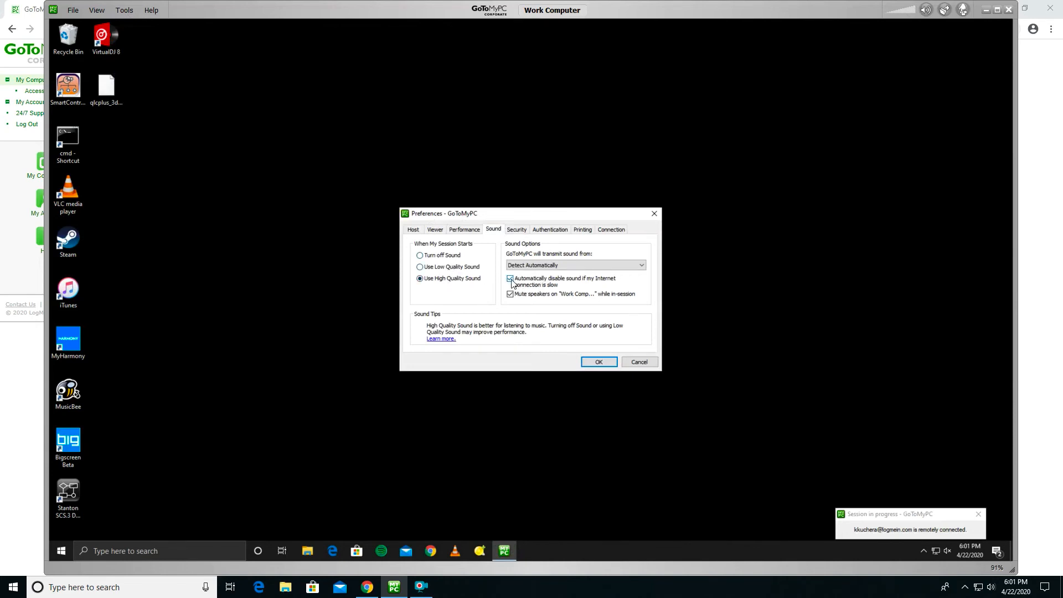
pyautogui.click(598, 361)
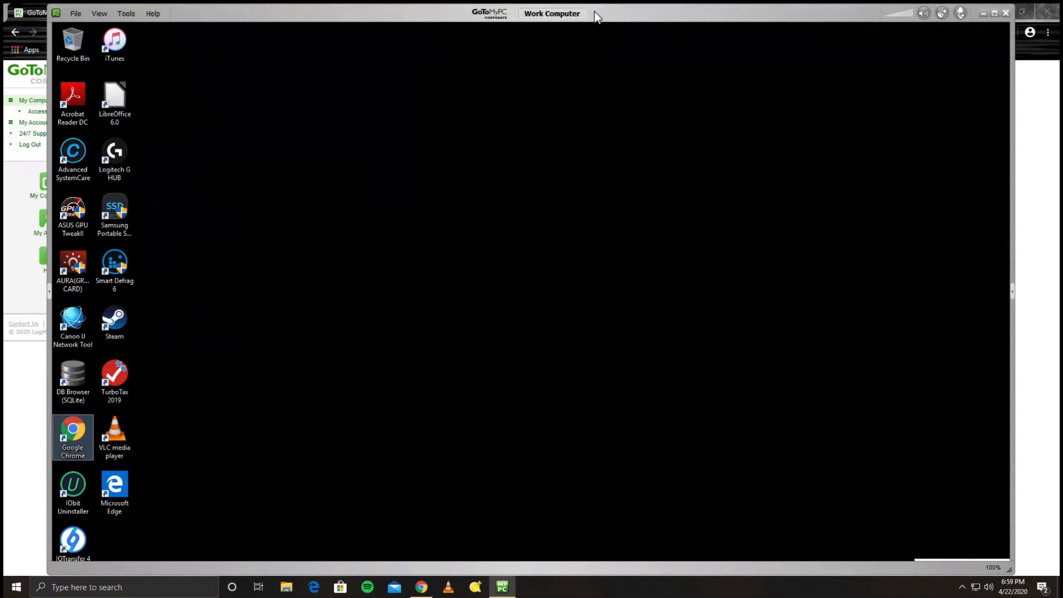
pyautogui.moveTo(979, 288)
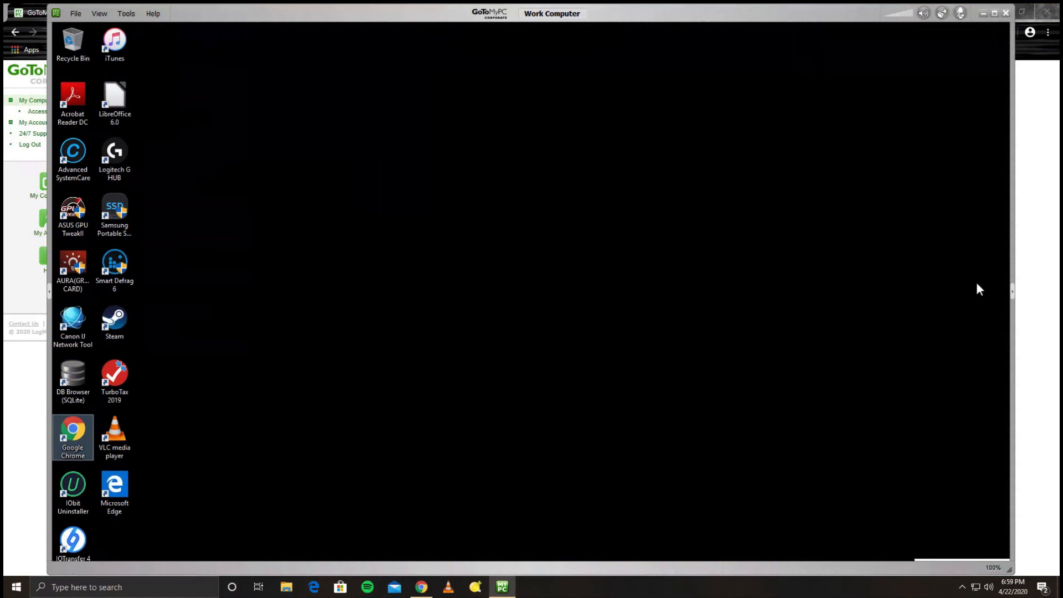
pyautogui.moveTo(265, 267)
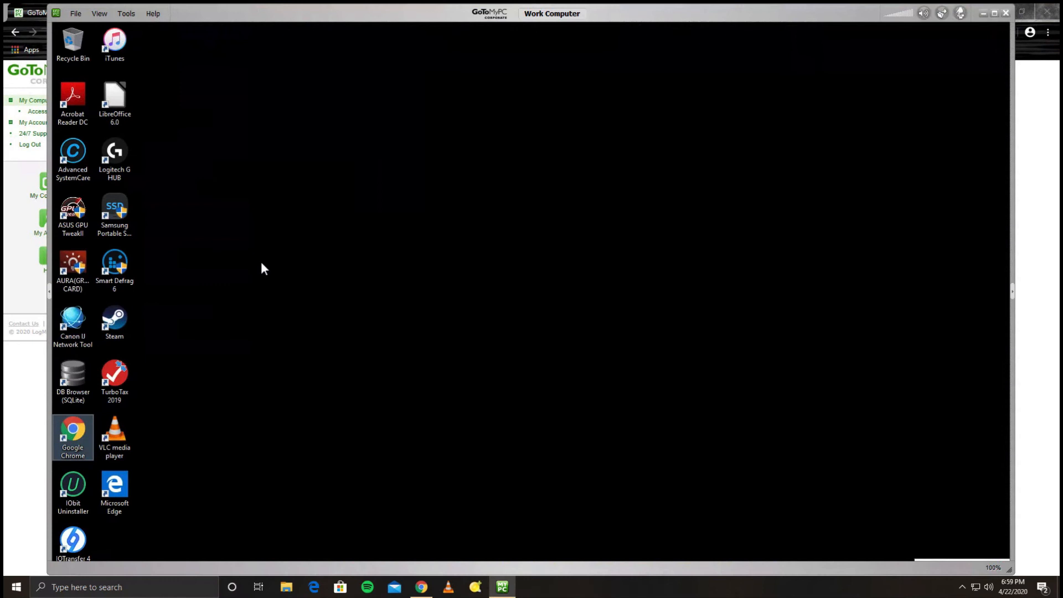
pyautogui.moveTo(267, 146)
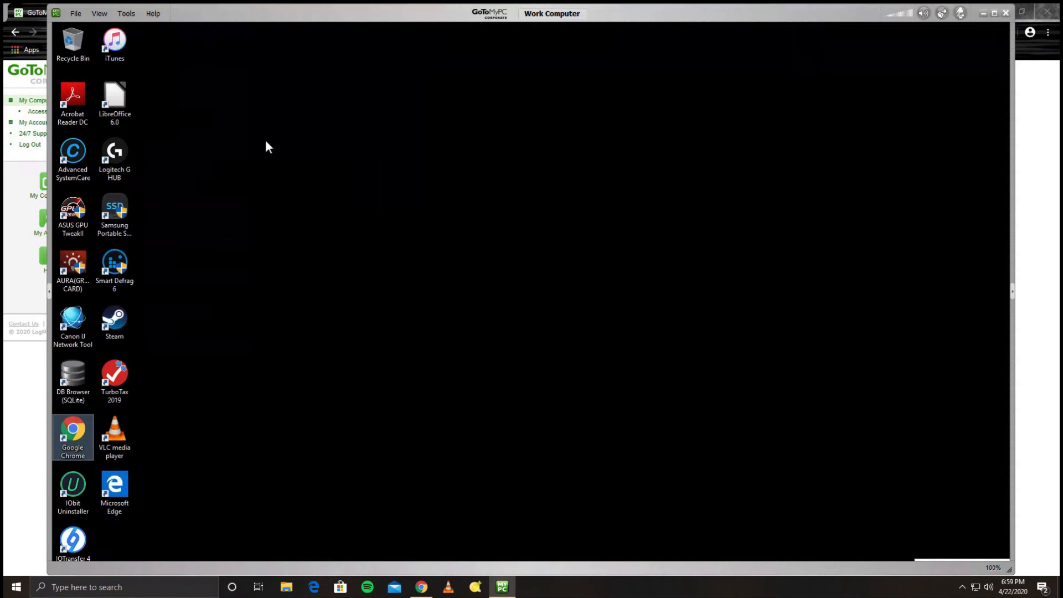
# - Pick a different display size for the Work Computer screen from the View menu
pyautogui.click(99, 12)
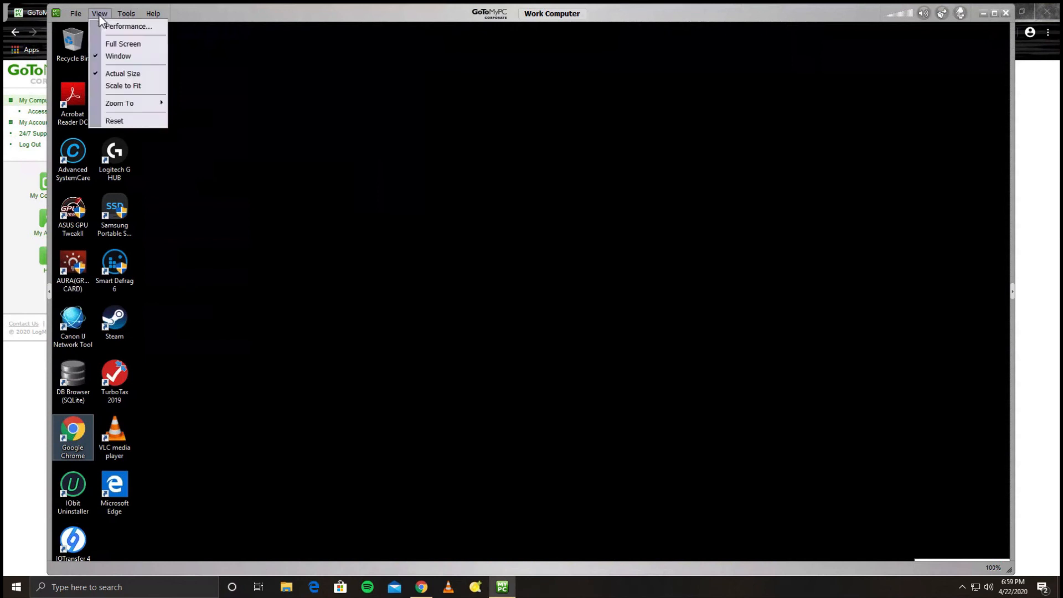
pyautogui.click(123, 85)
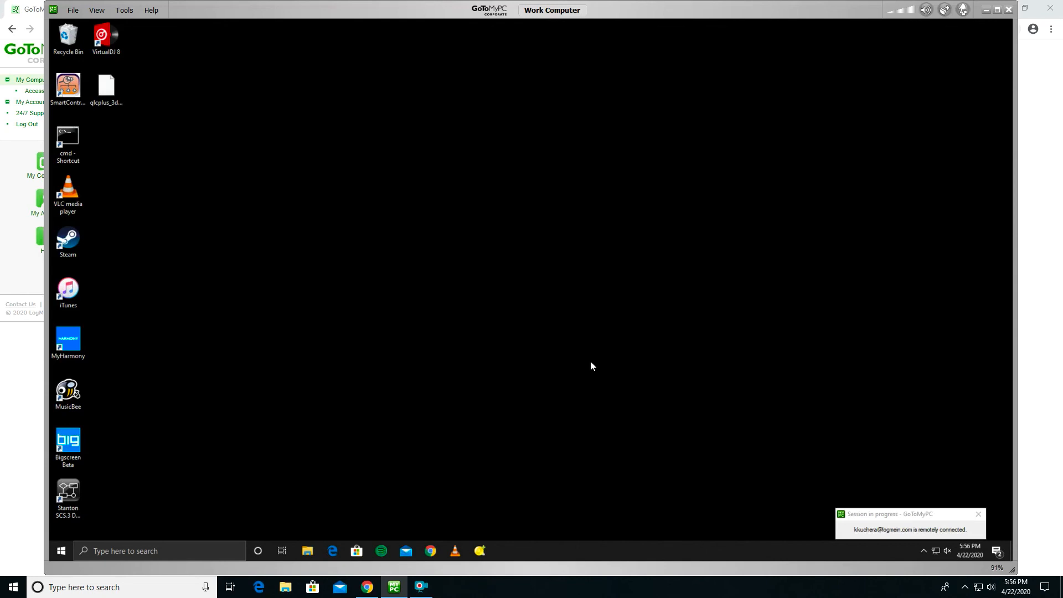
pyautogui.moveTo(423, 270)
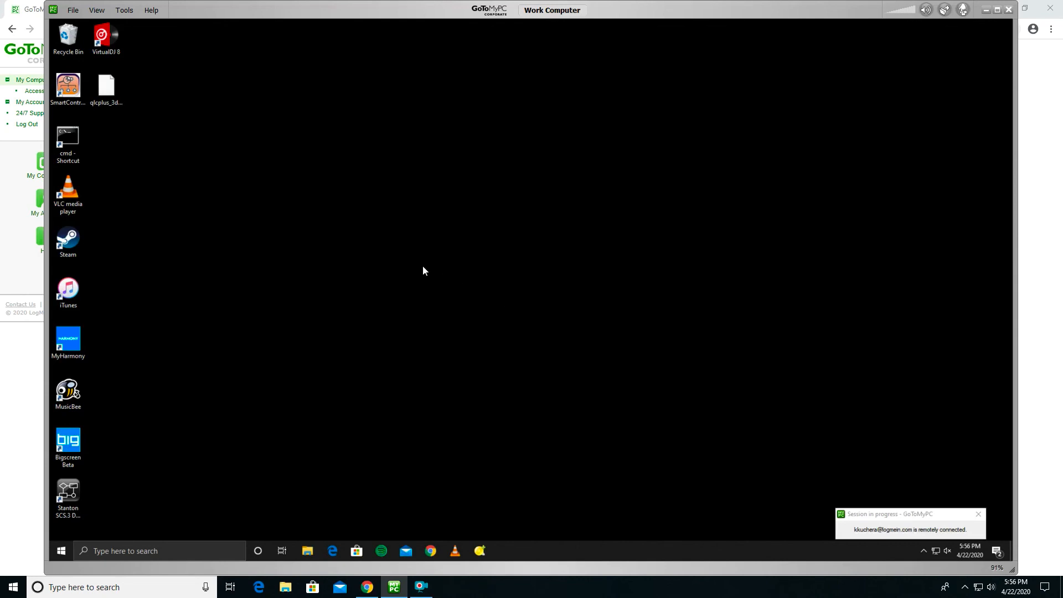
pyautogui.click(923, 550)
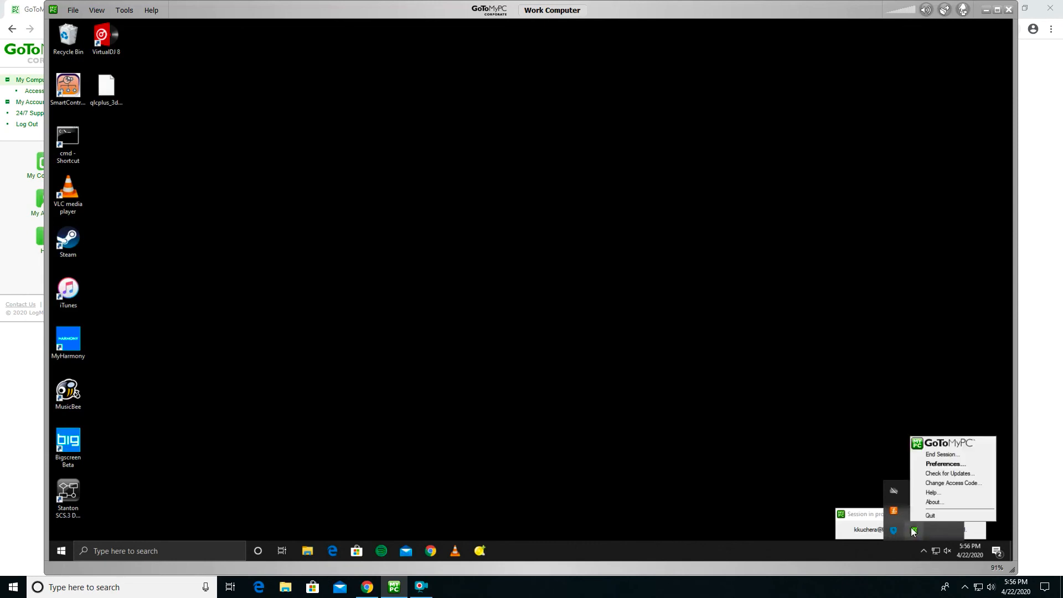
pyautogui.click(942, 464)
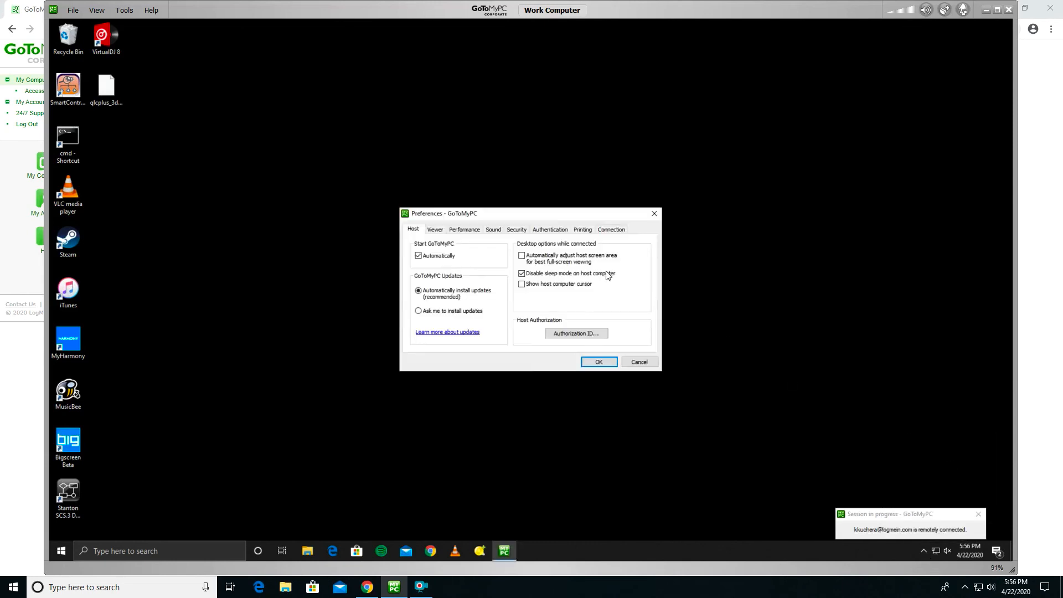
pyautogui.click(516, 229)
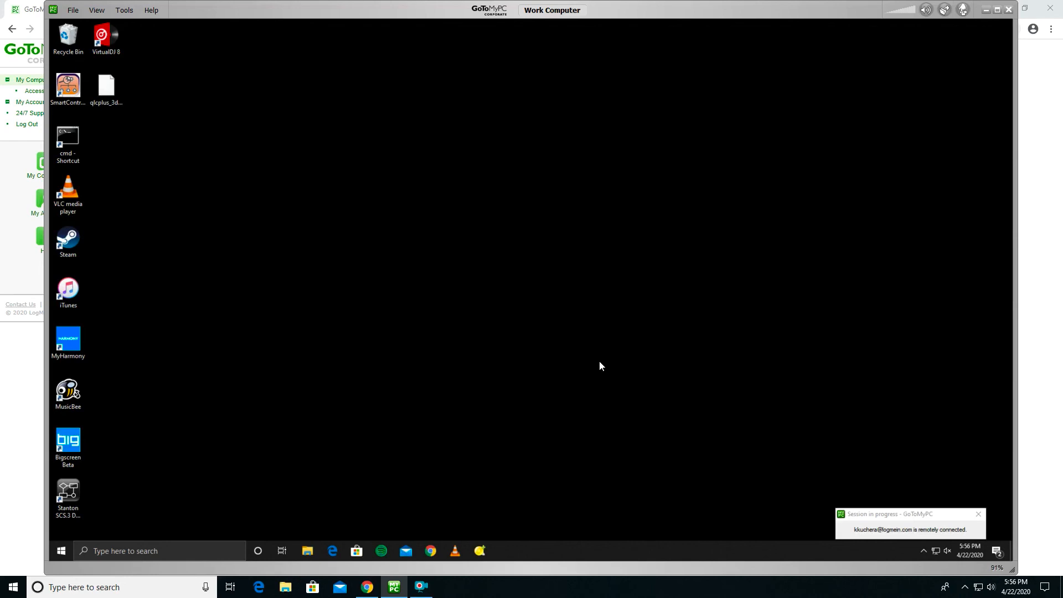
pyautogui.moveTo(815, 405)
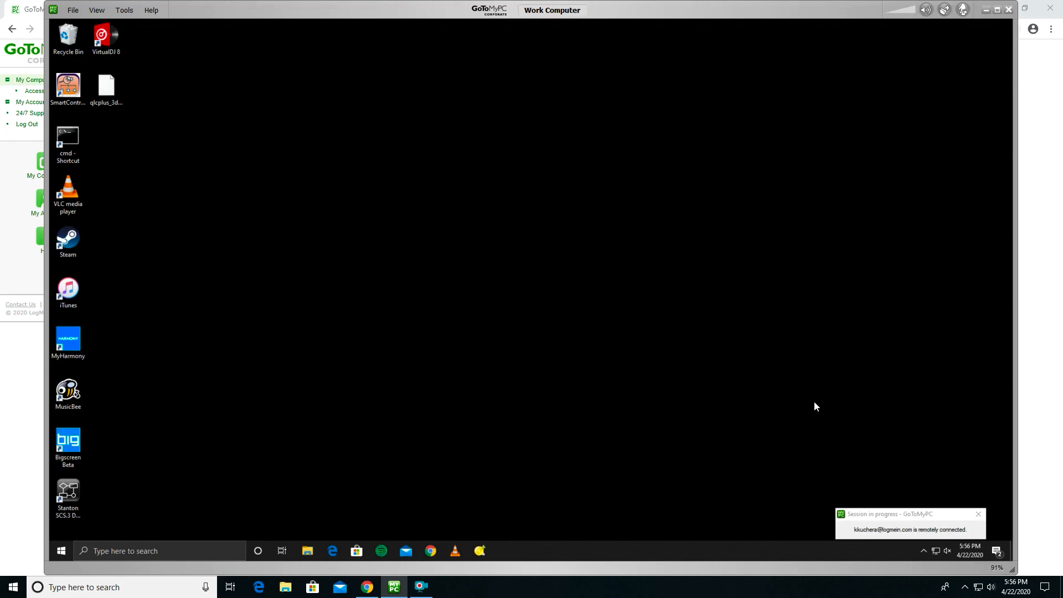
# - Enable Lock host keyboard and mouse in GoToMyPC Security preferences and confirm
pyautogui.click(923, 549)
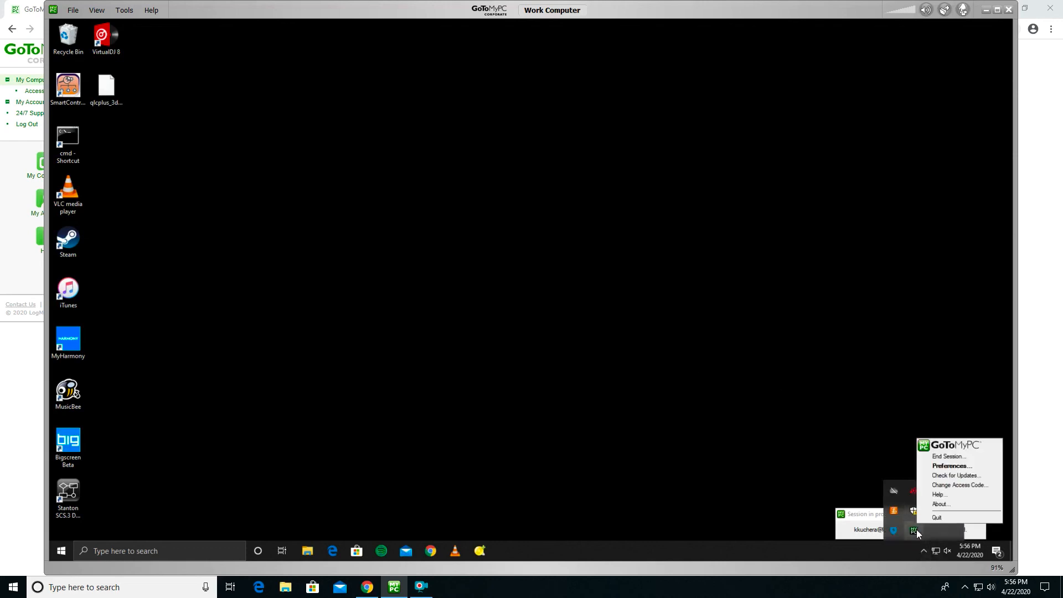
pyautogui.moveTo(938, 494)
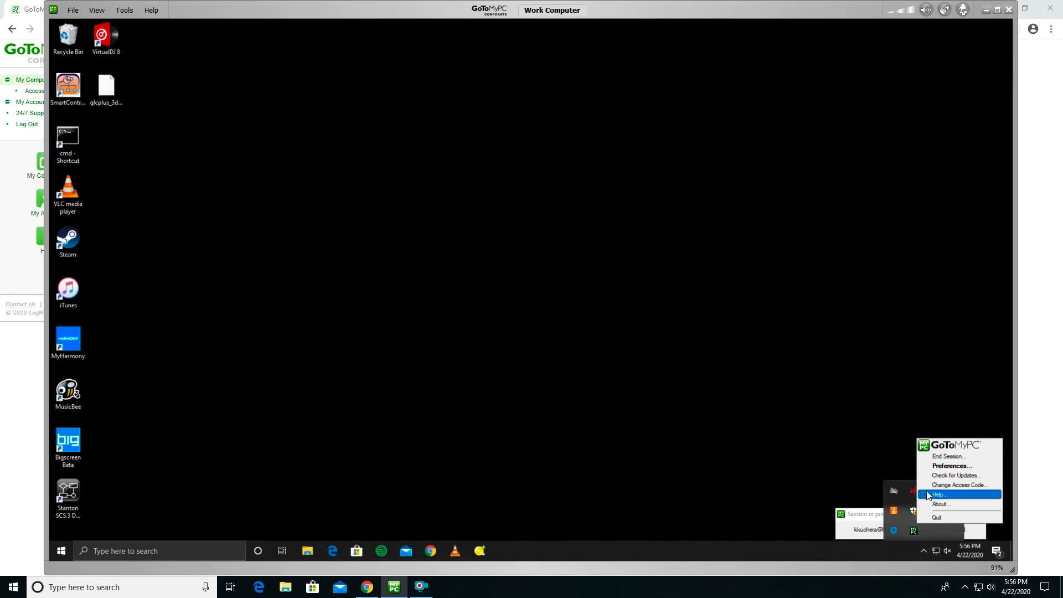
pyautogui.moveTo(948, 466)
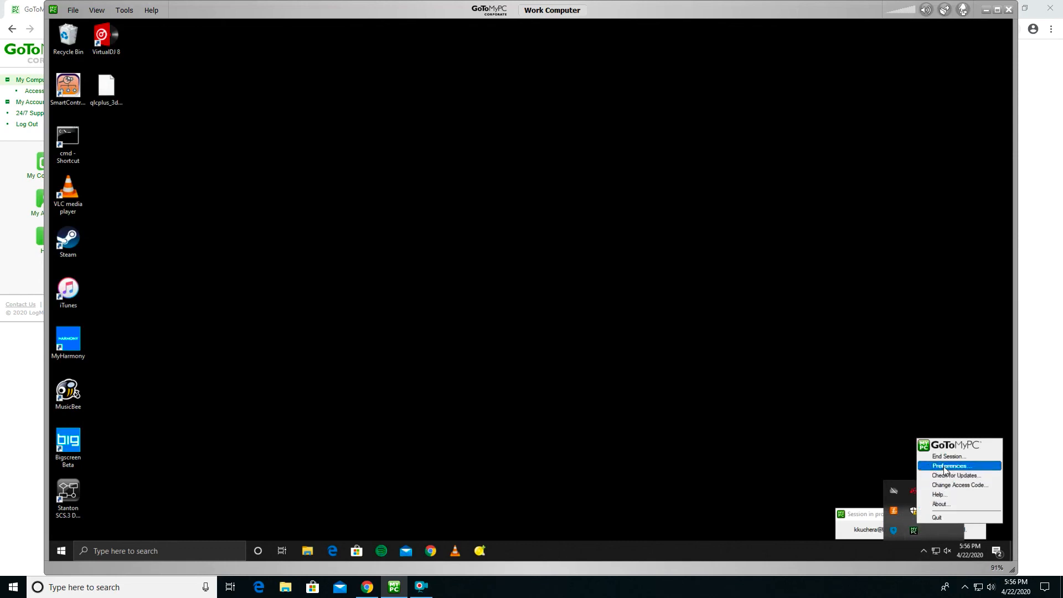
pyautogui.click(950, 465)
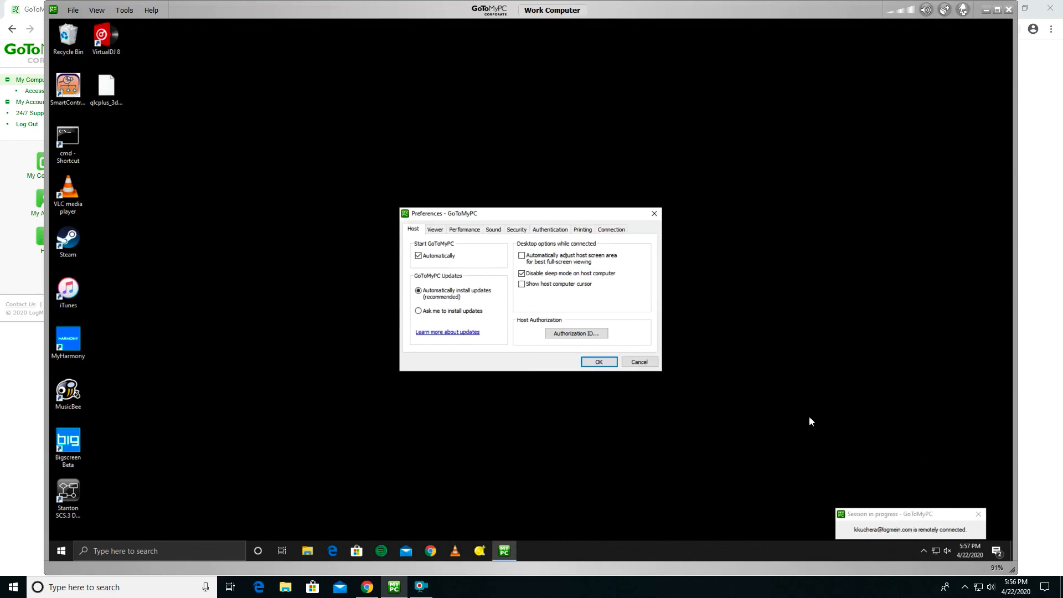
pyautogui.click(516, 229)
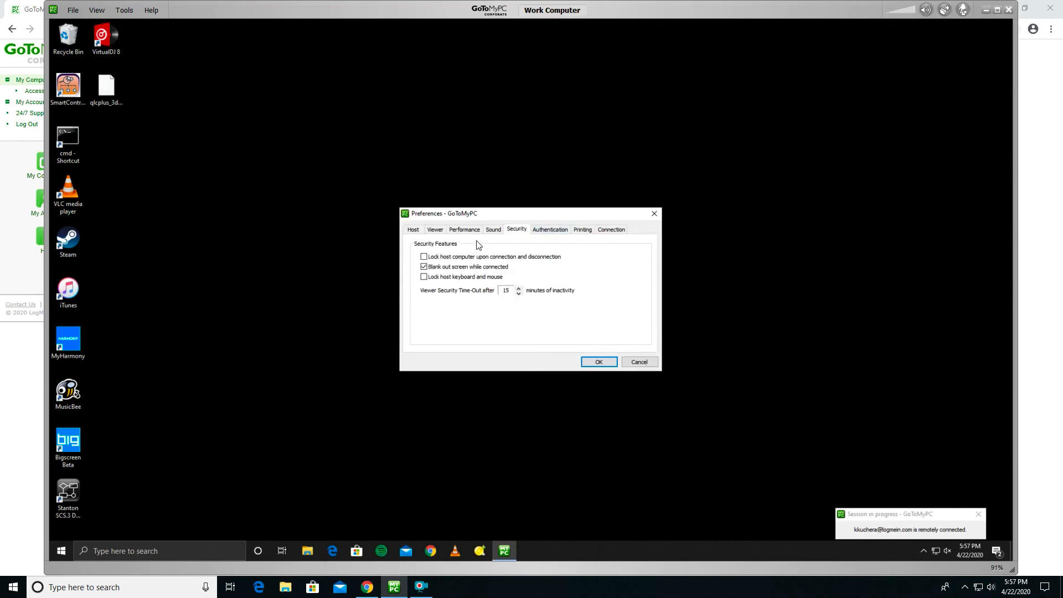
pyautogui.moveTo(419, 284)
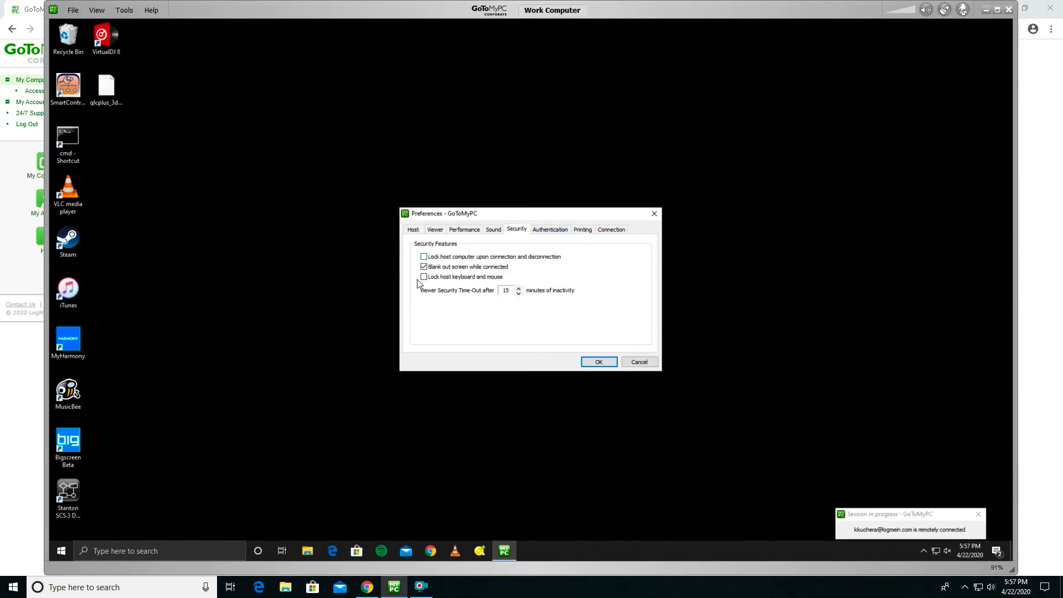
pyautogui.click(423, 276)
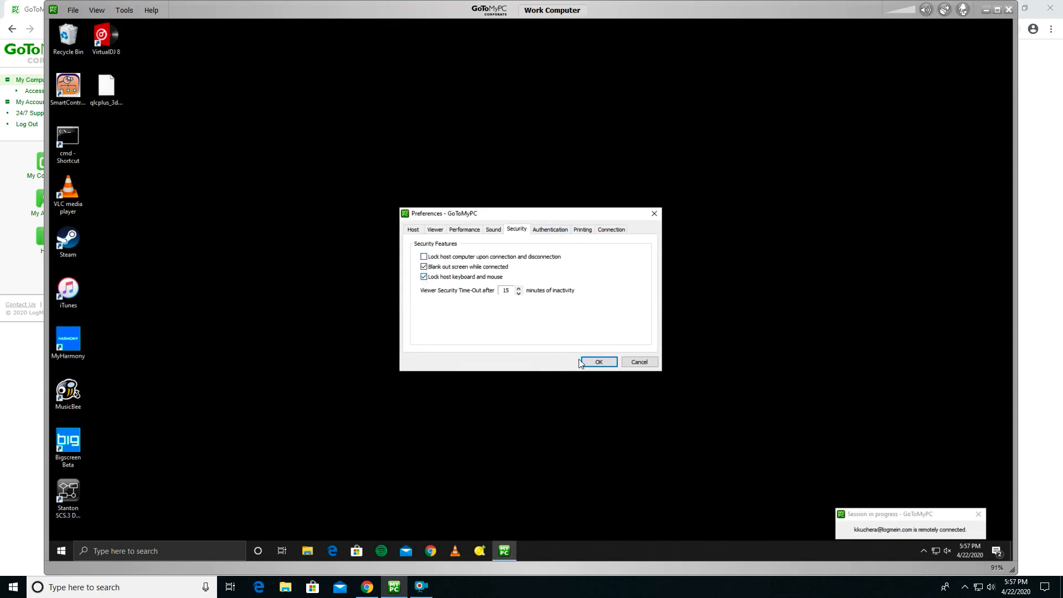
pyautogui.click(597, 361)
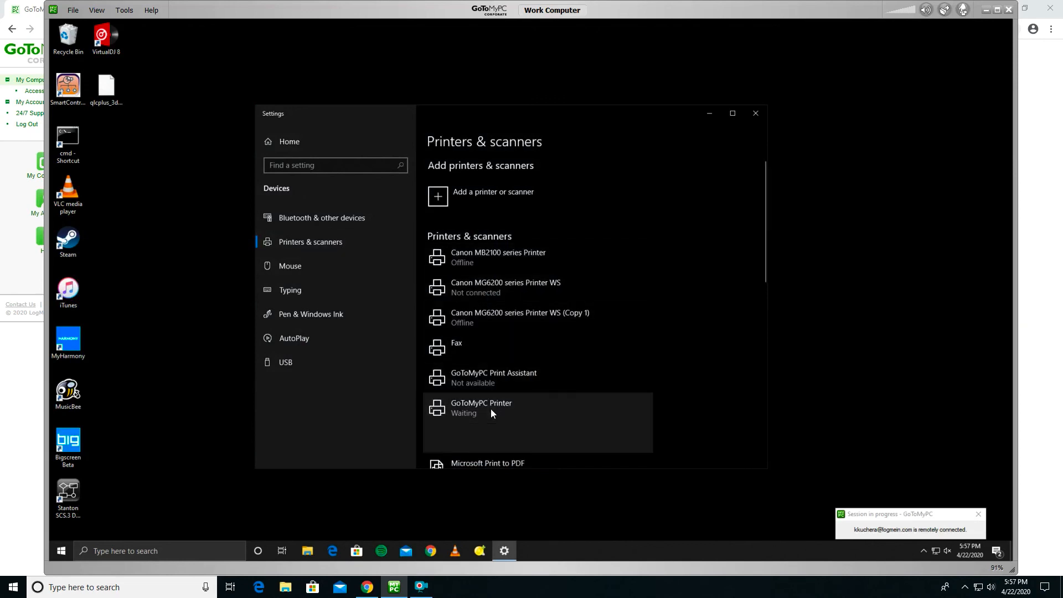
# - Show the GoToMyPC Printer's options, then close Settings
pyautogui.click(481, 407)
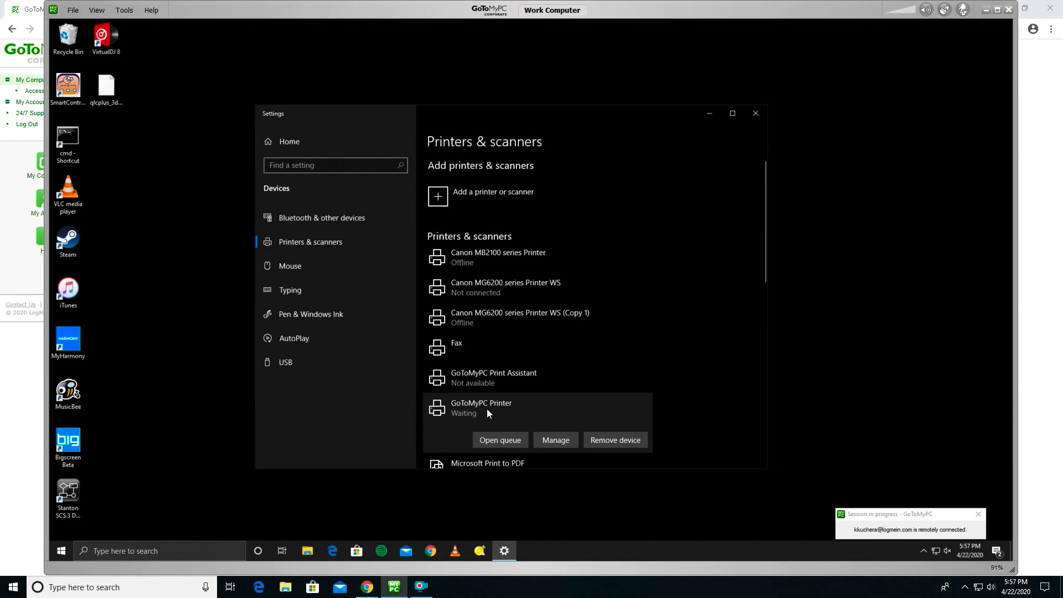
pyautogui.moveTo(675, 272)
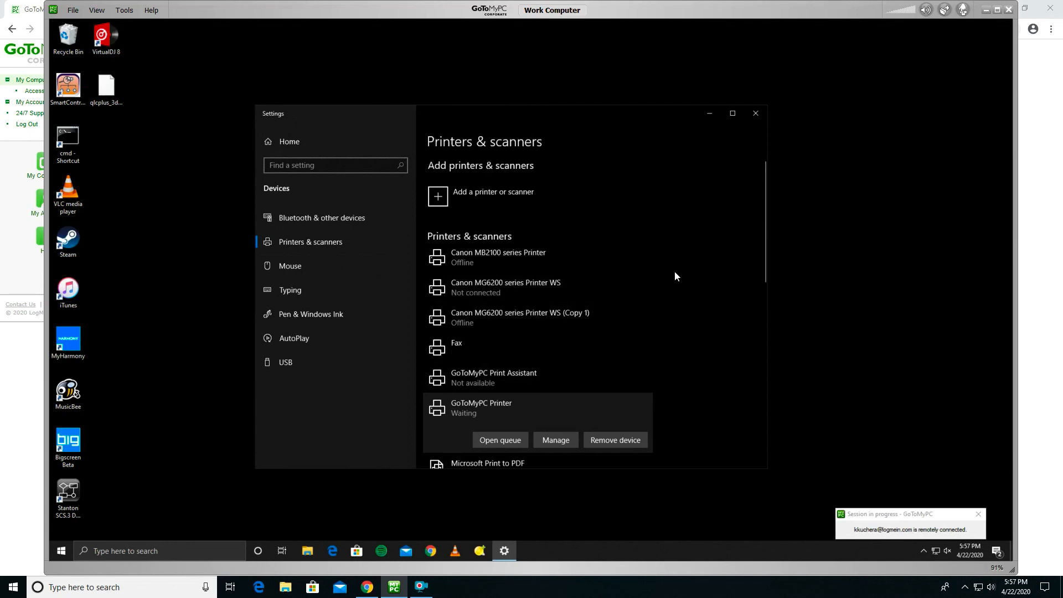
pyautogui.click(754, 113)
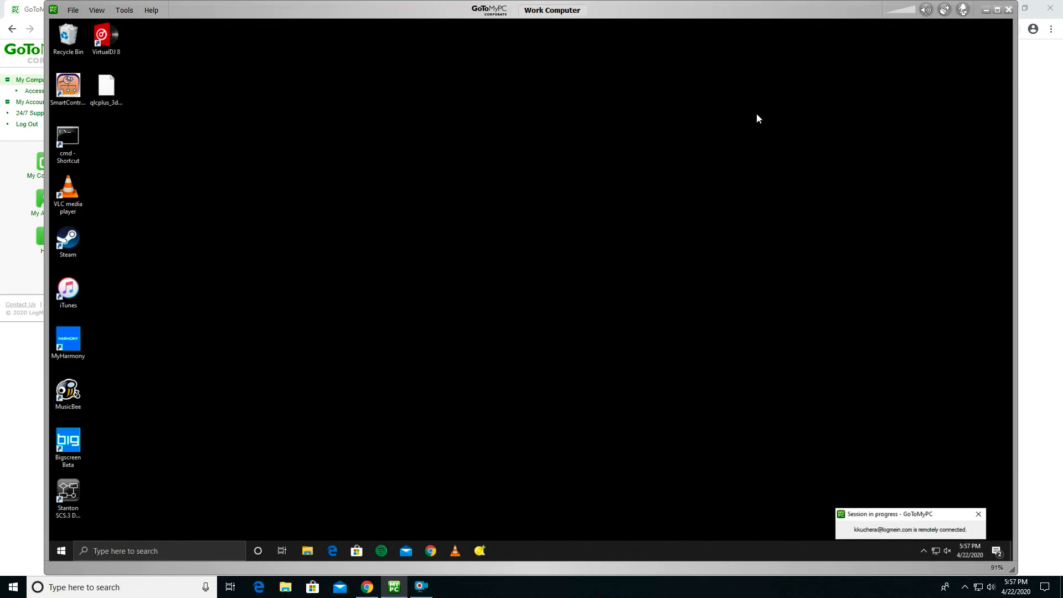
pyautogui.moveTo(757, 121)
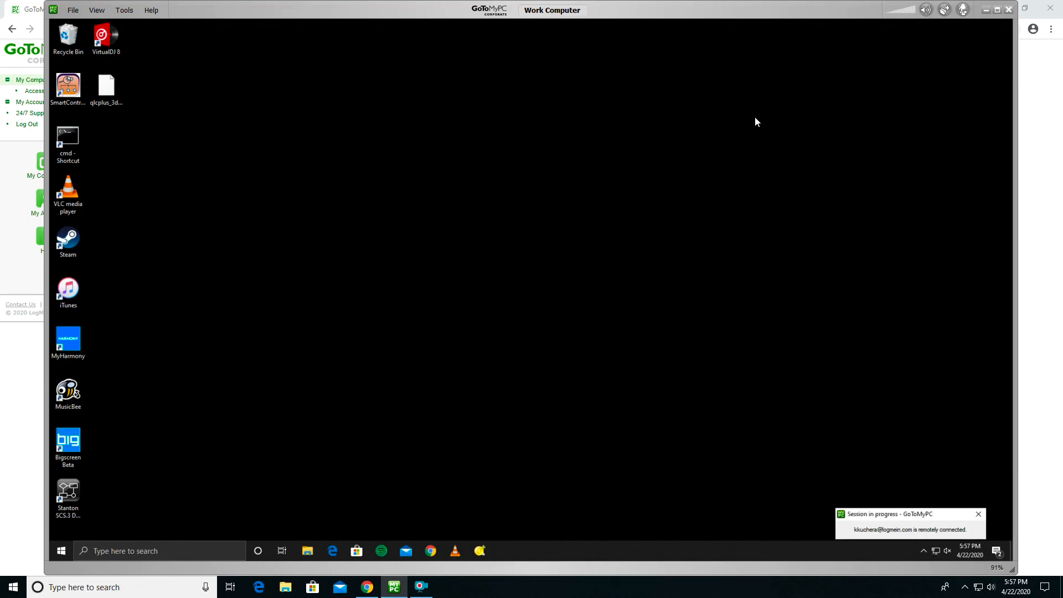
pyautogui.moveTo(711, 151)
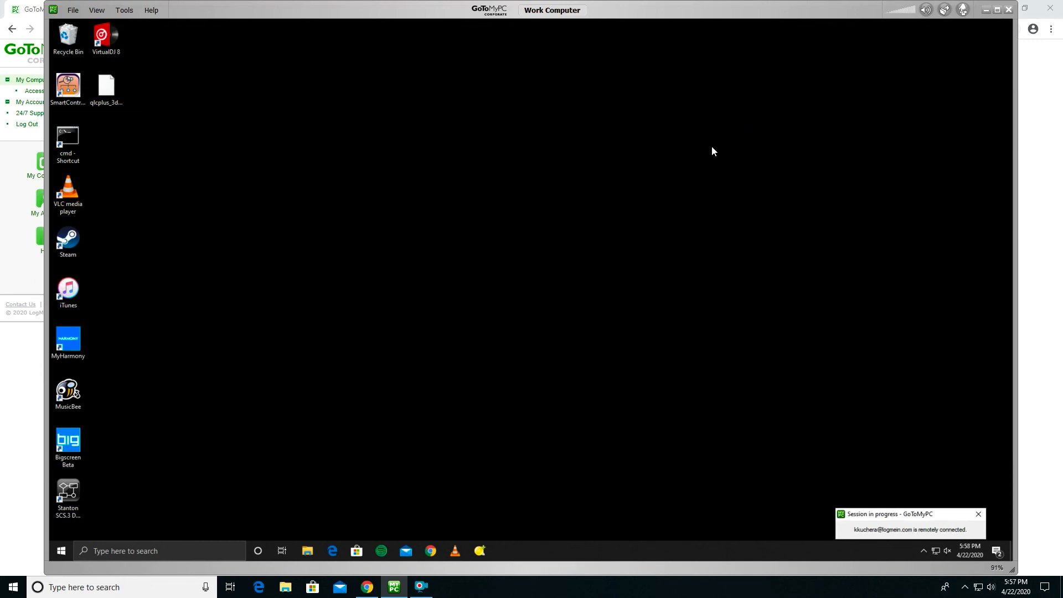